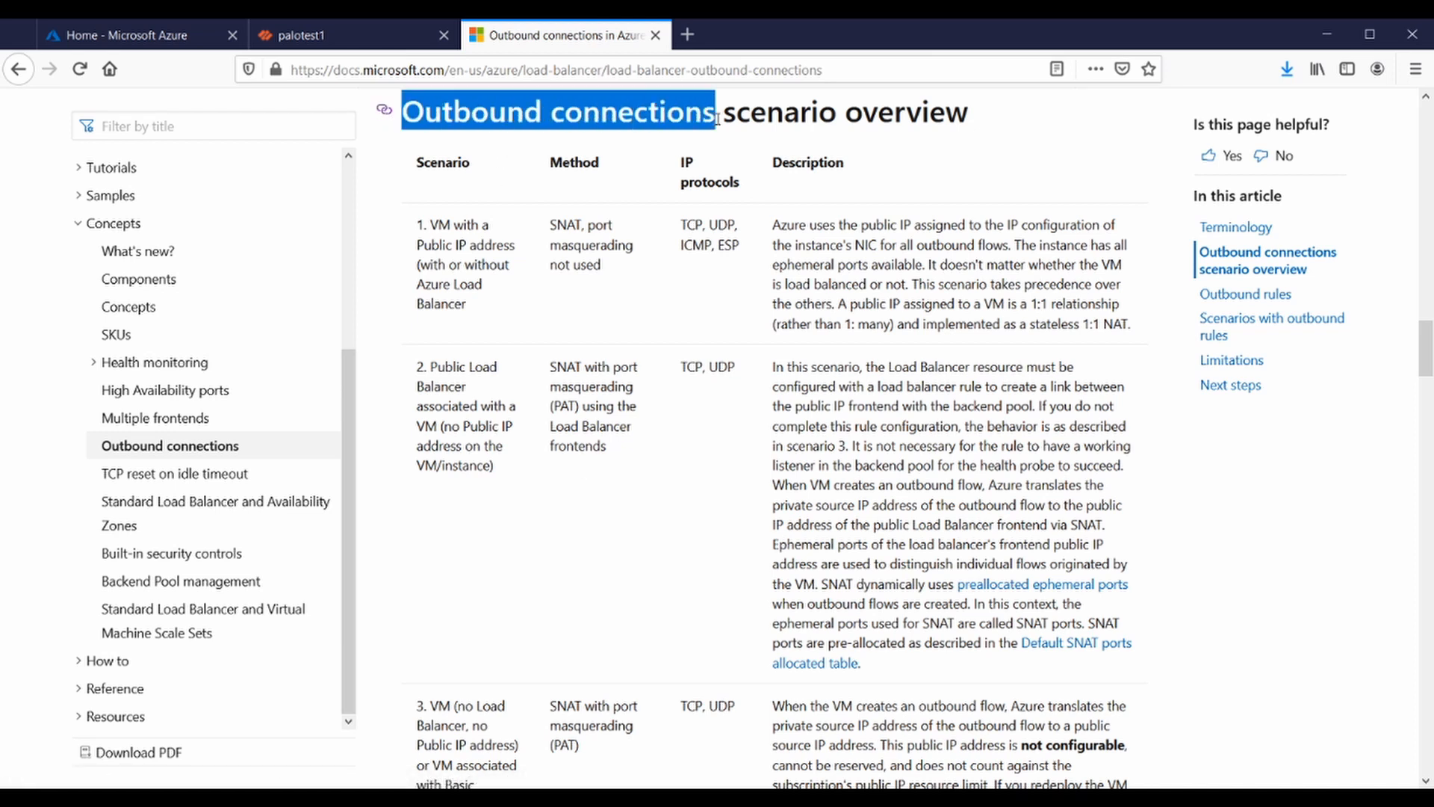
Highlight the outbound connections scenario 2 notes, then open the palotest1 VM overview.
left_click_drag(716, 112, 969, 111)
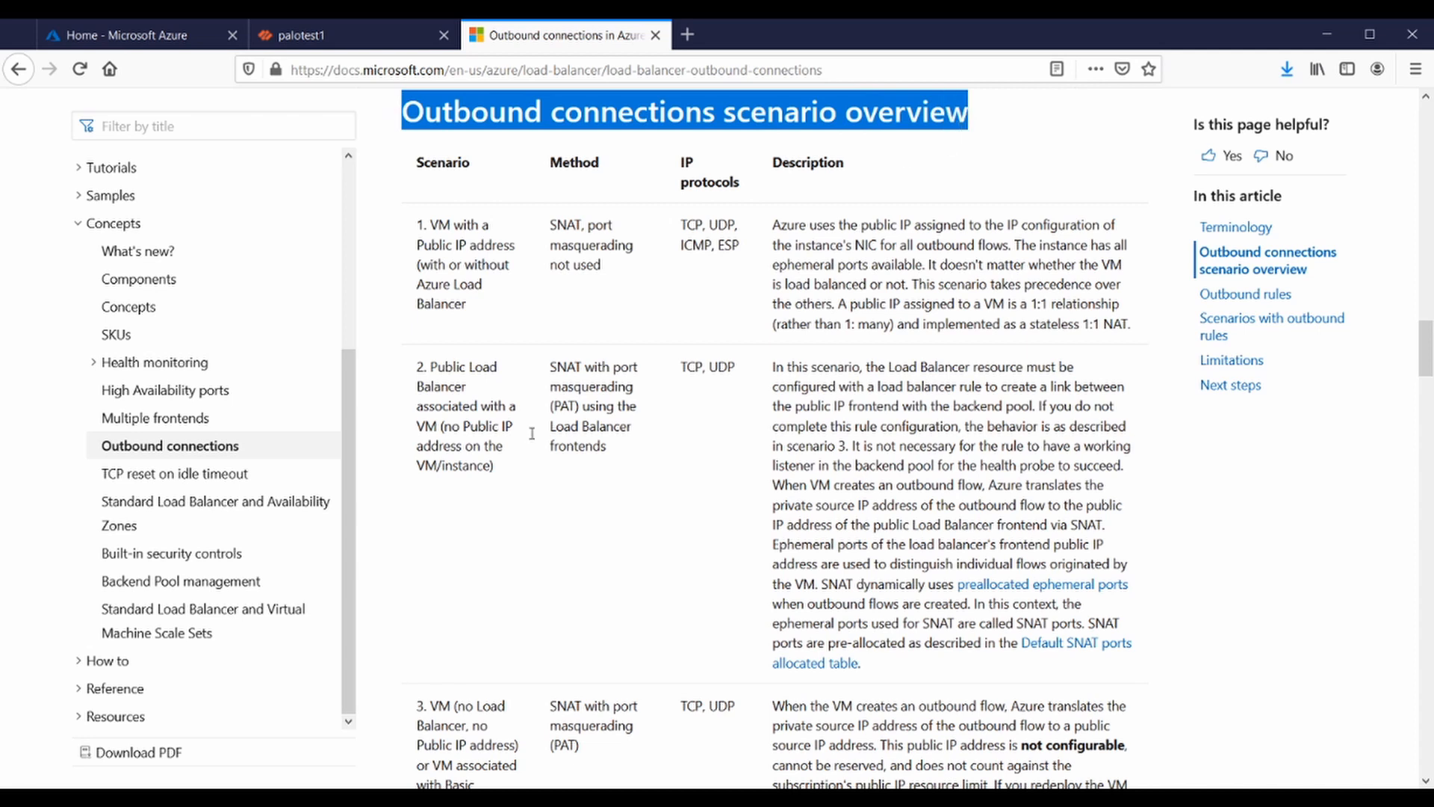
left_click_drag(418, 366, 491, 426)
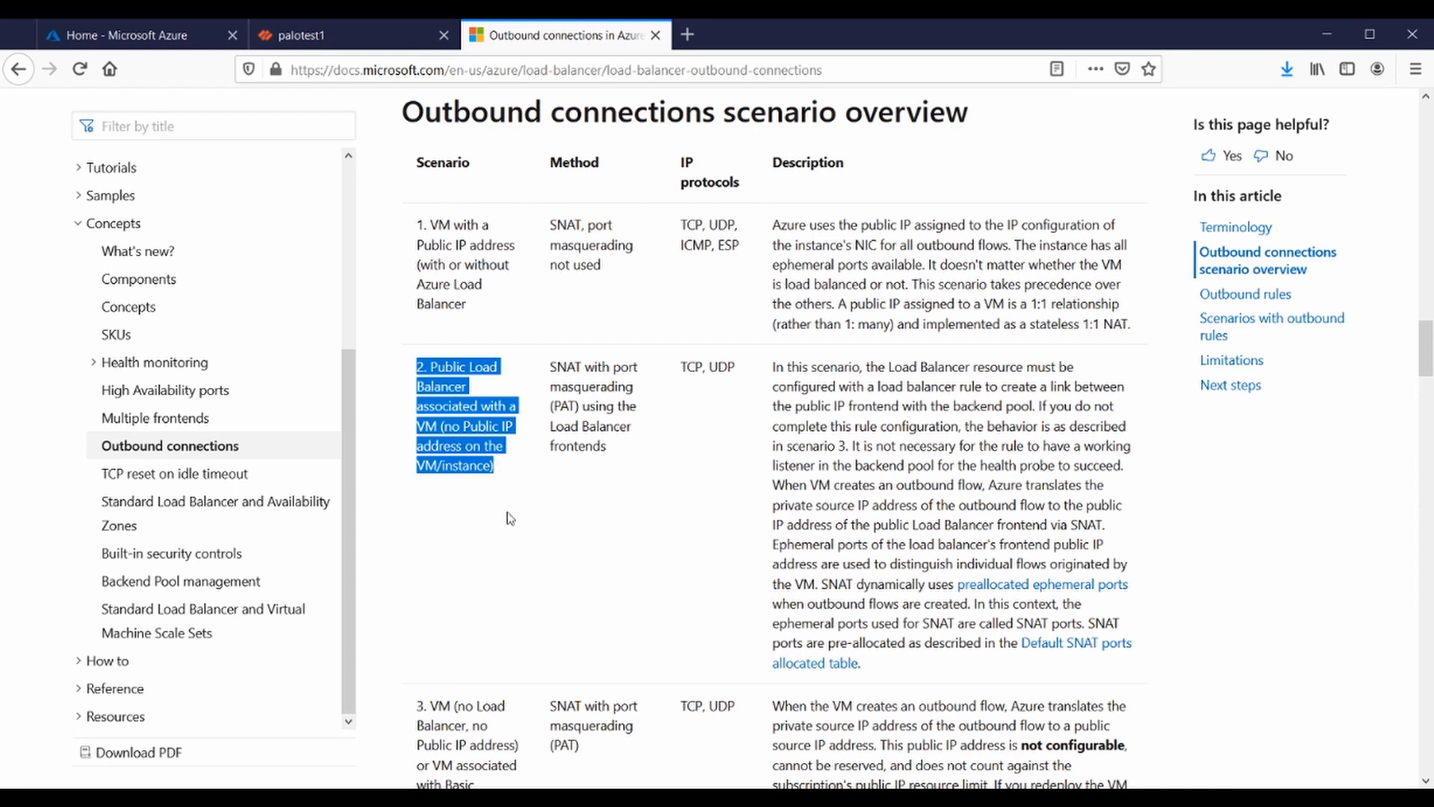
mouse_move(518, 517)
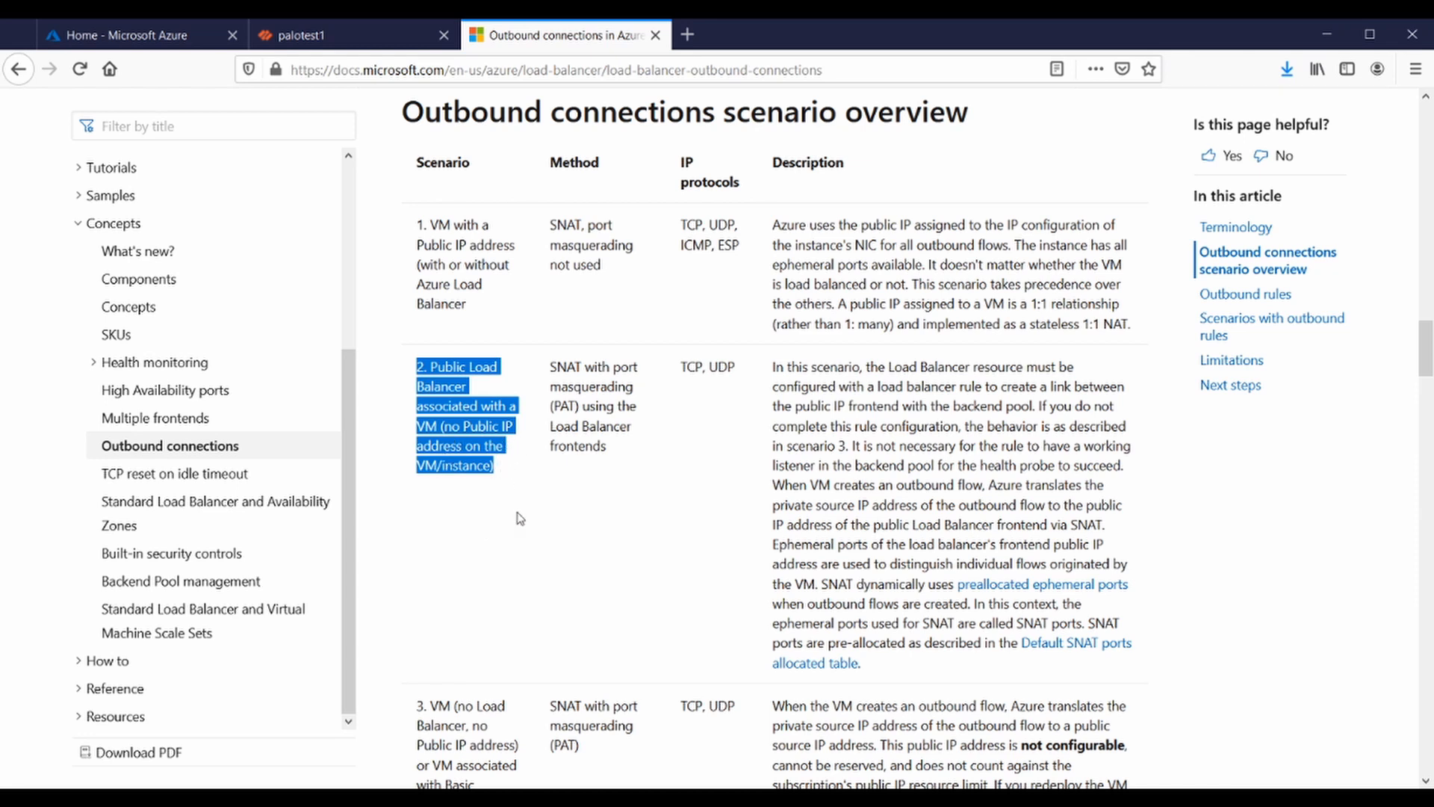
mouse_move(525, 523)
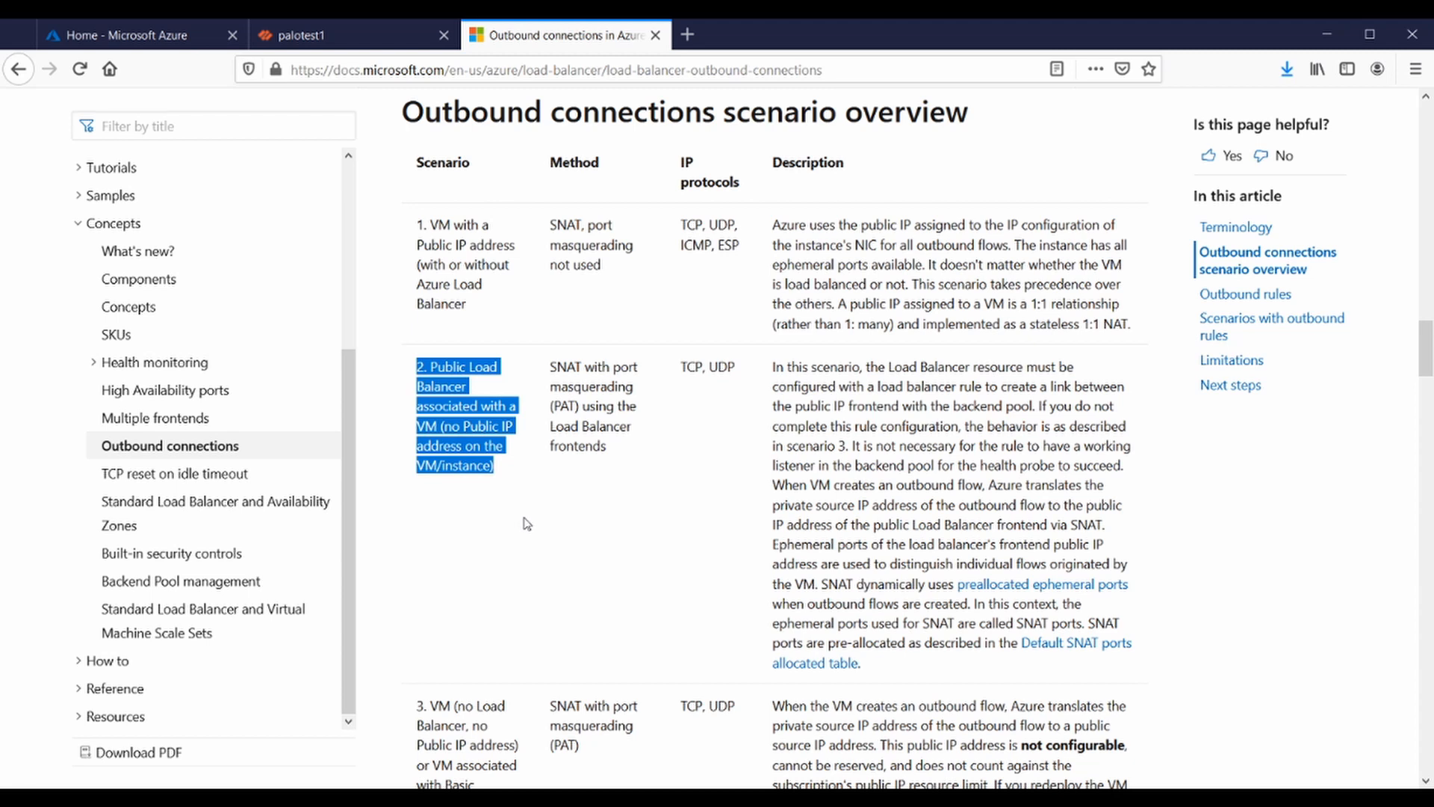
mouse_move(526, 517)
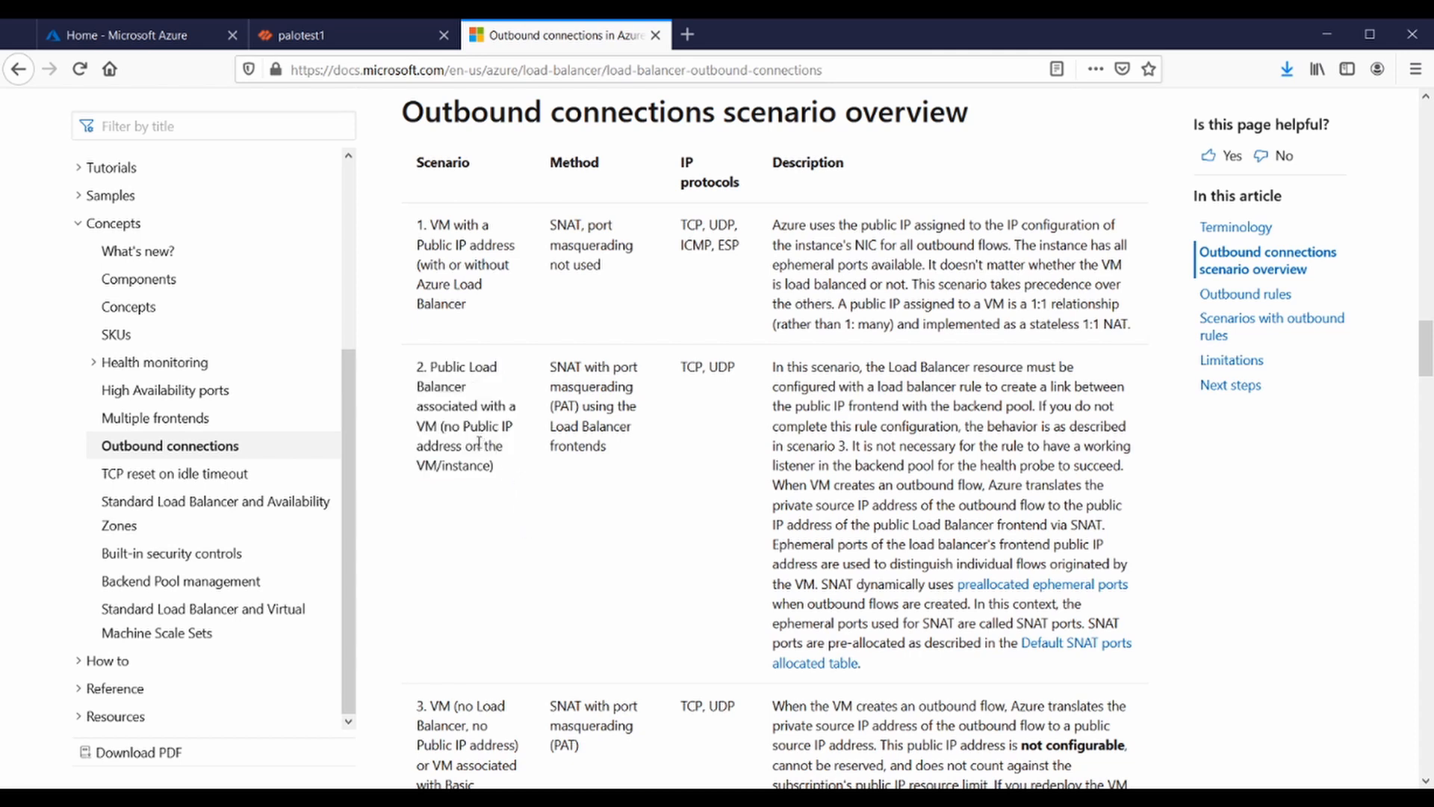
mouse_move(594, 469)
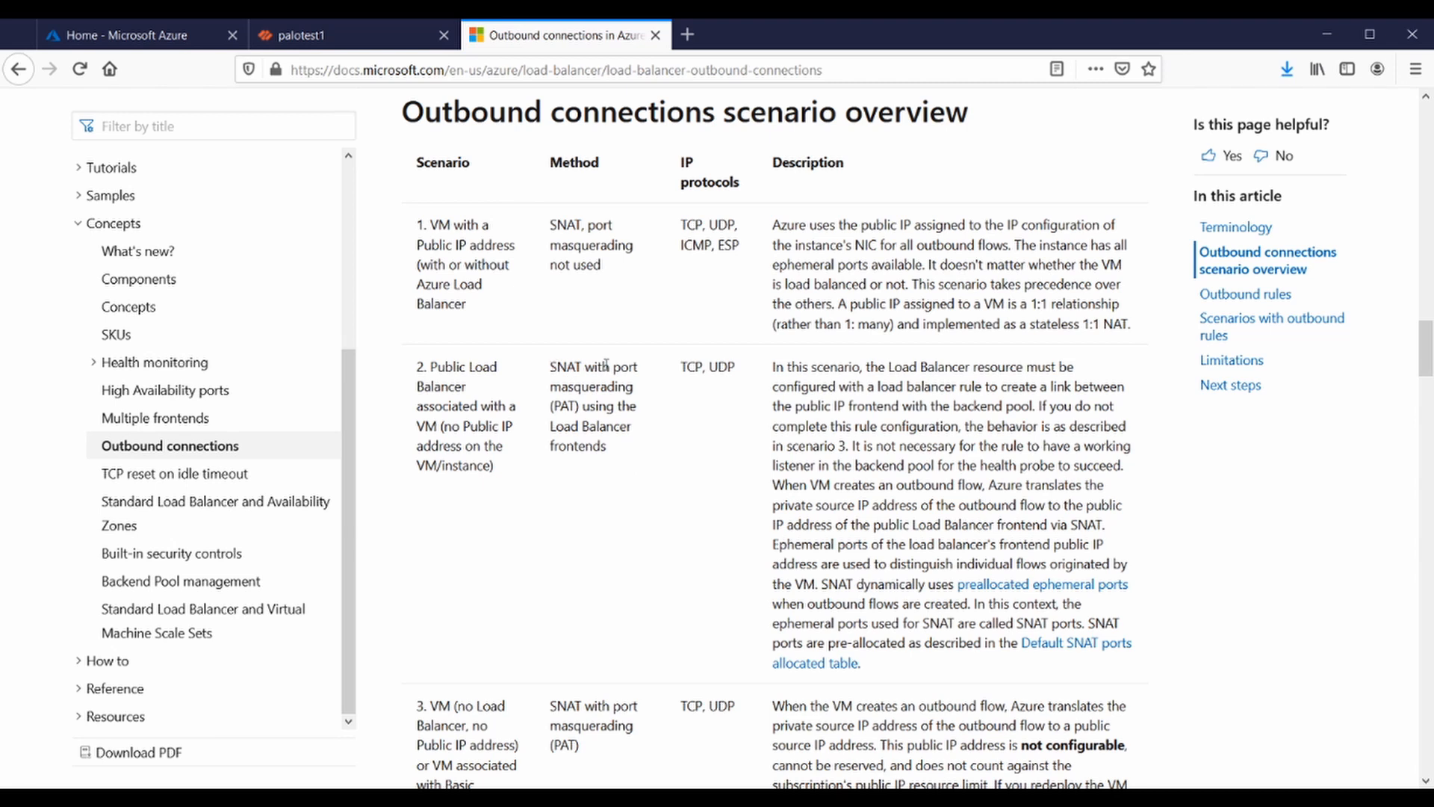
mouse_move(618, 410)
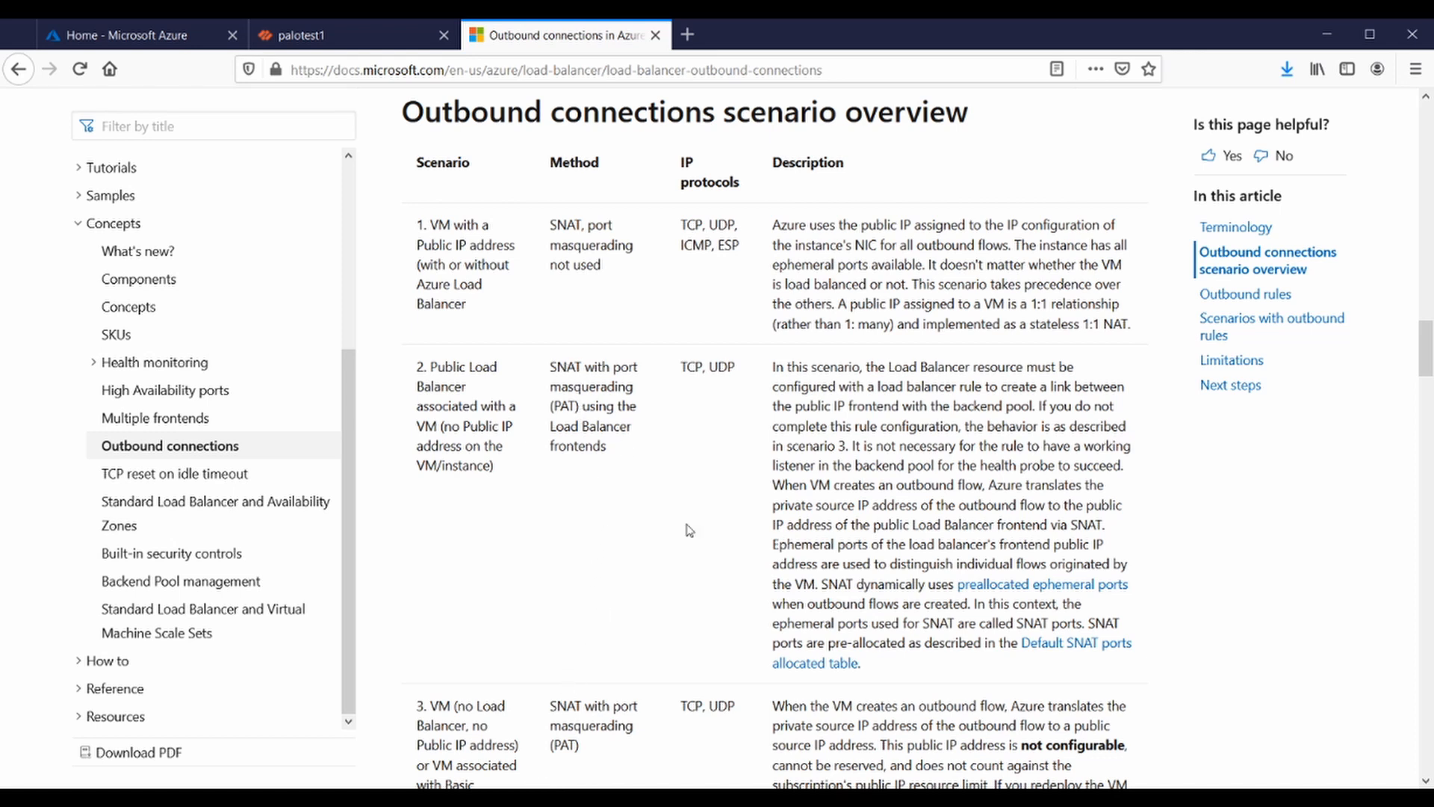
mouse_move(693, 368)
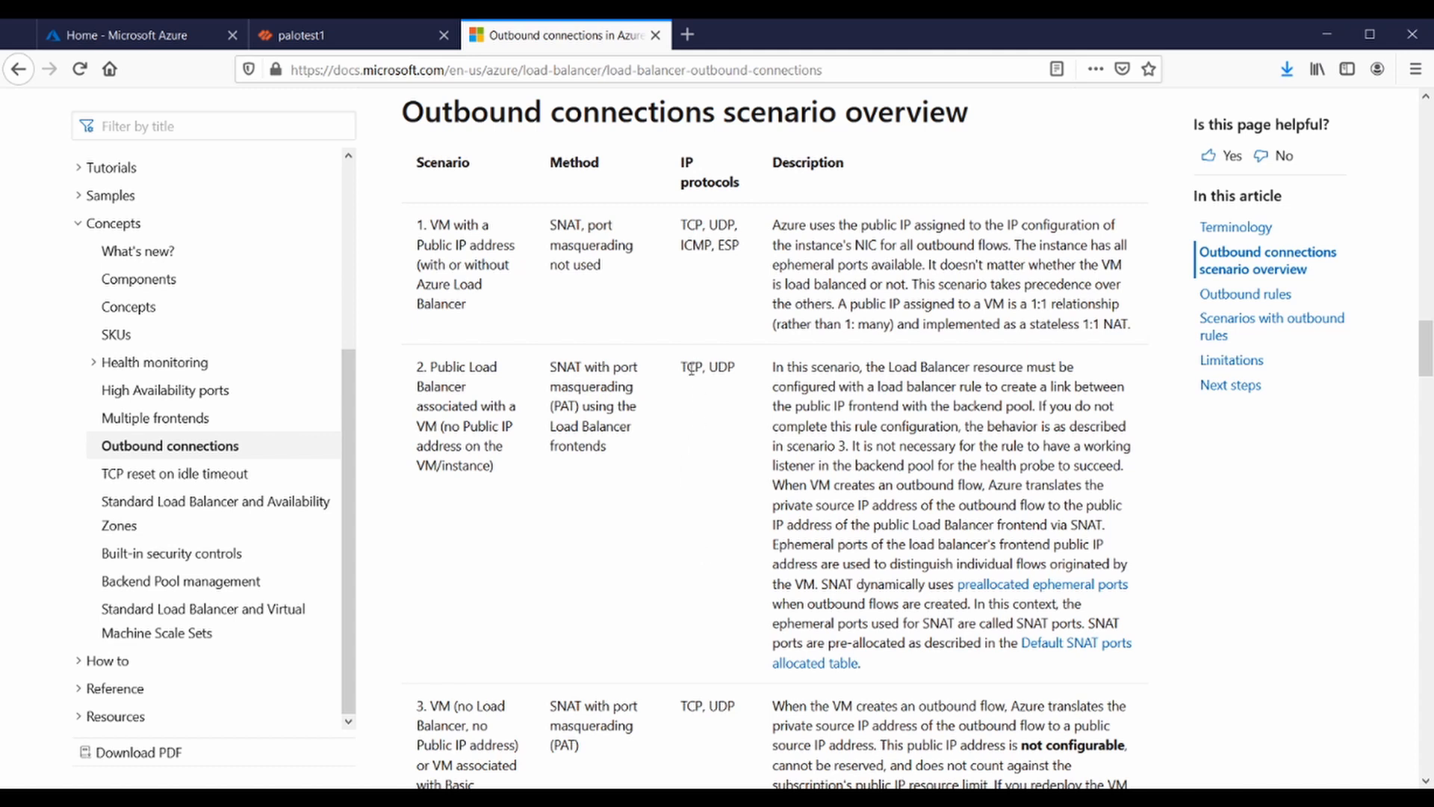
double_click(706, 366)
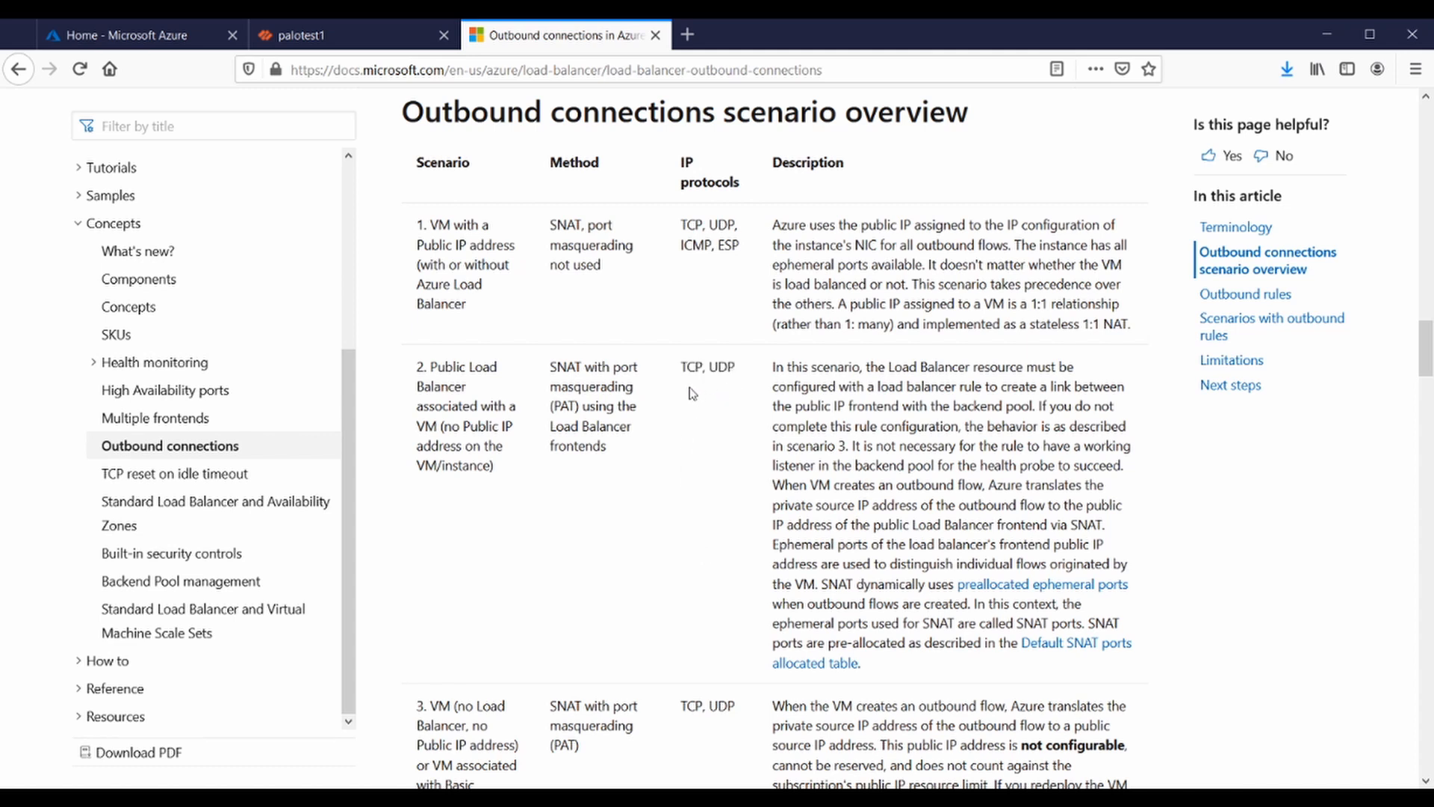
double_click(707, 366)
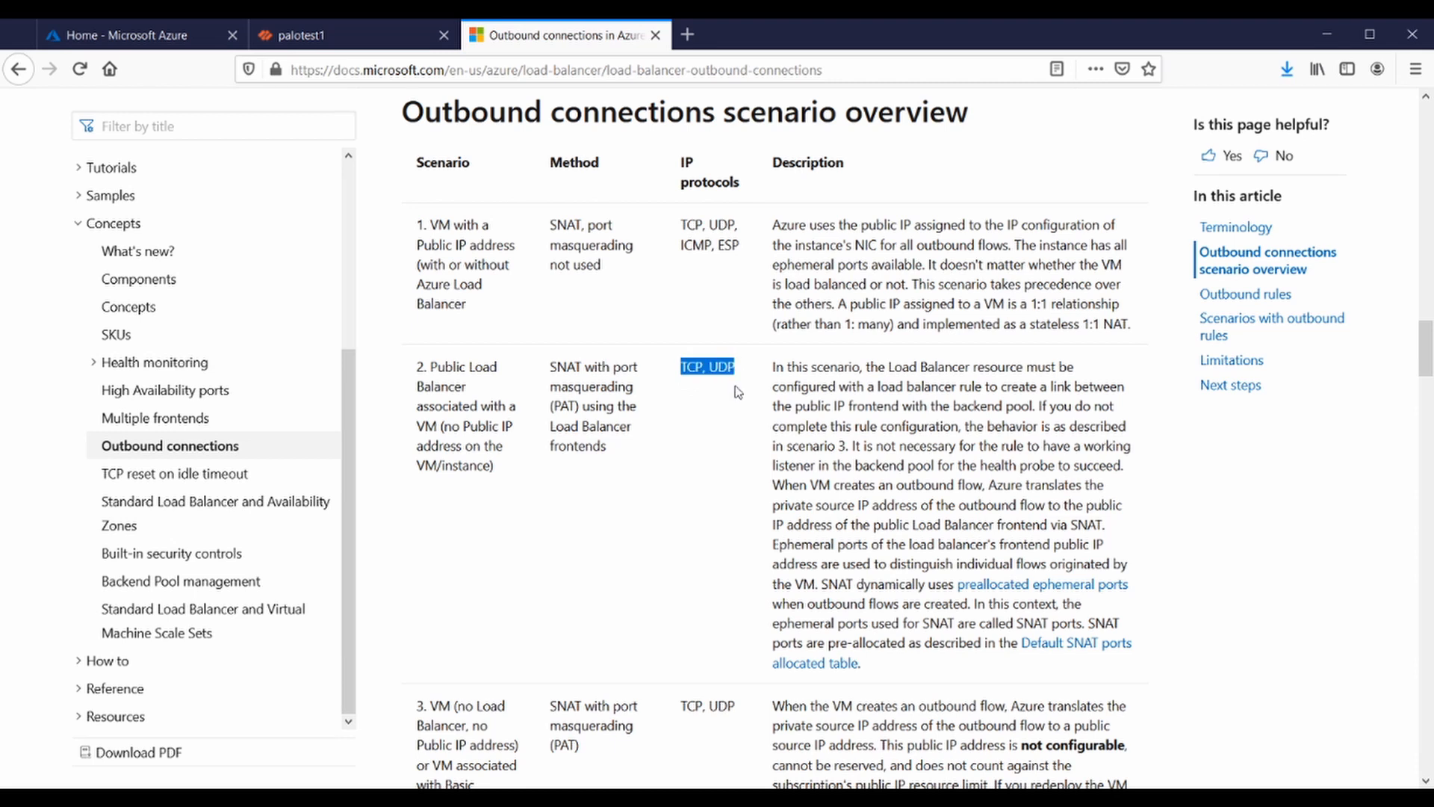
mouse_move(729, 413)
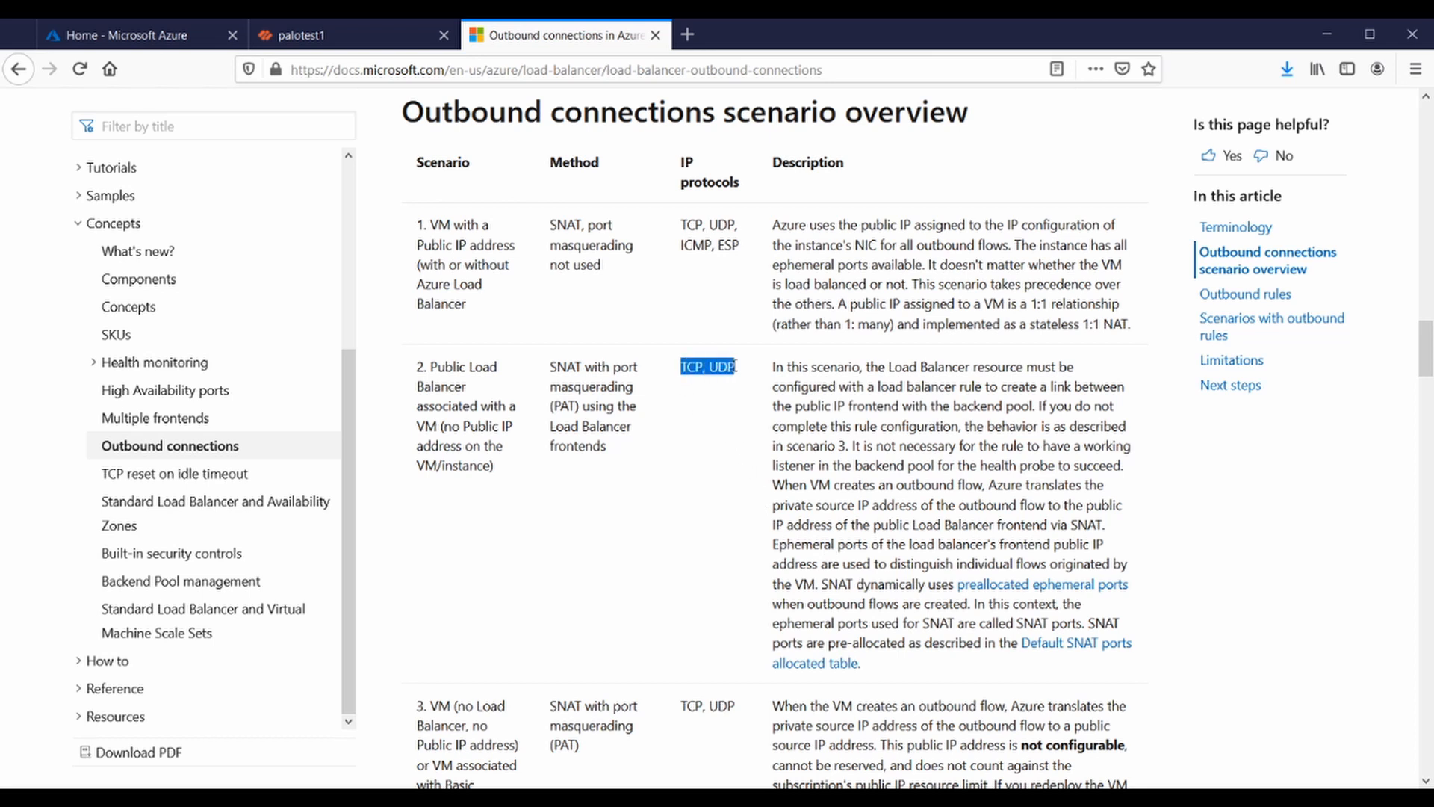
mouse_move(736, 416)
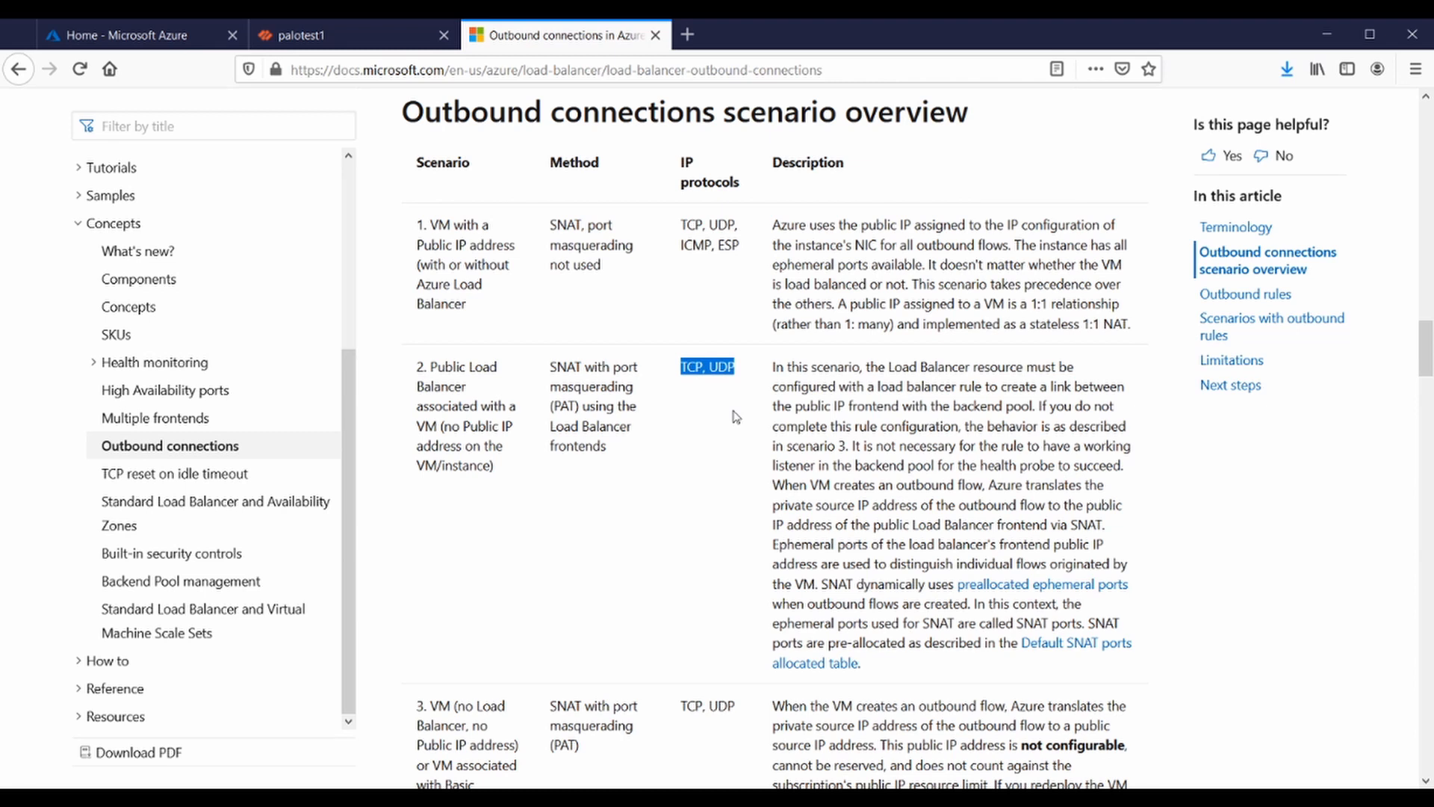
left_click(138, 36)
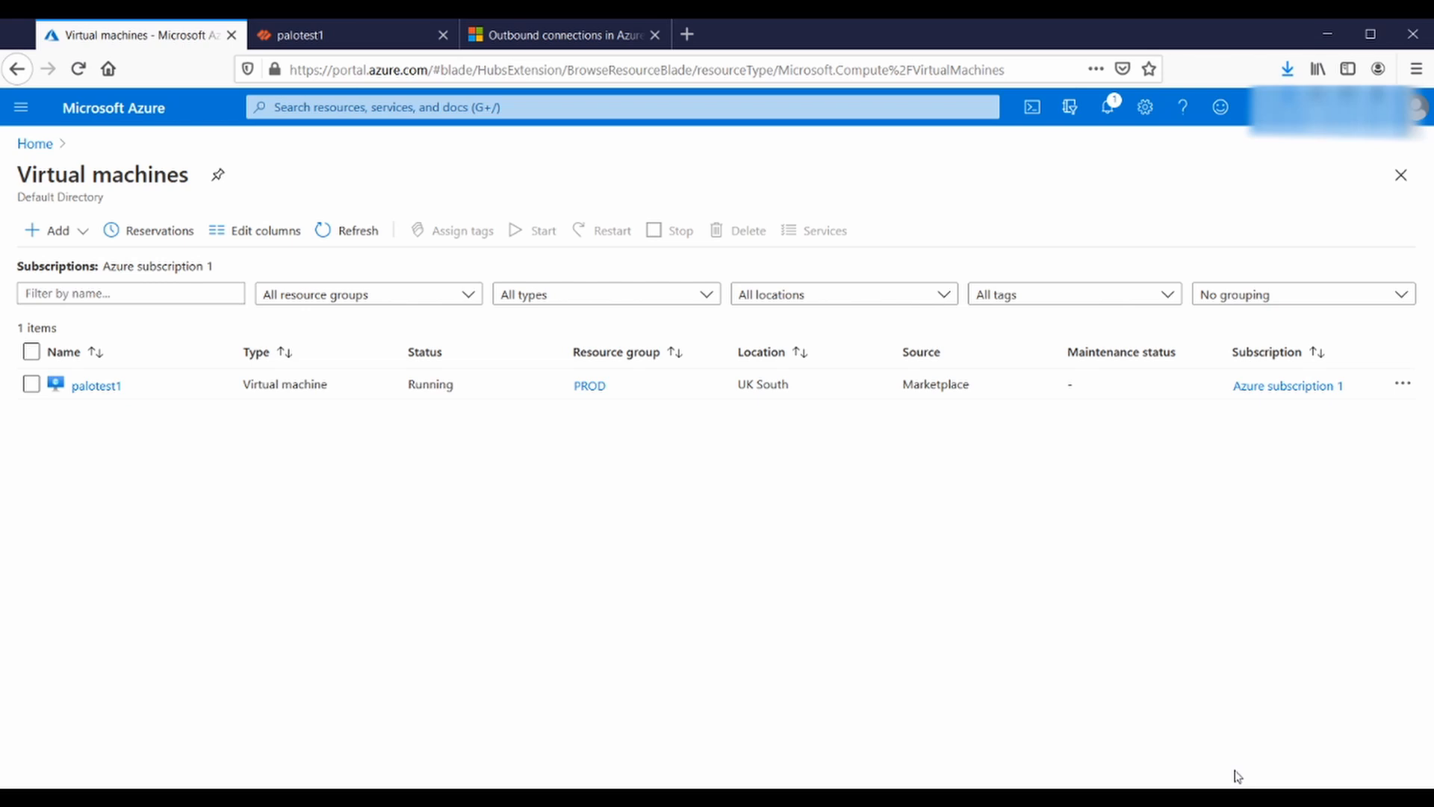
mouse_move(998, 758)
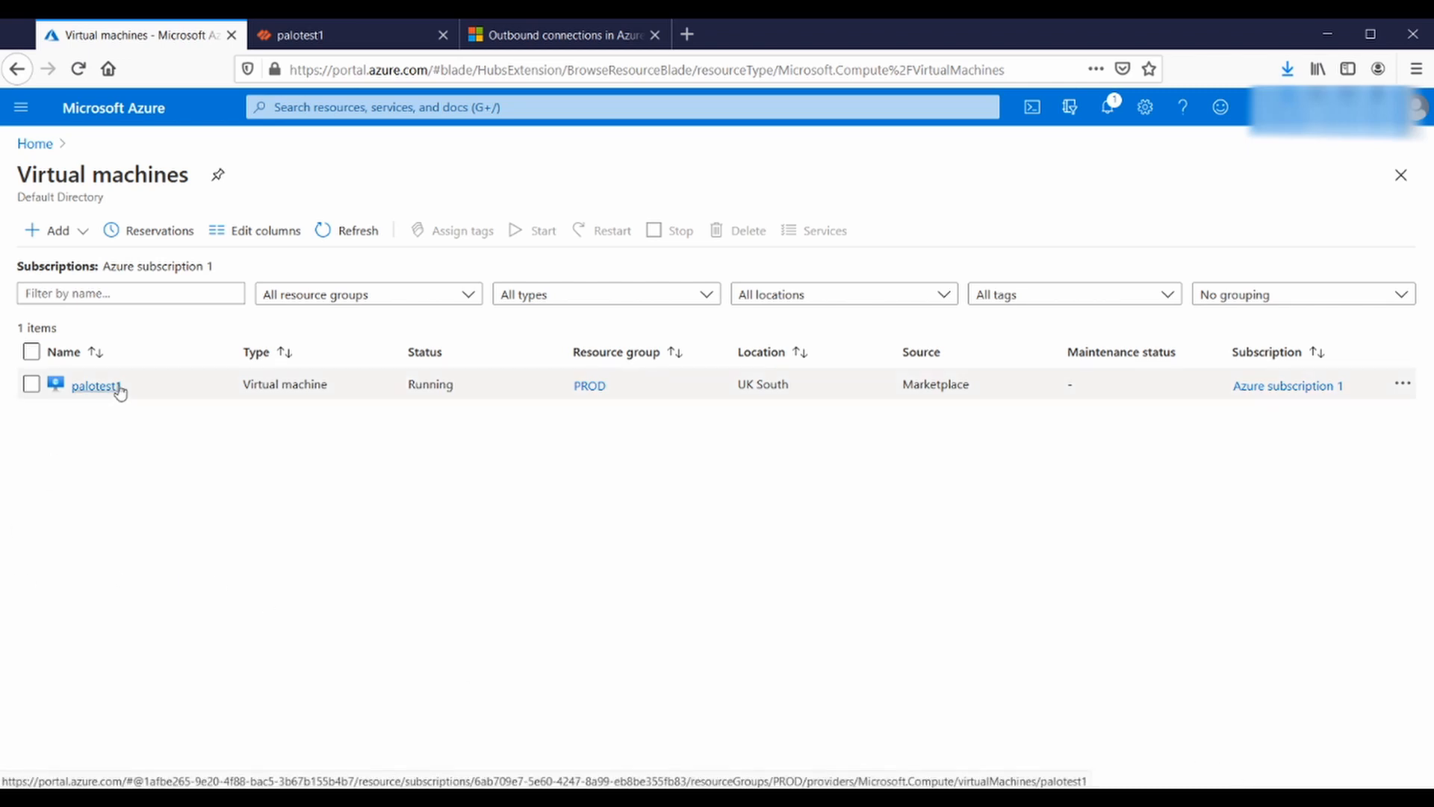
left_click(95, 386)
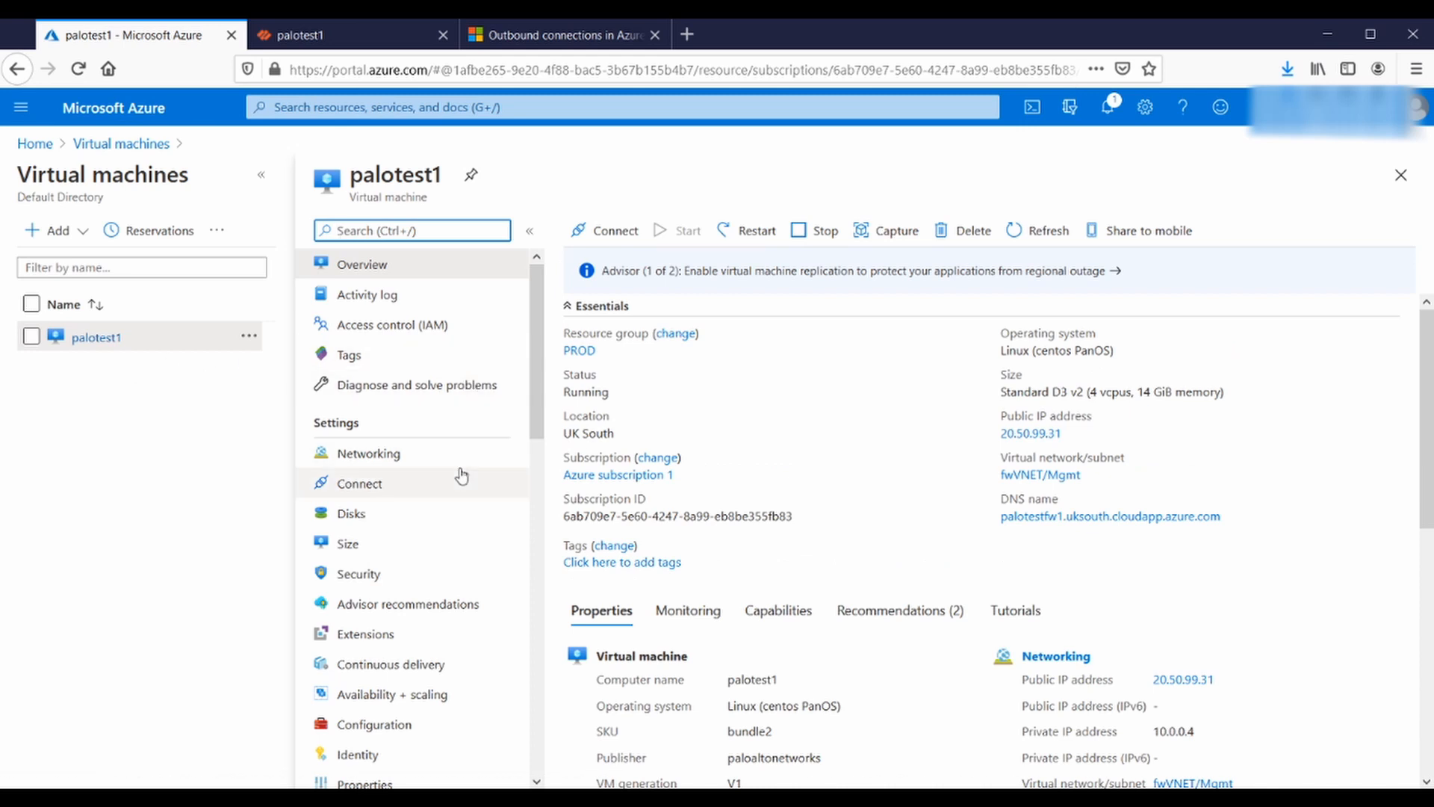
Review palotest1's eth0 inbound and outbound port rules, then switch to the eth1 NIC.
left_click(368, 453)
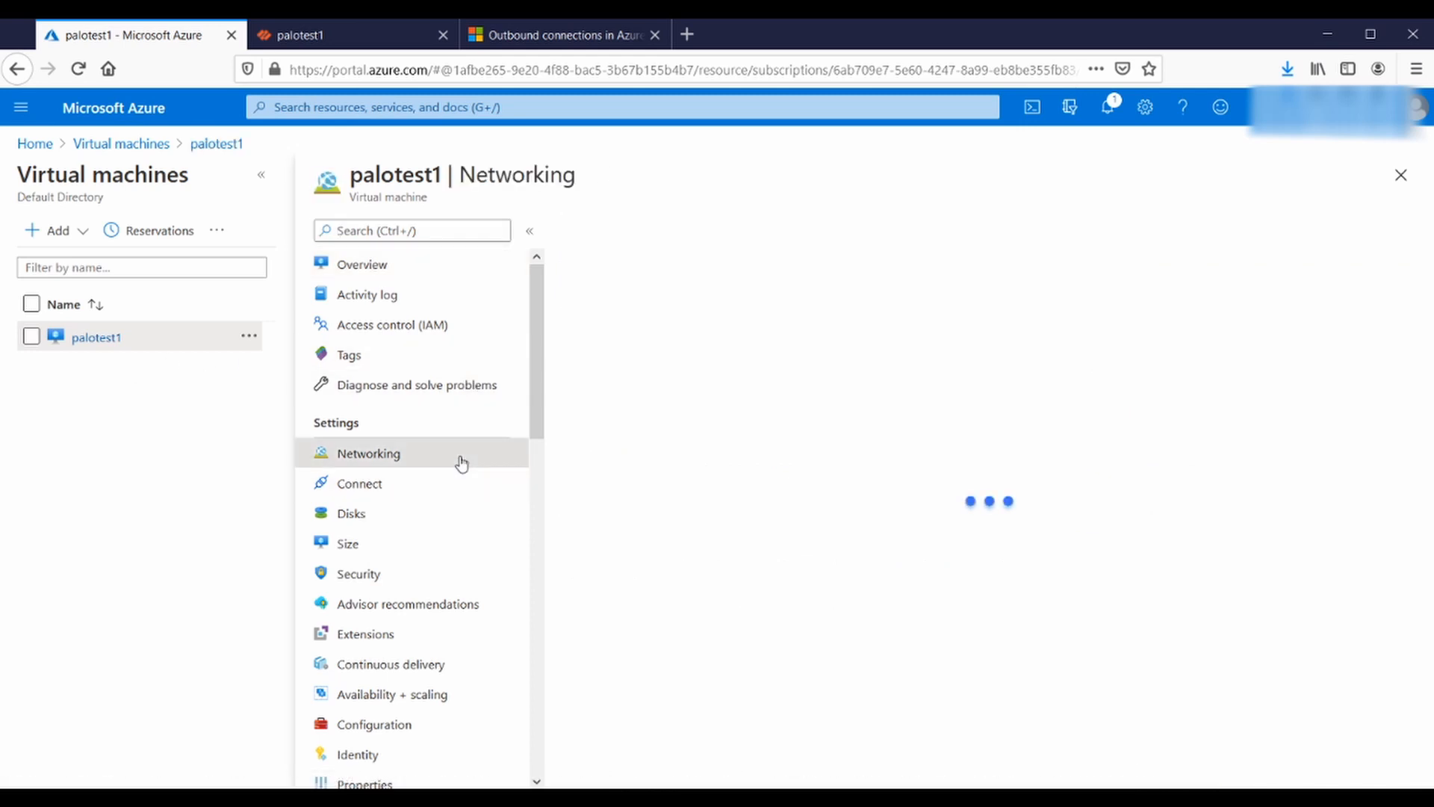
left_click(368, 453)
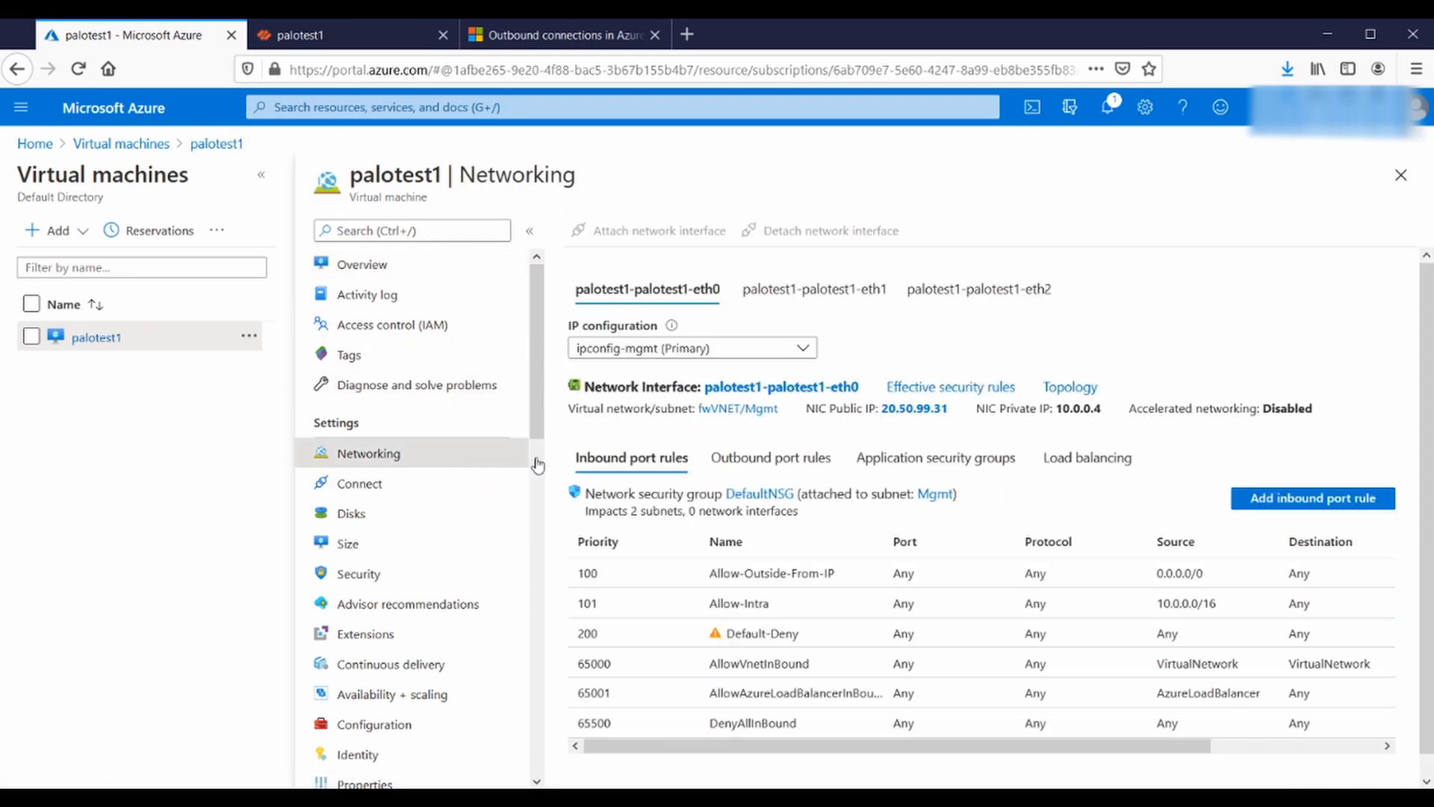
left_click(647, 289)
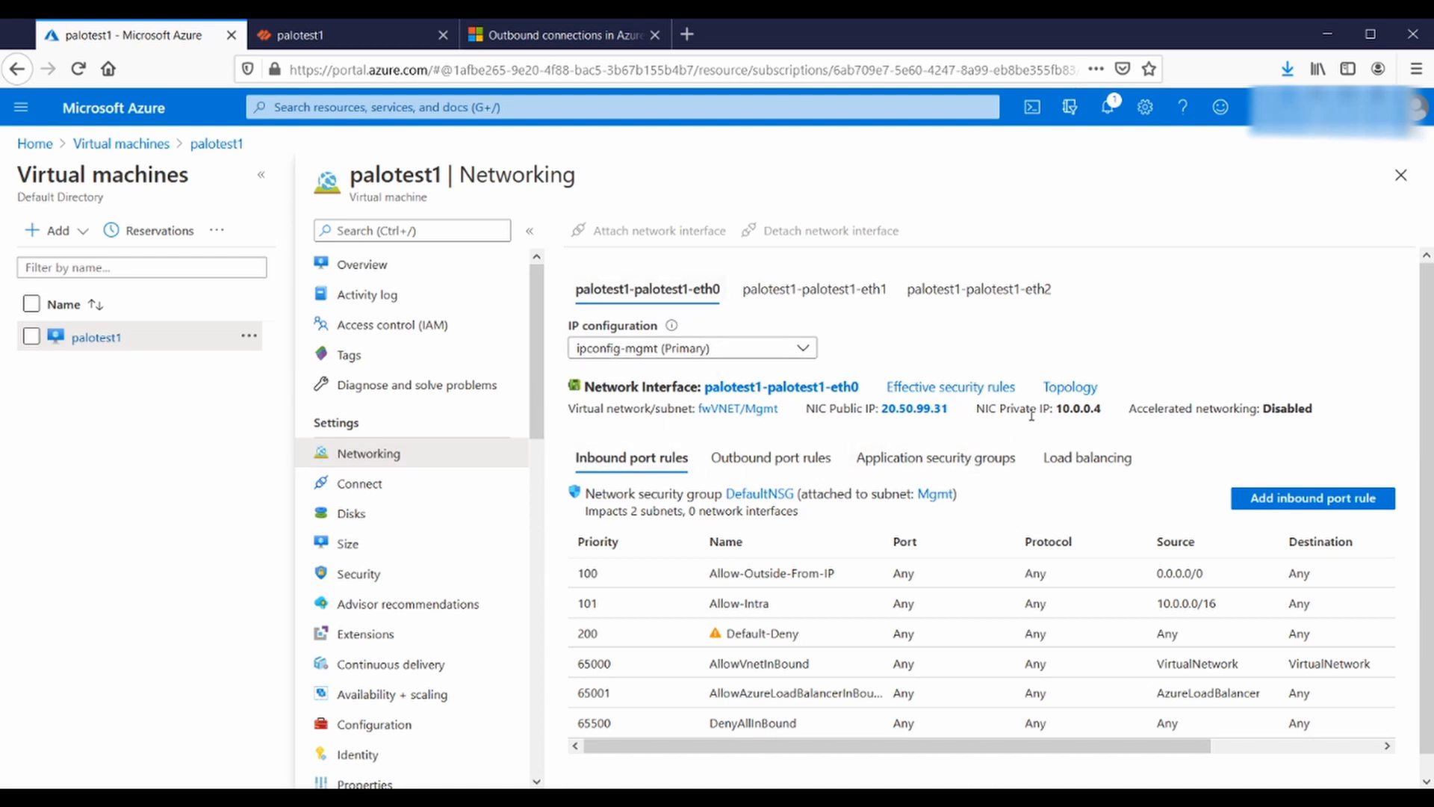
mouse_move(672, 478)
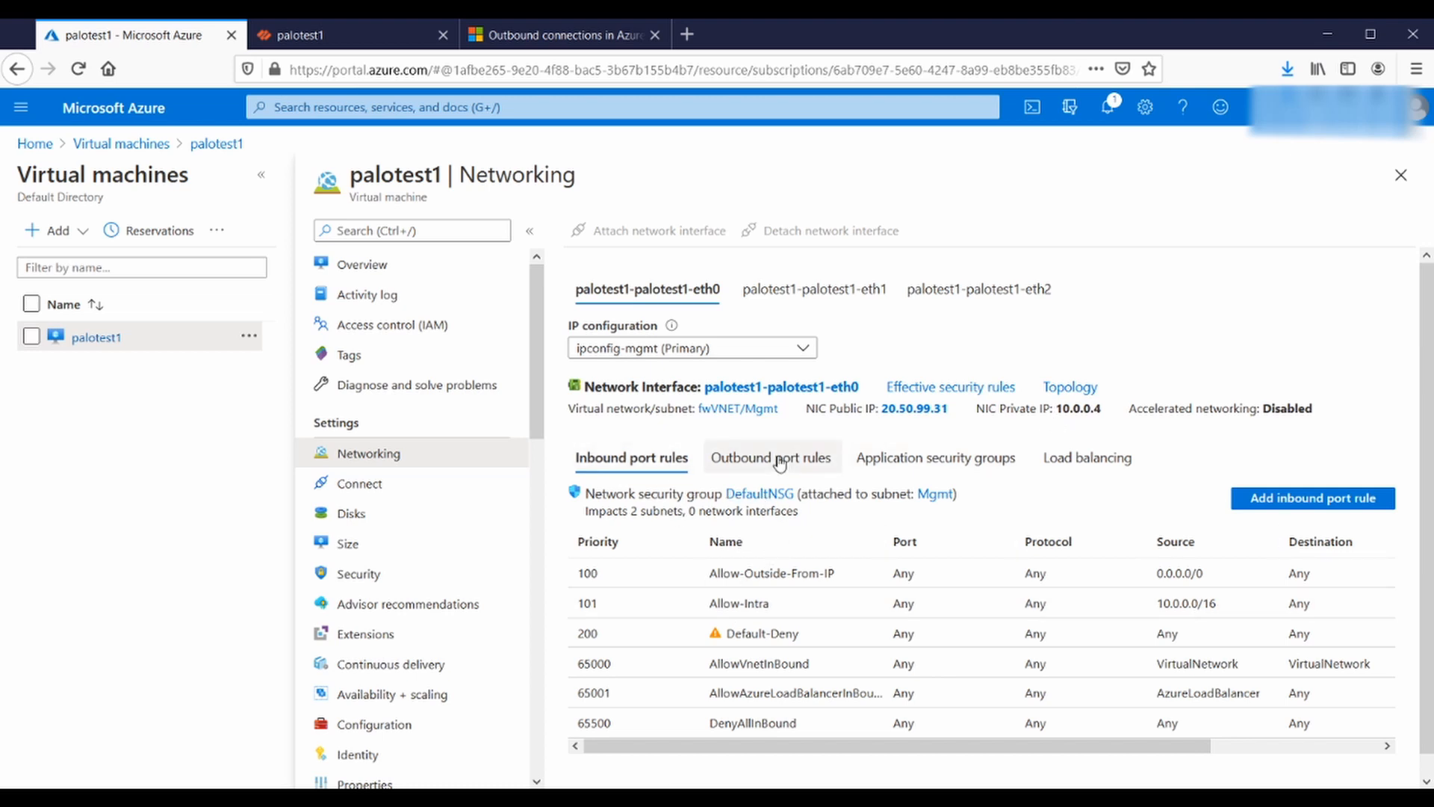
left_click(771, 457)
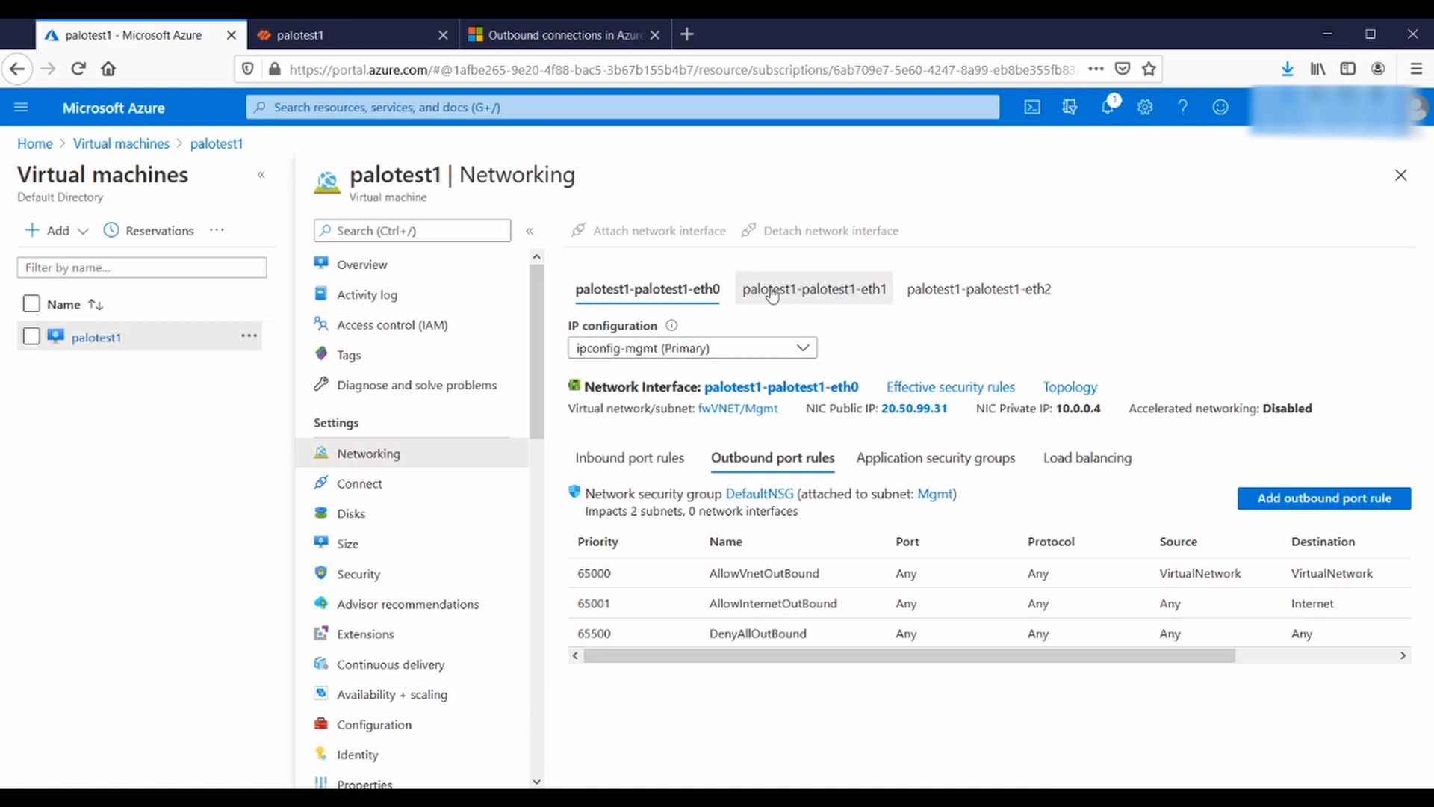
left_click(811, 289)
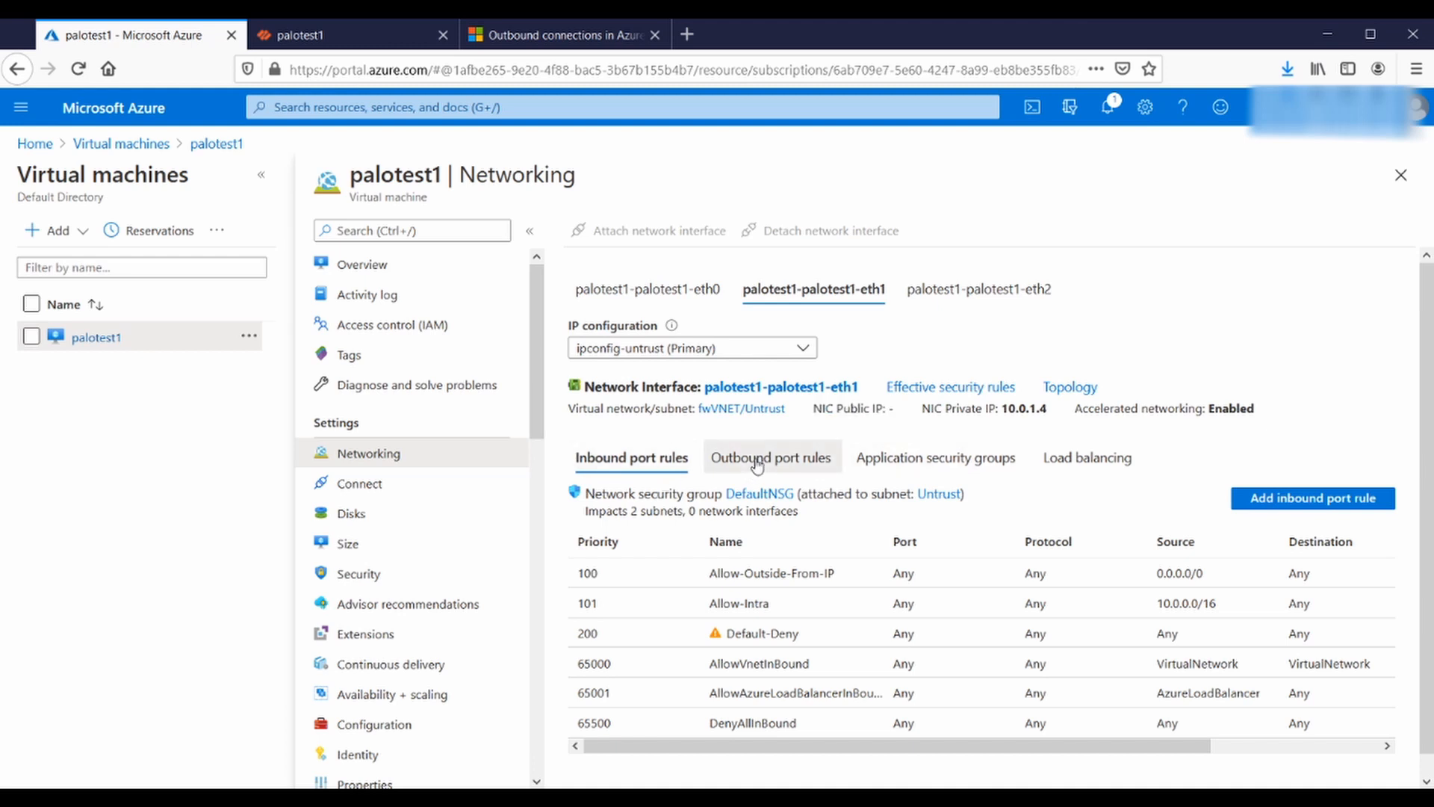
Show eth1's outbound rules and compare the eth0 management with the eth1 untrust interface.
left_click(771, 457)
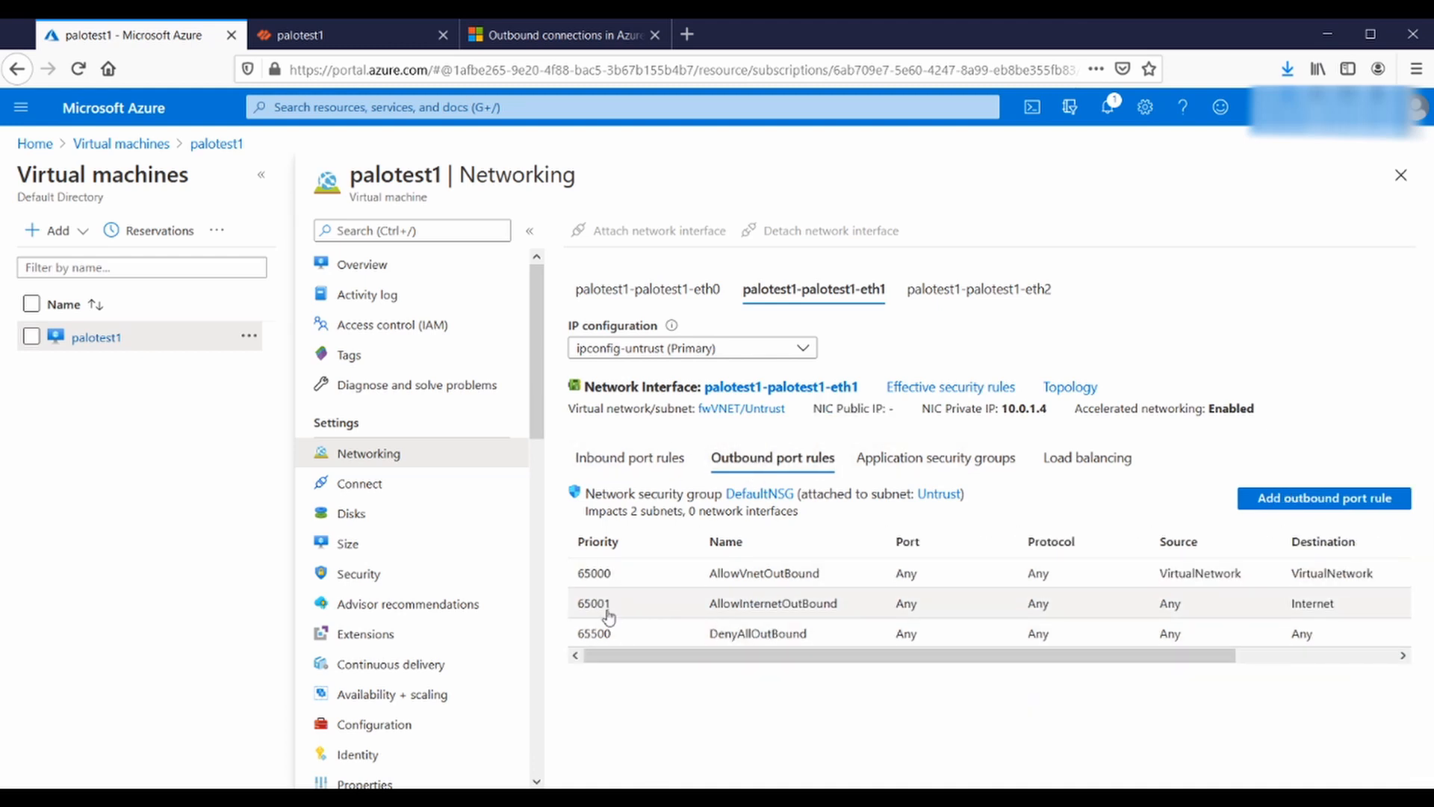
mouse_move(1205, 614)
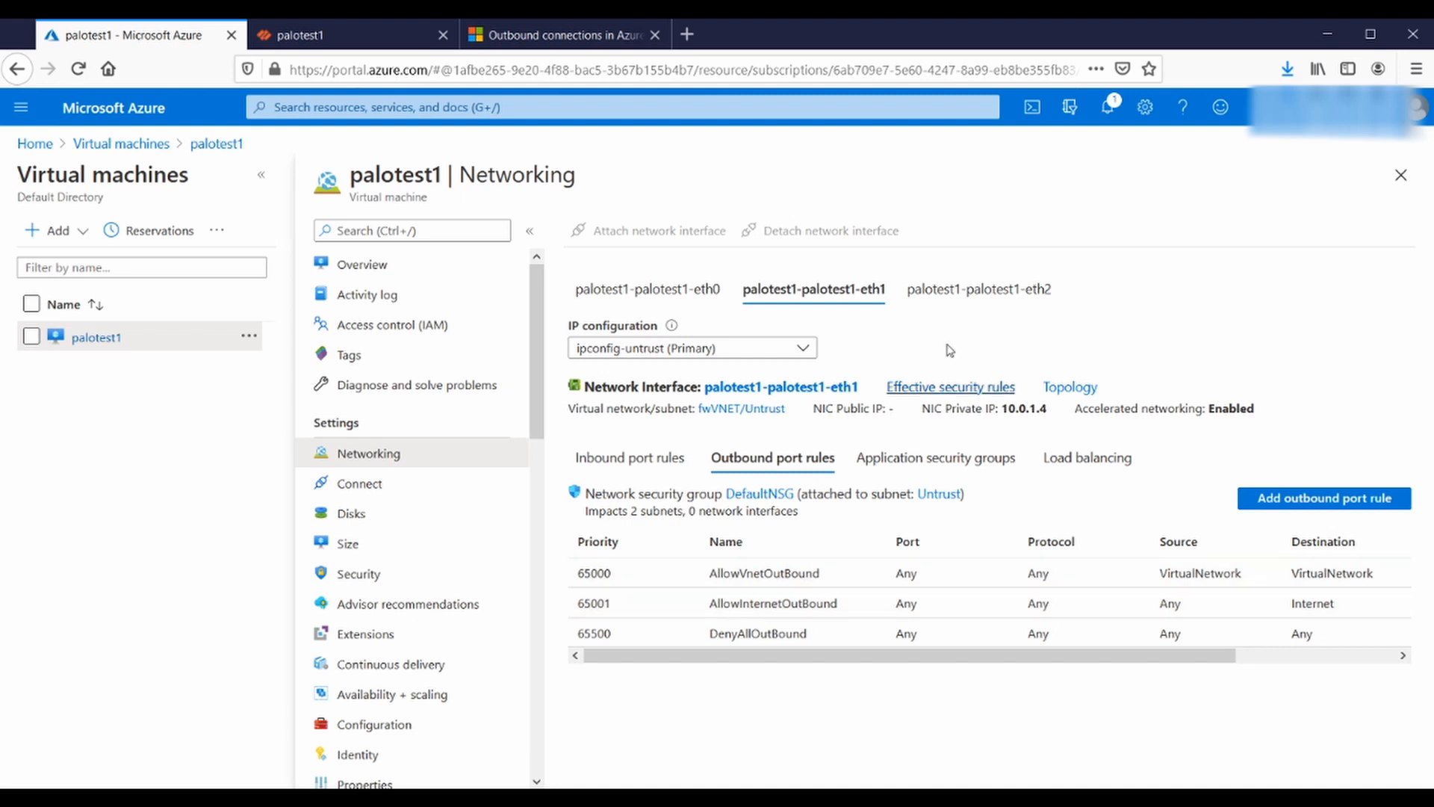
mouse_move(977, 289)
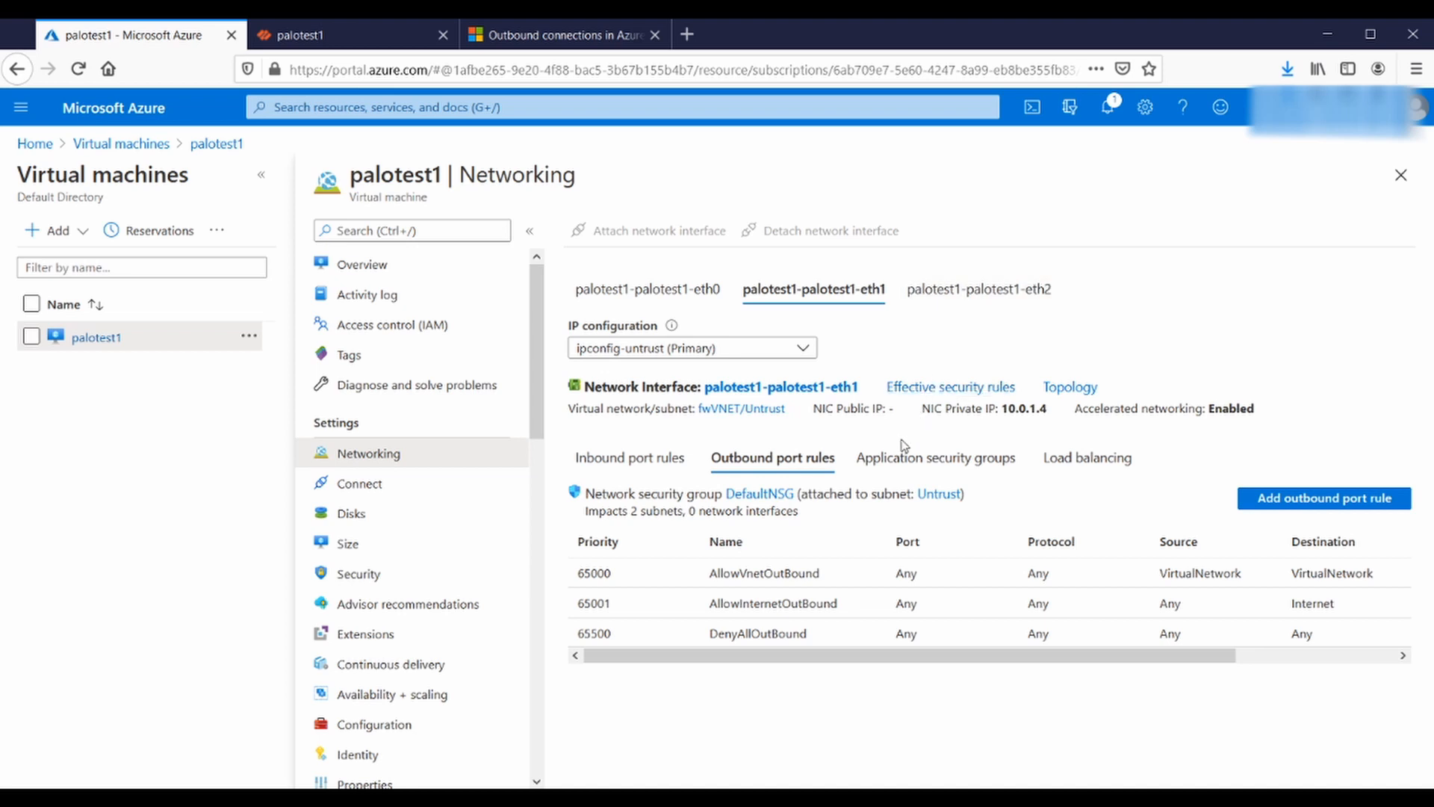
mouse_move(1004, 355)
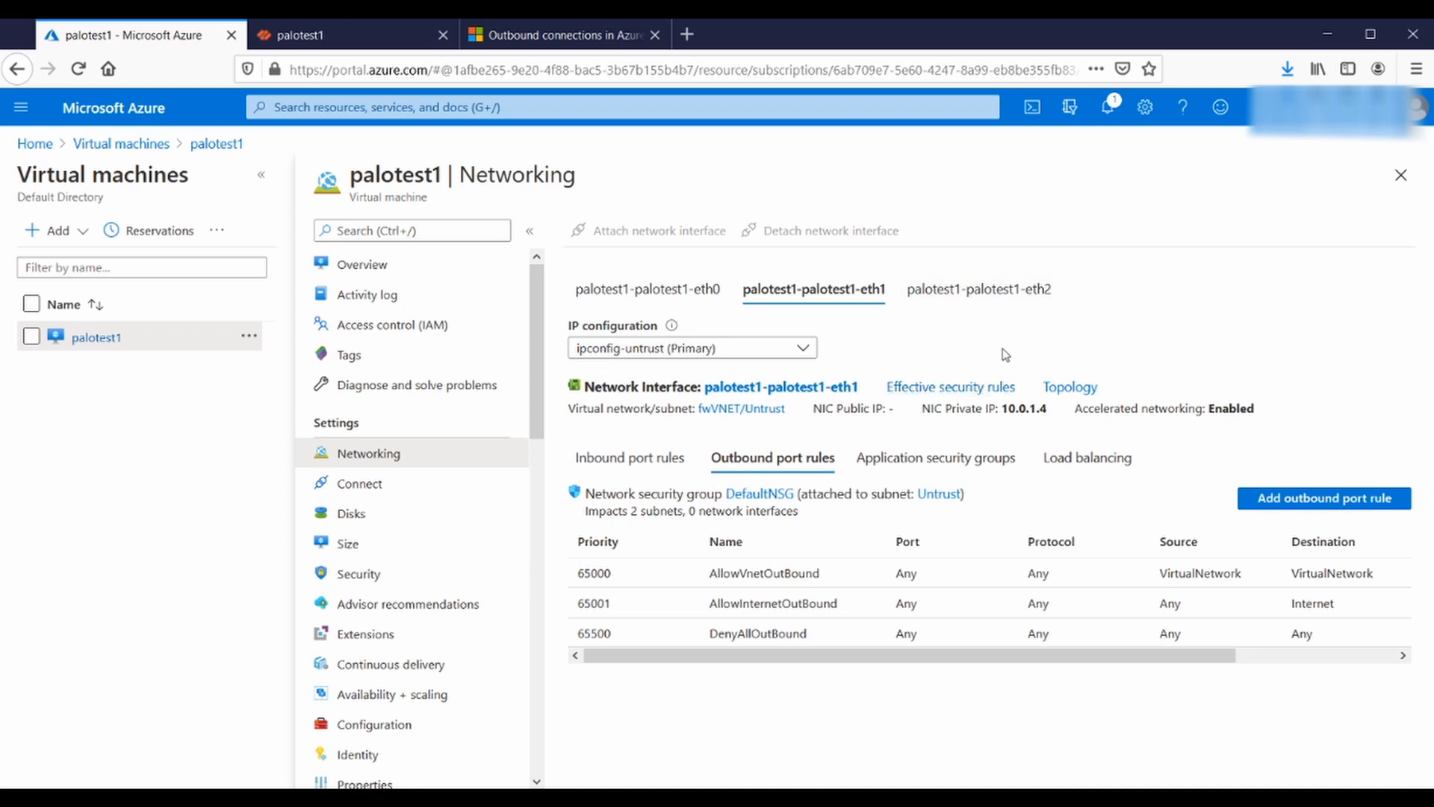
mouse_move(647, 289)
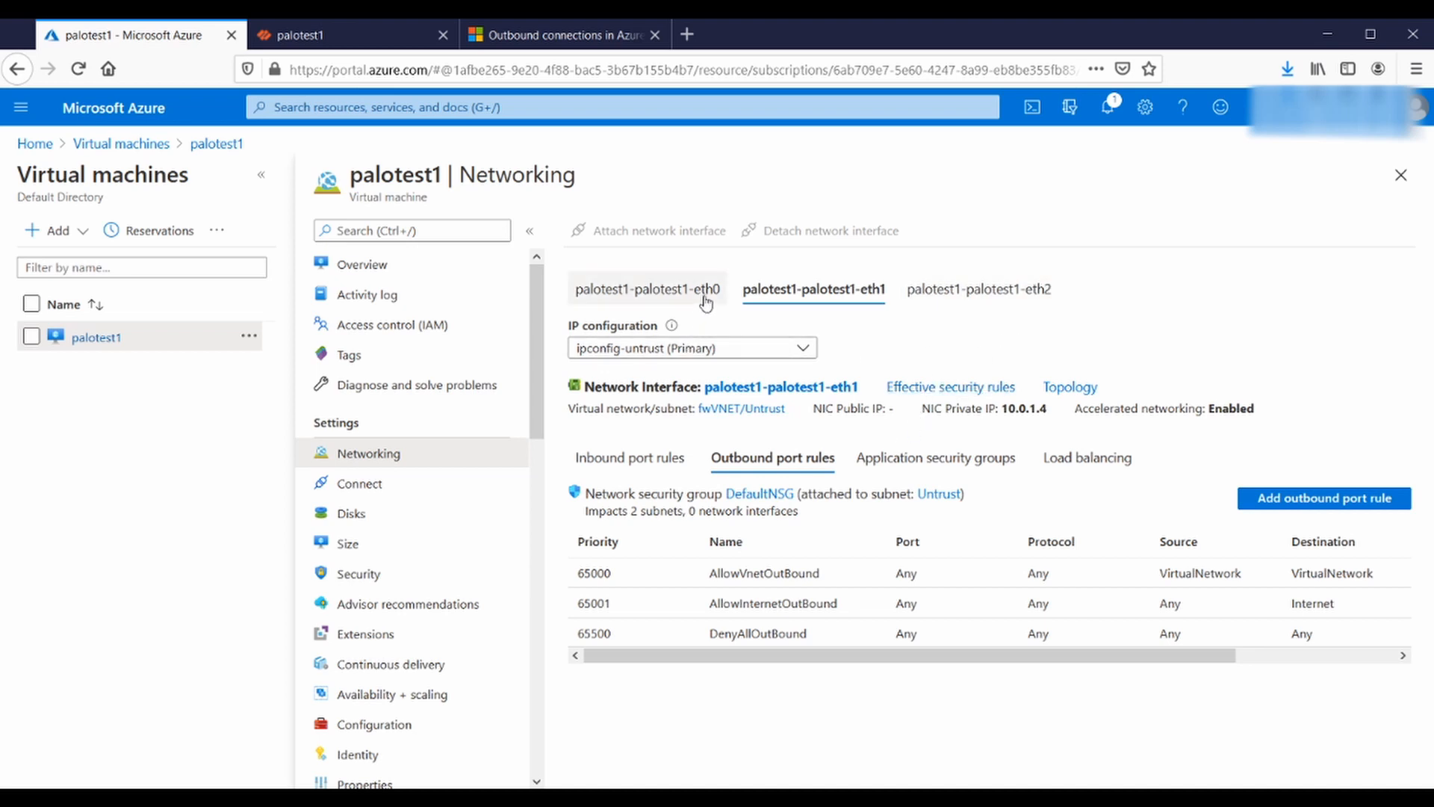
left_click(646, 289)
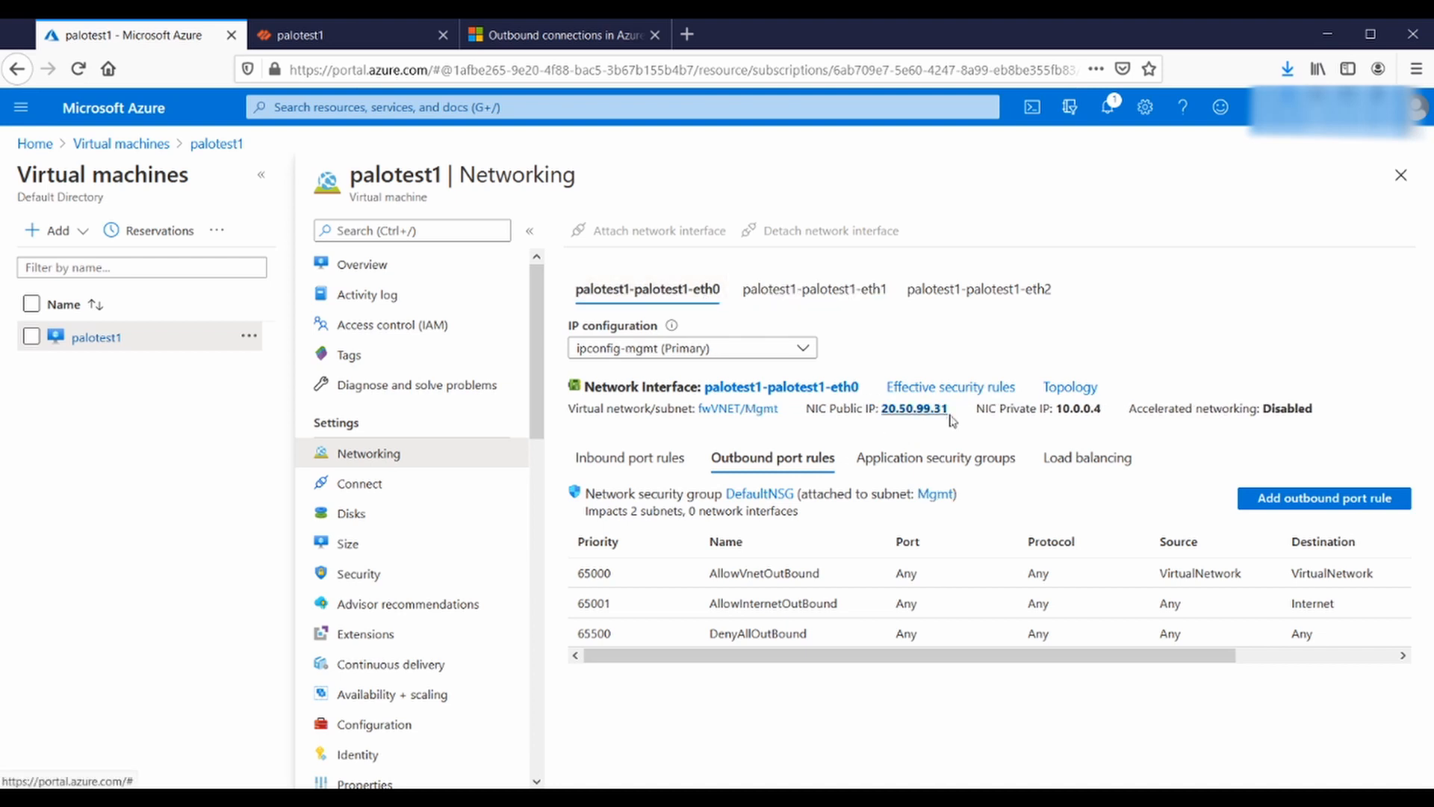
mouse_move(894, 424)
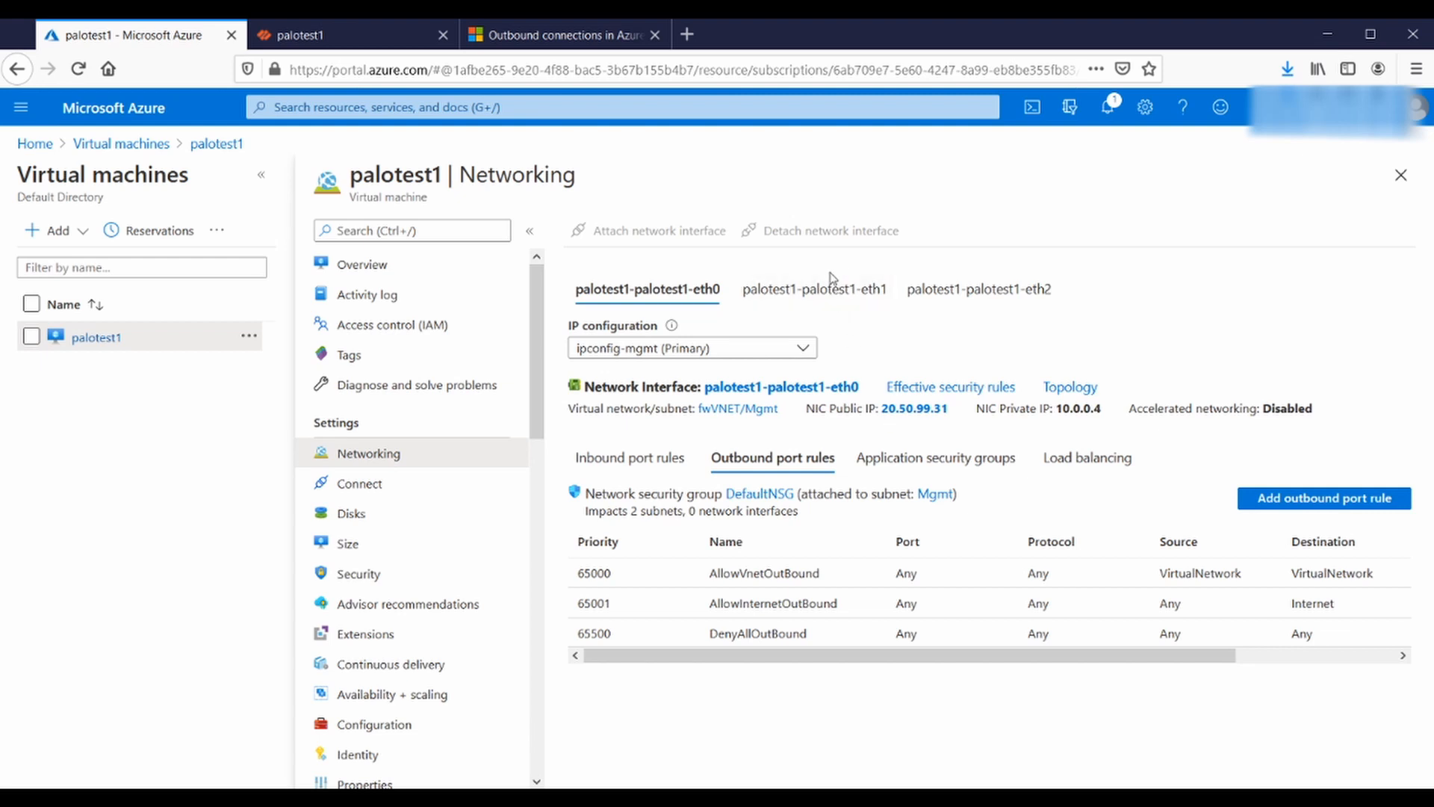
left_click(814, 289)
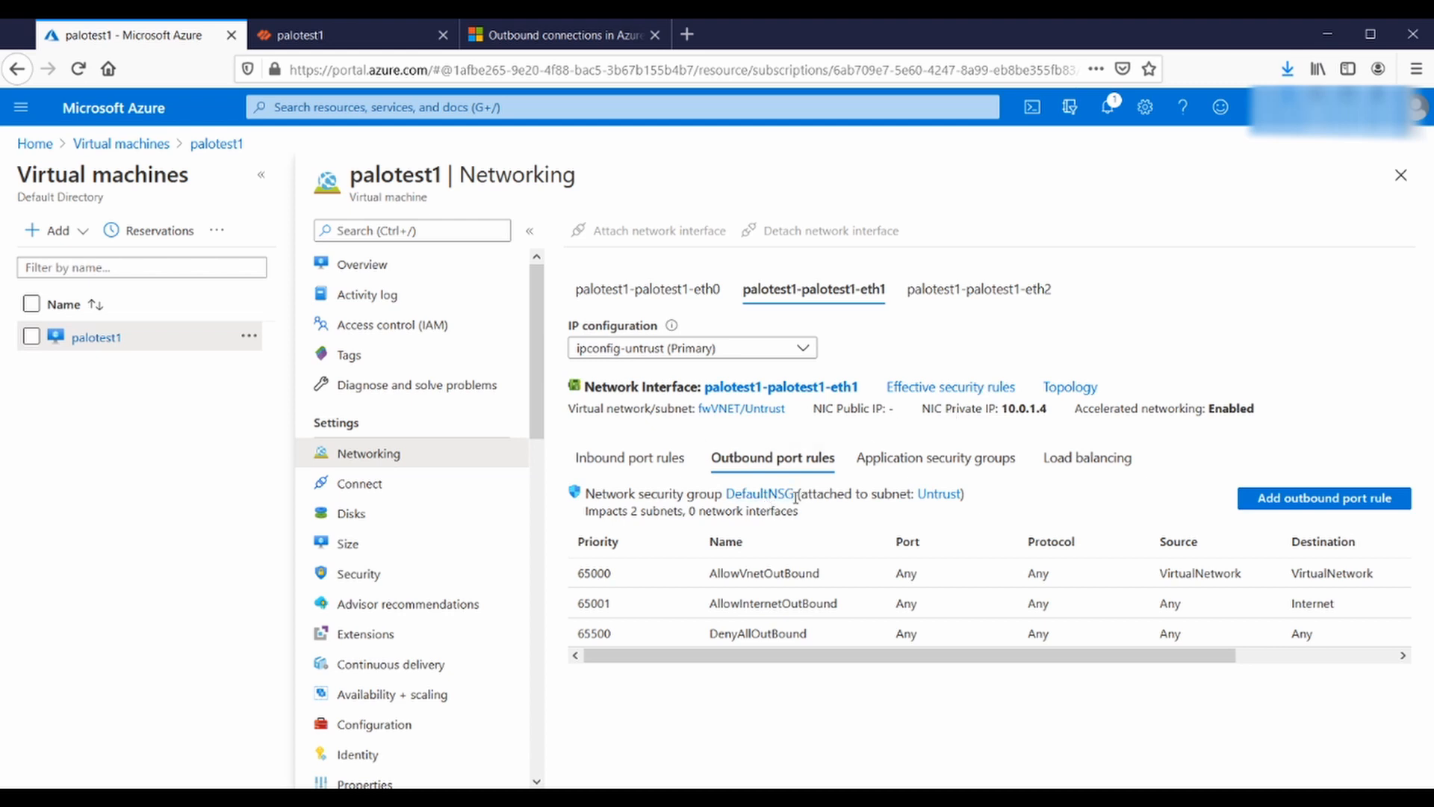
mouse_move(1052, 421)
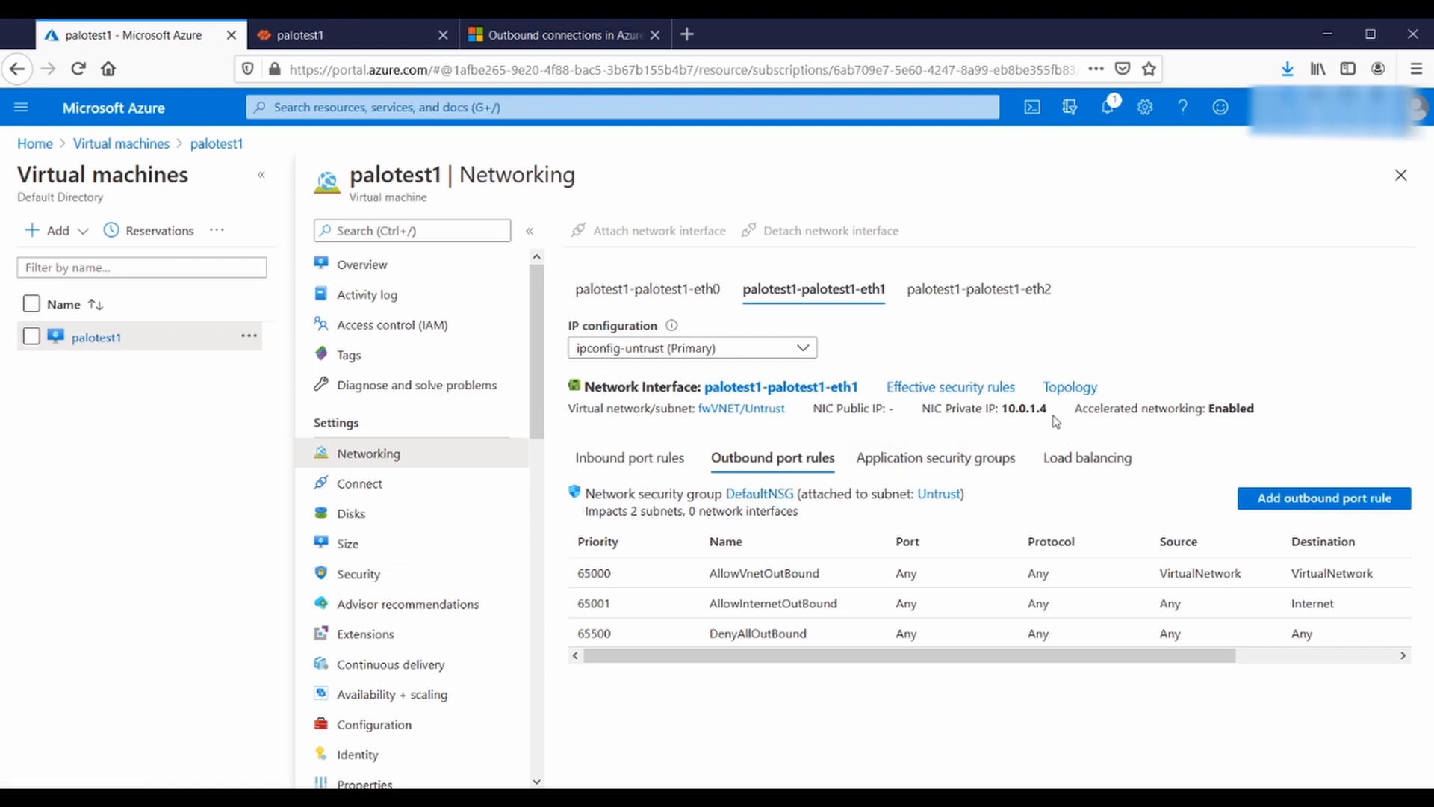
mouse_move(832, 444)
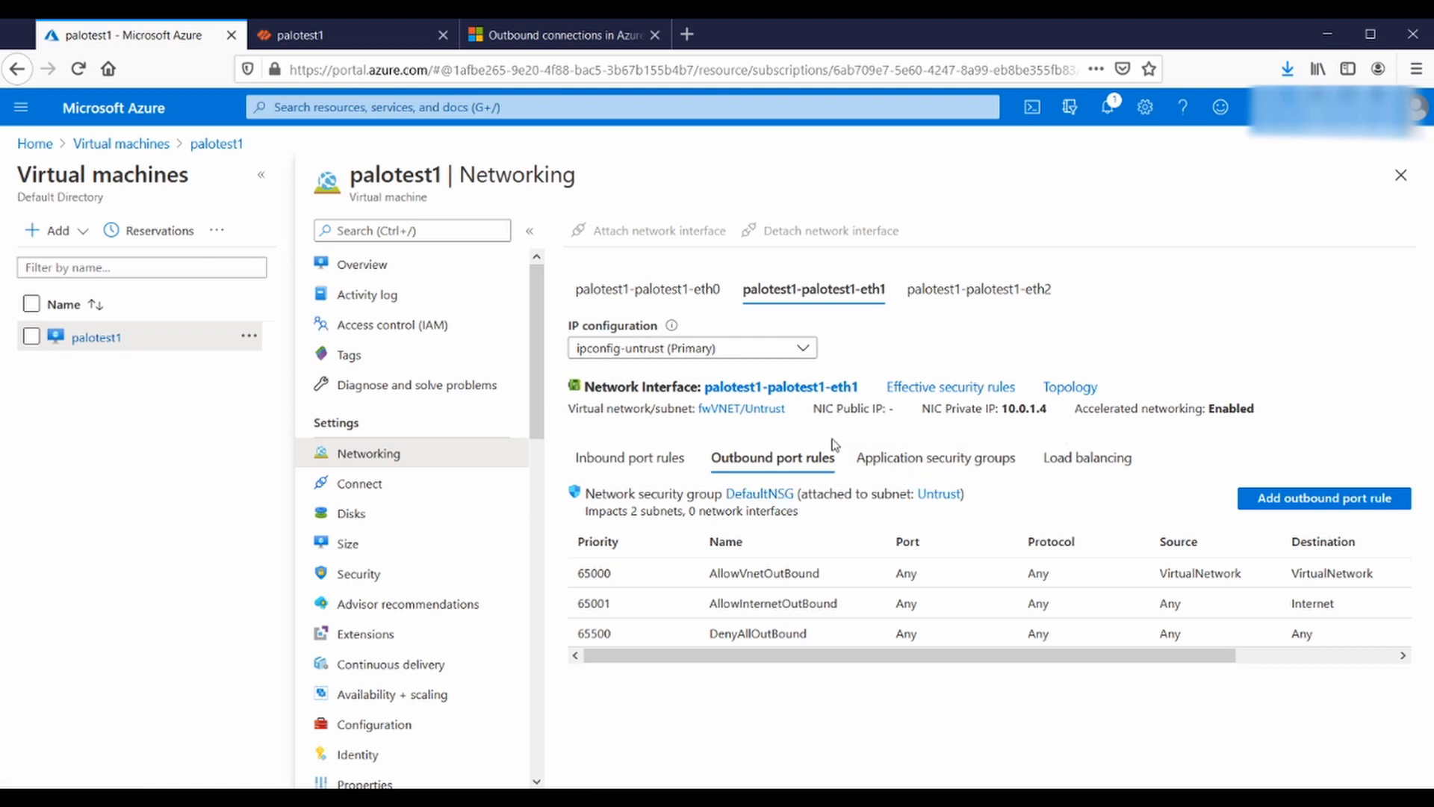
left_click(647, 289)
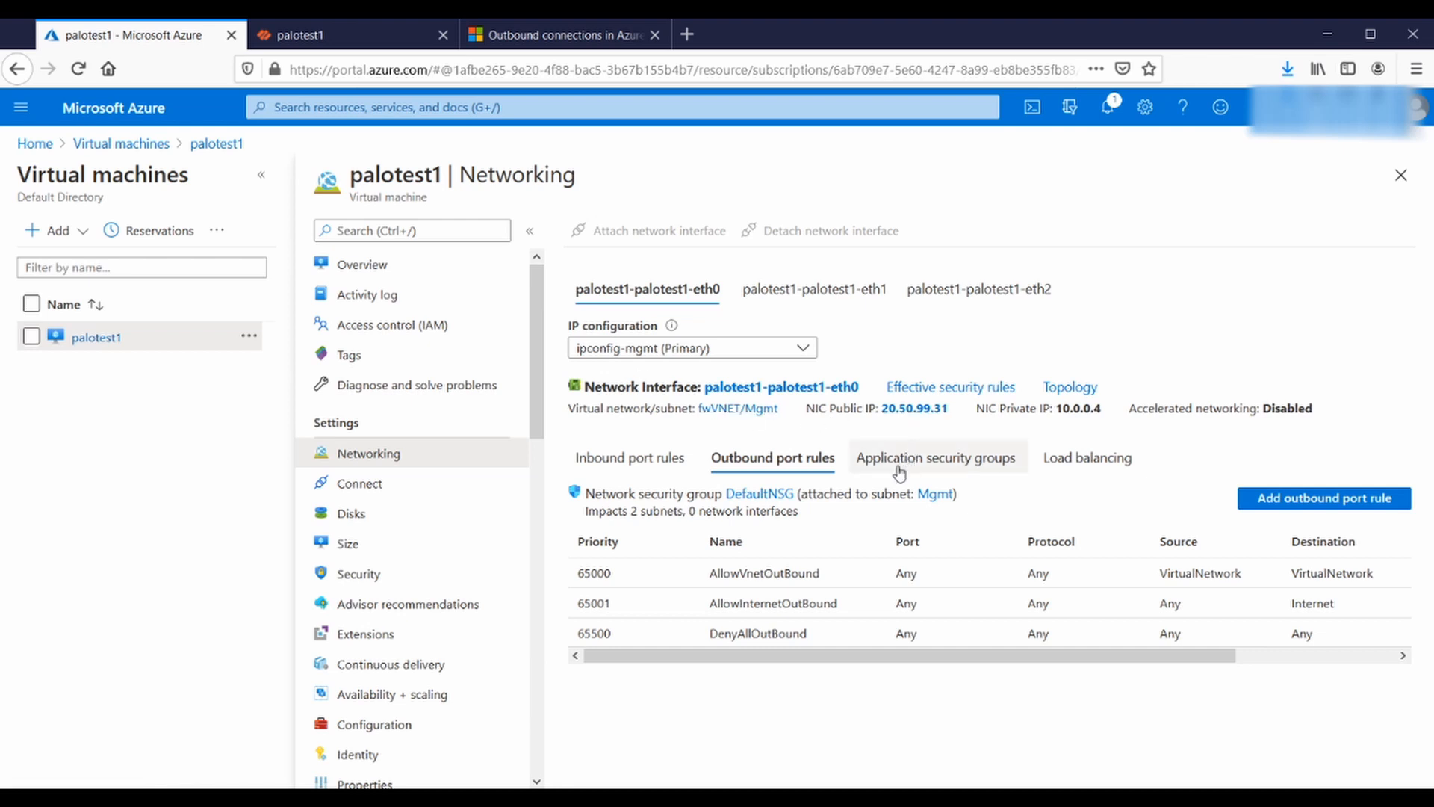
mouse_move(832, 310)
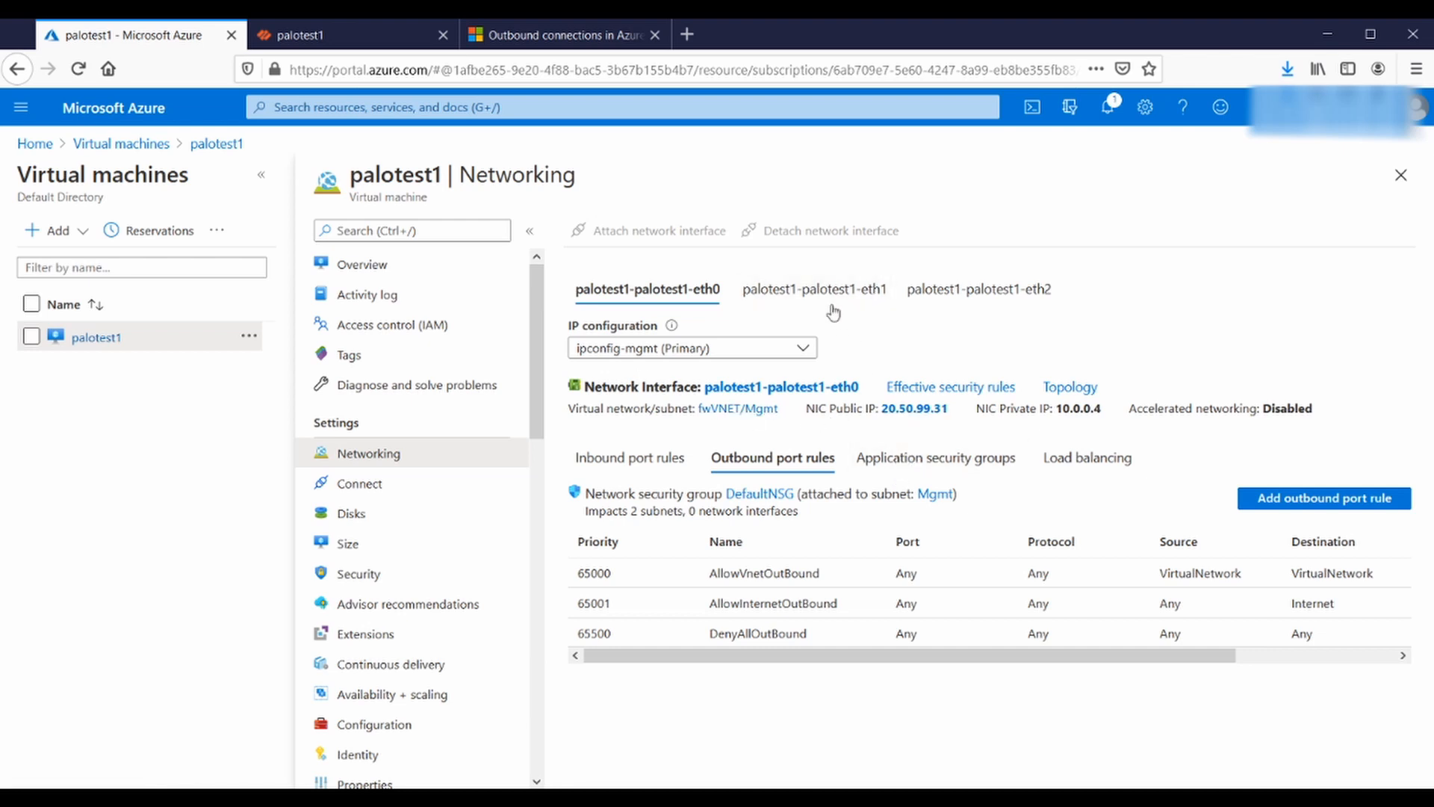
mouse_move(813, 289)
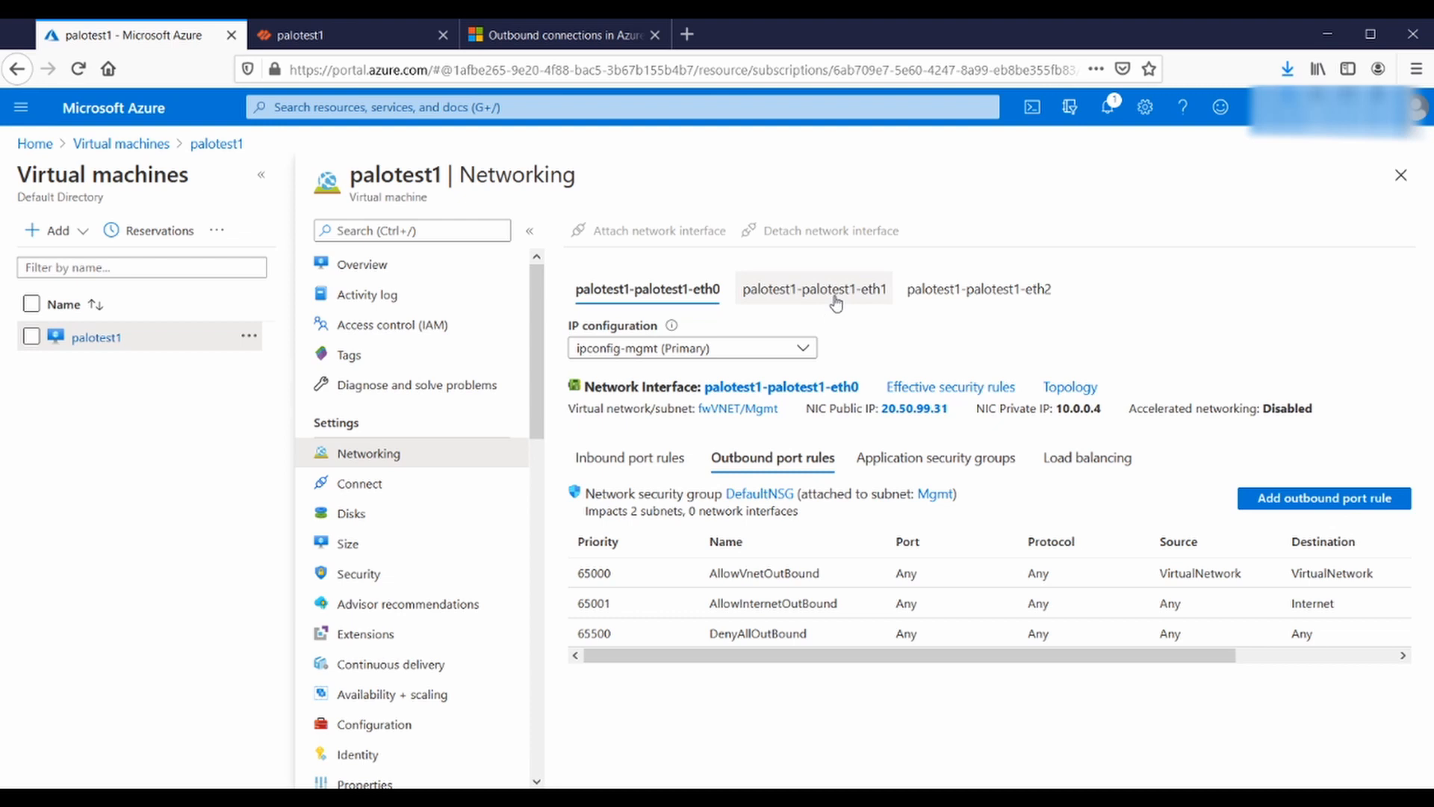
left_click(812, 290)
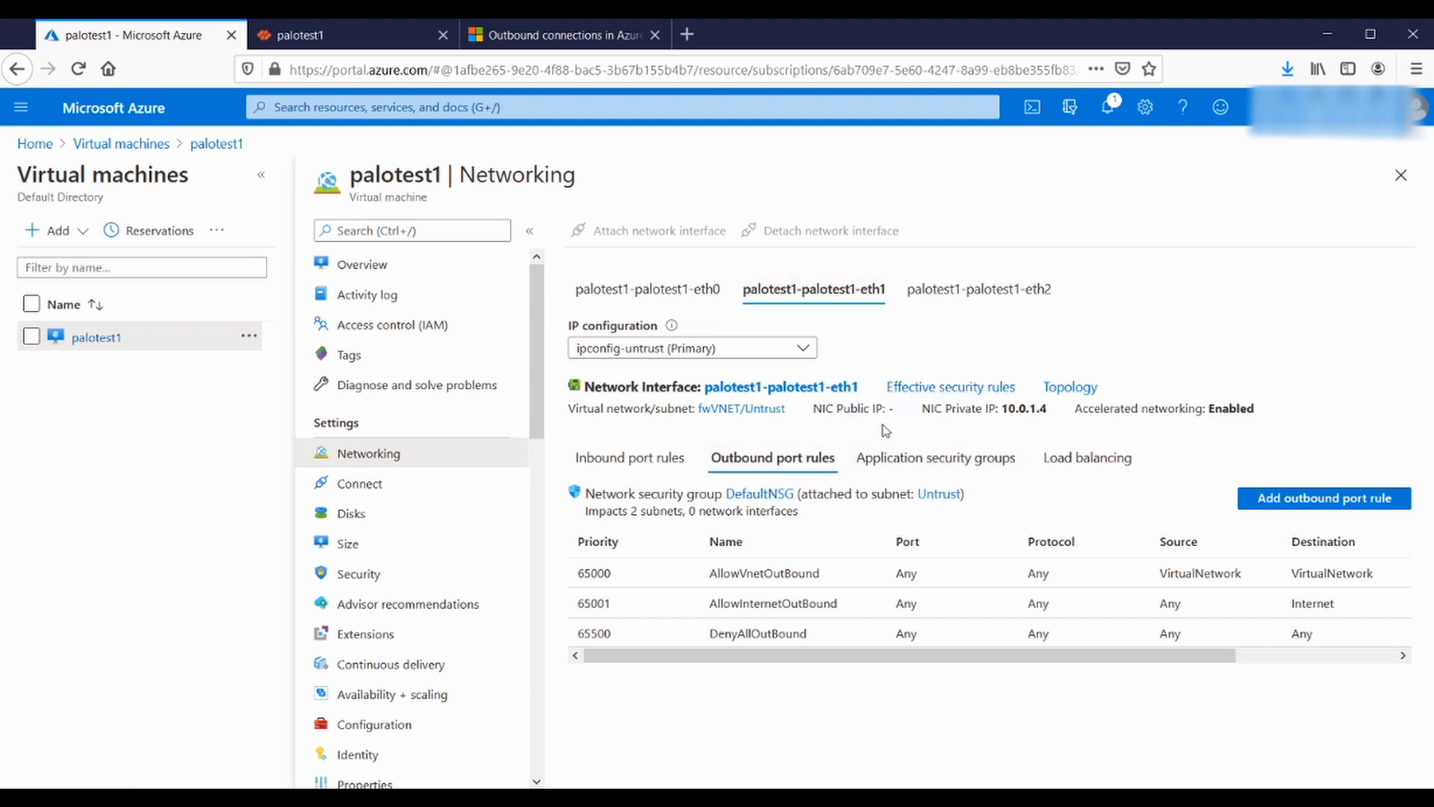
left_click(645, 289)
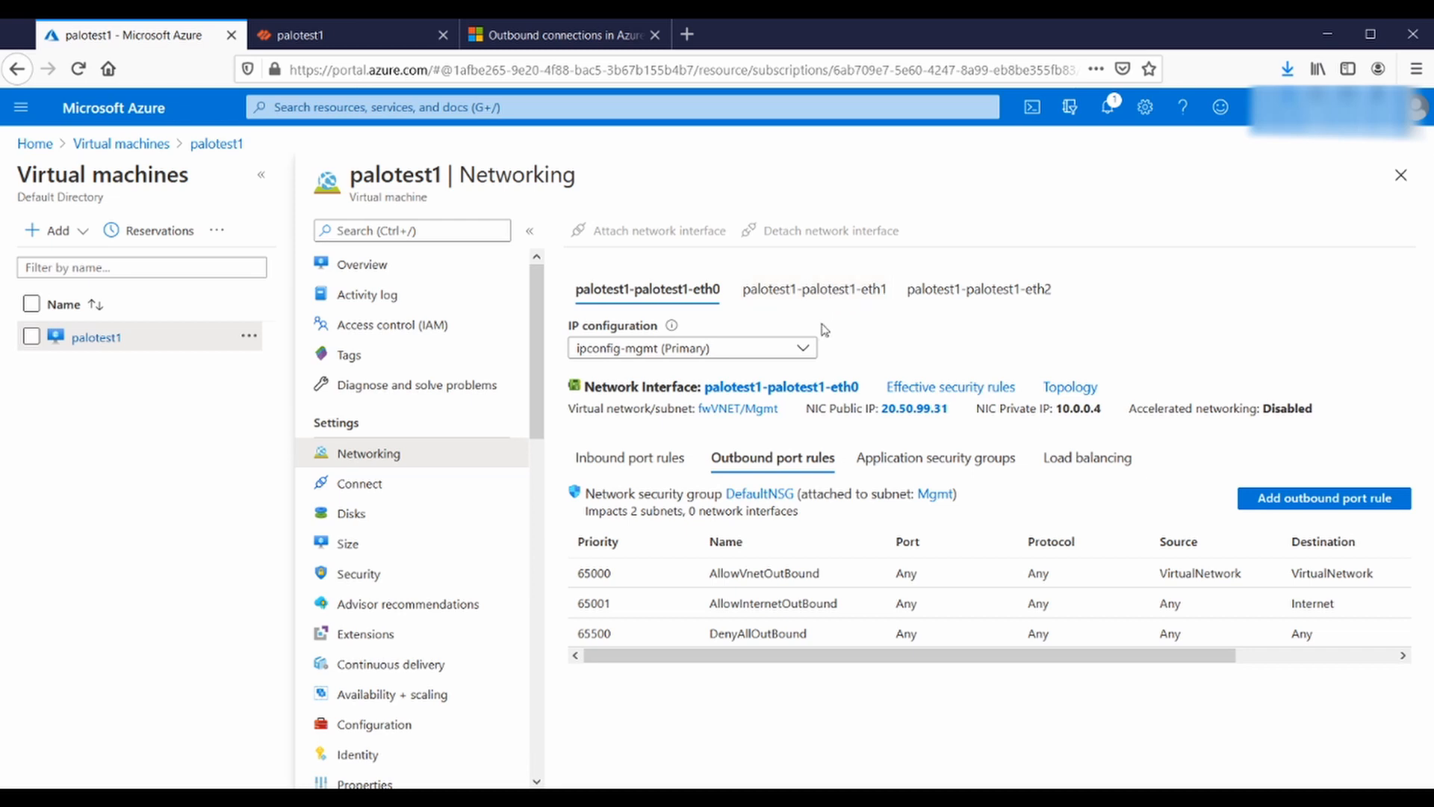
mouse_move(822, 307)
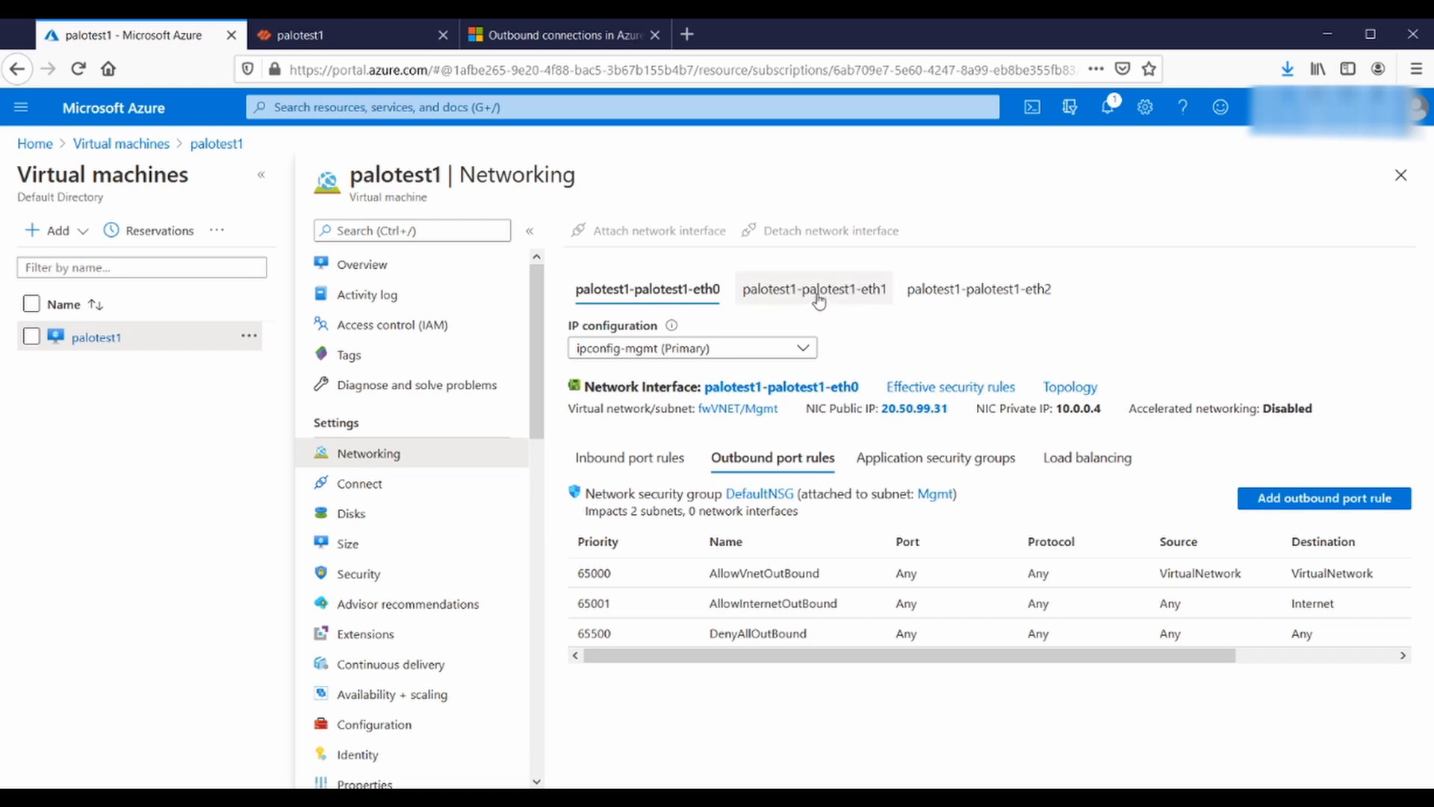
left_click(812, 288)
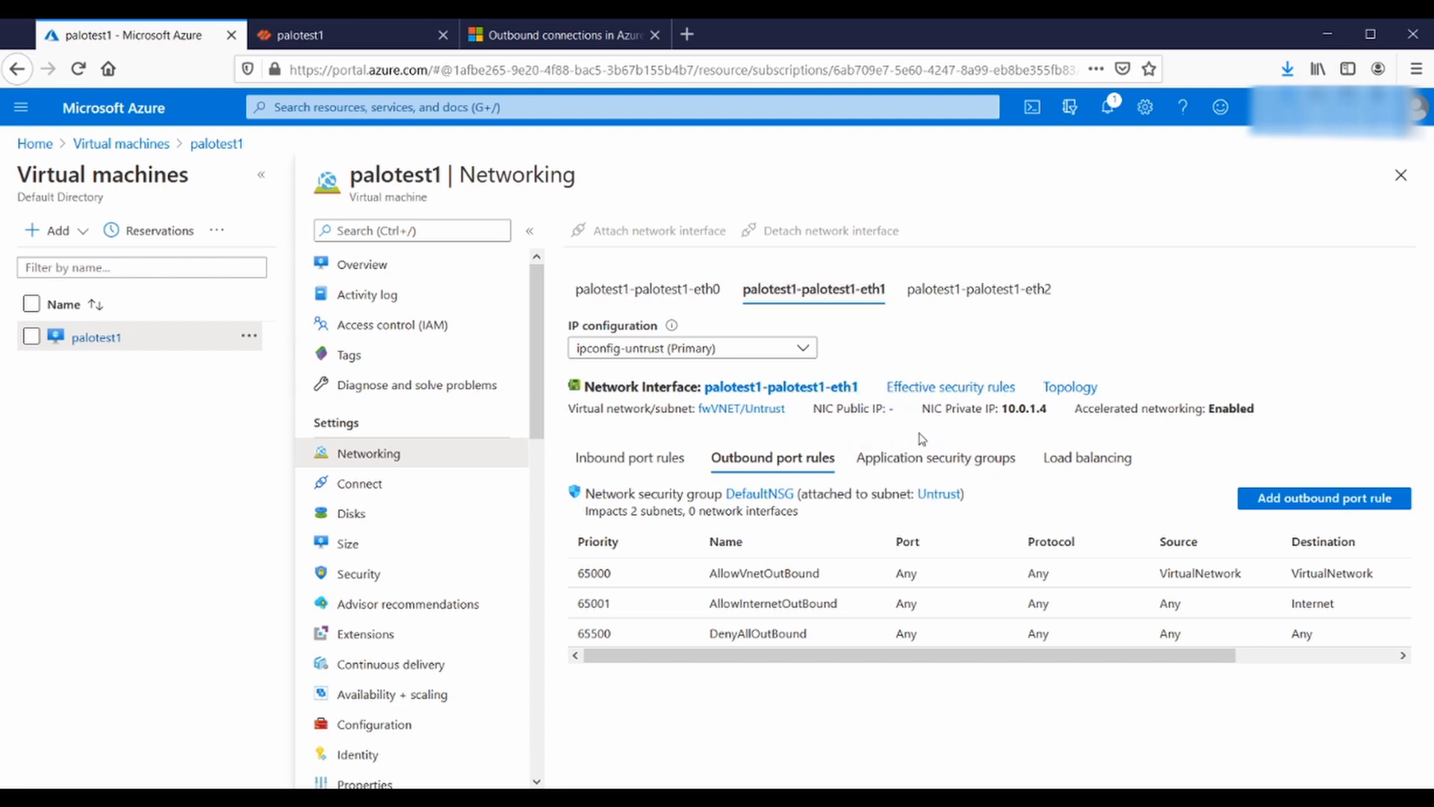
mouse_move(818, 411)
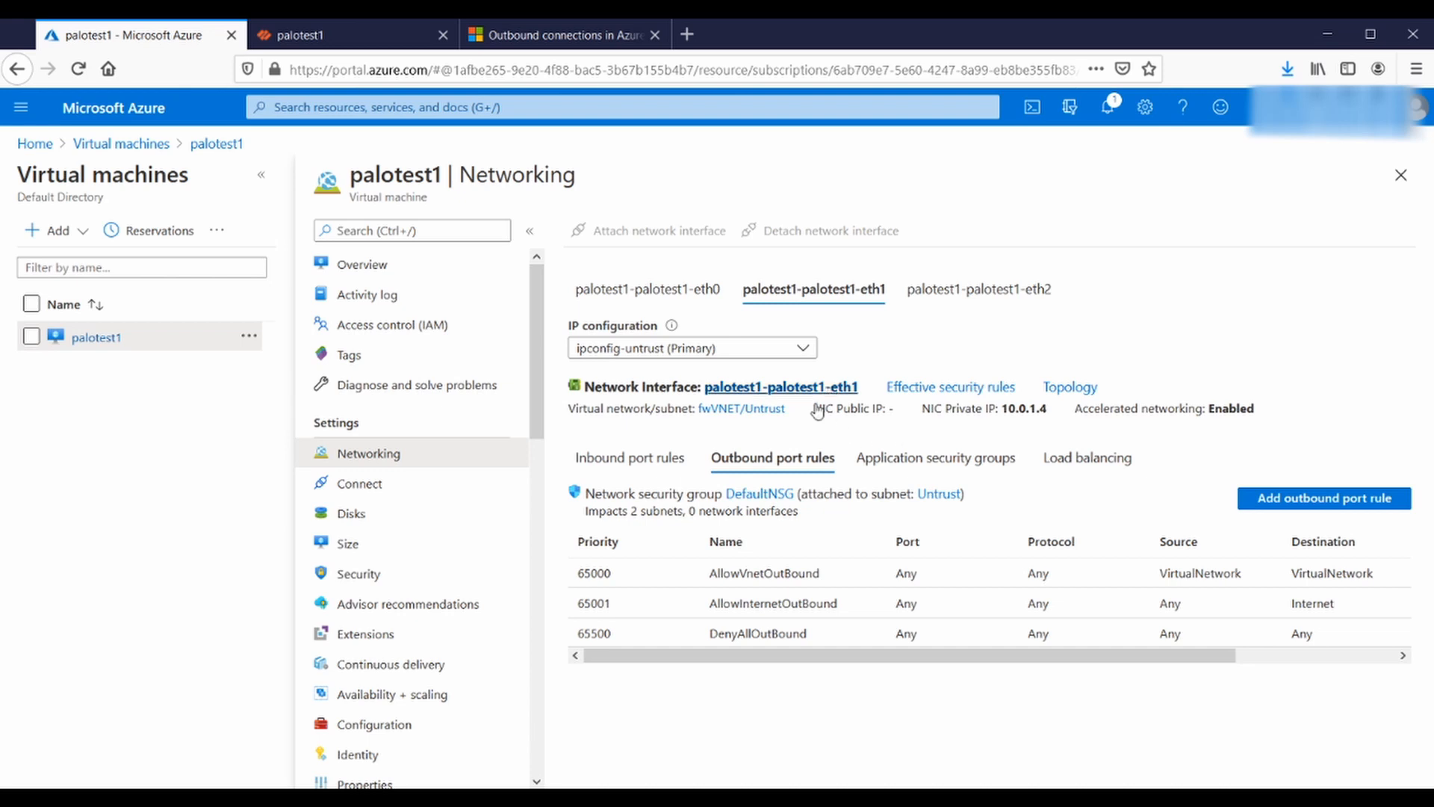
mouse_move(801, 430)
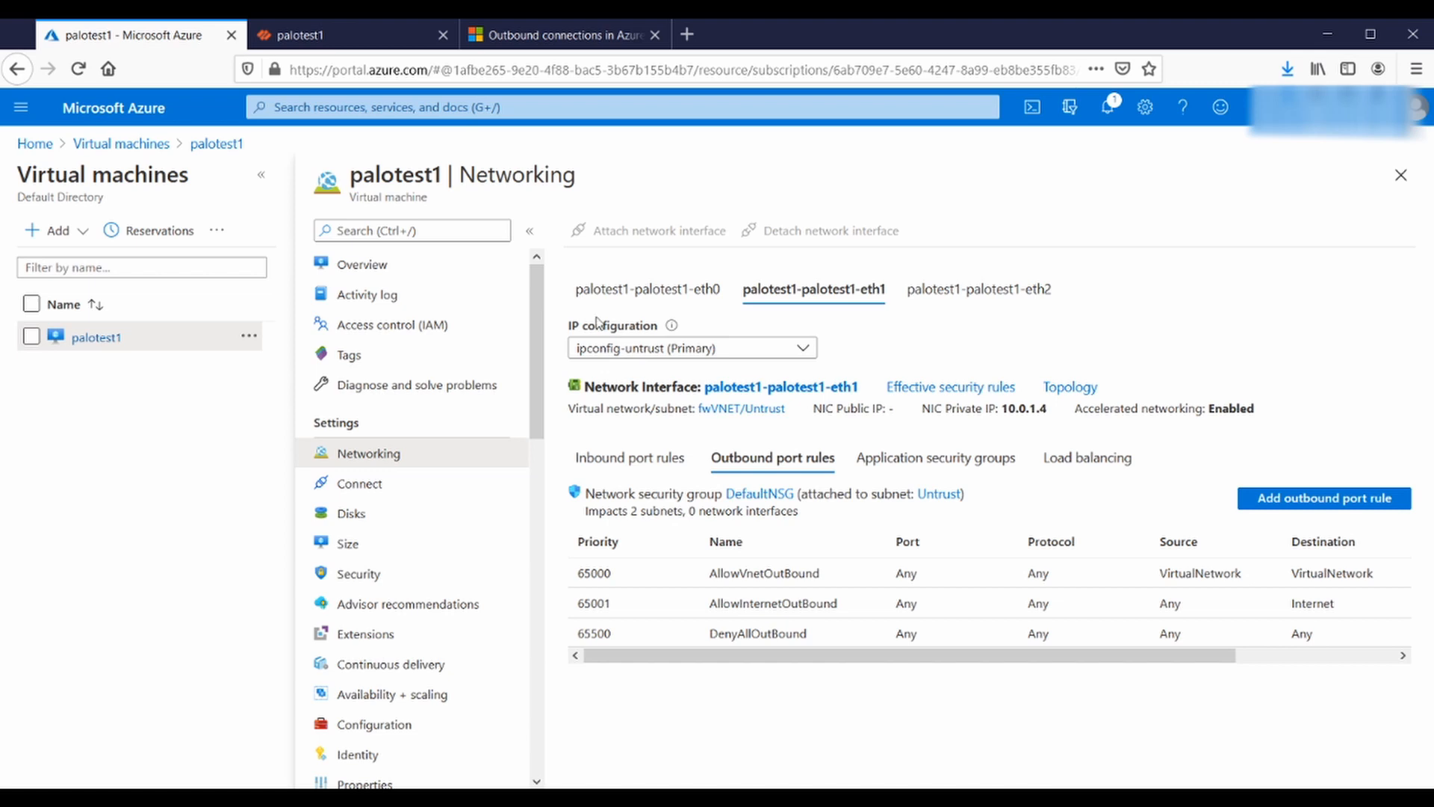
Search 'load' to open externallbpalo and select its frontend IP 20.49.131.207.
left_click(622, 107)
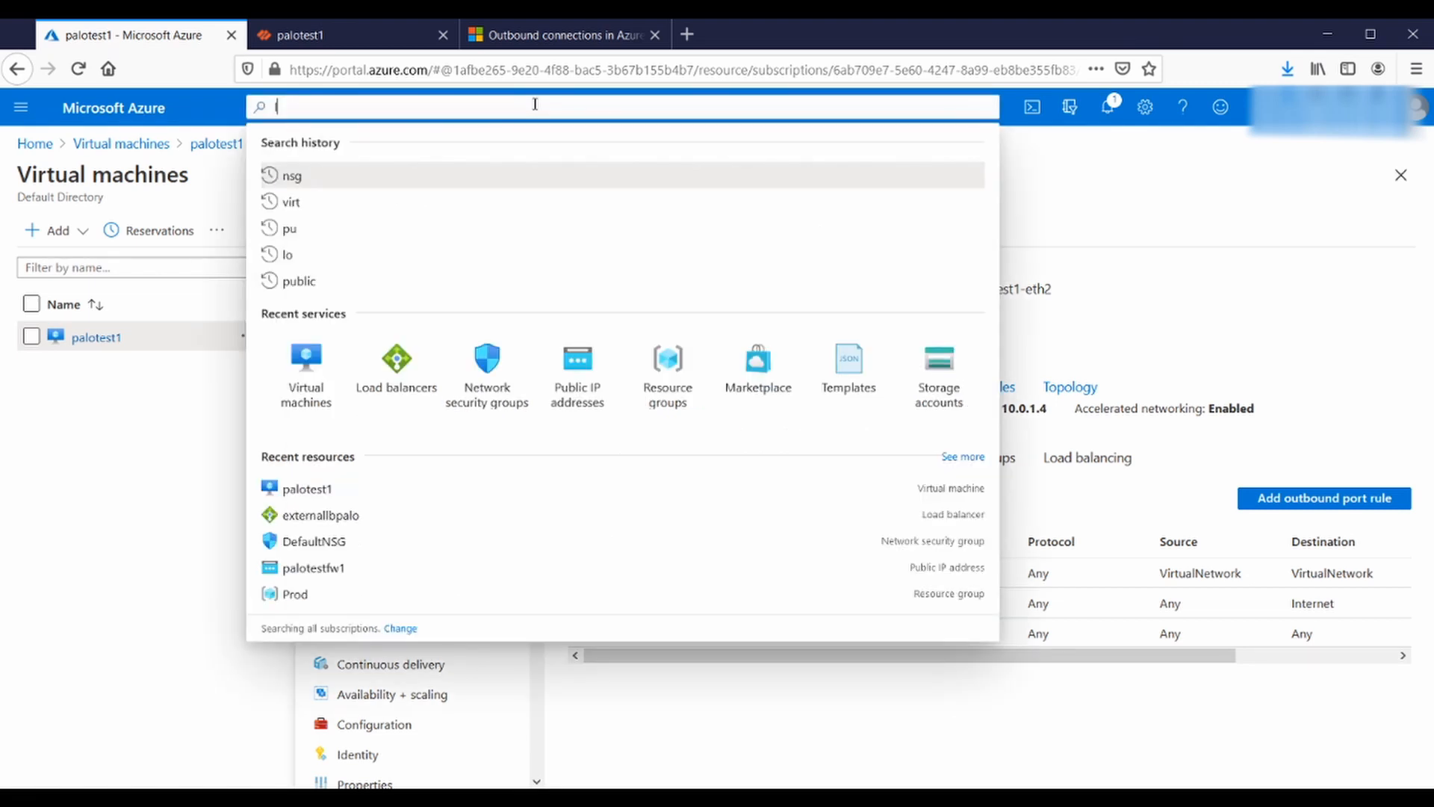
type("load")
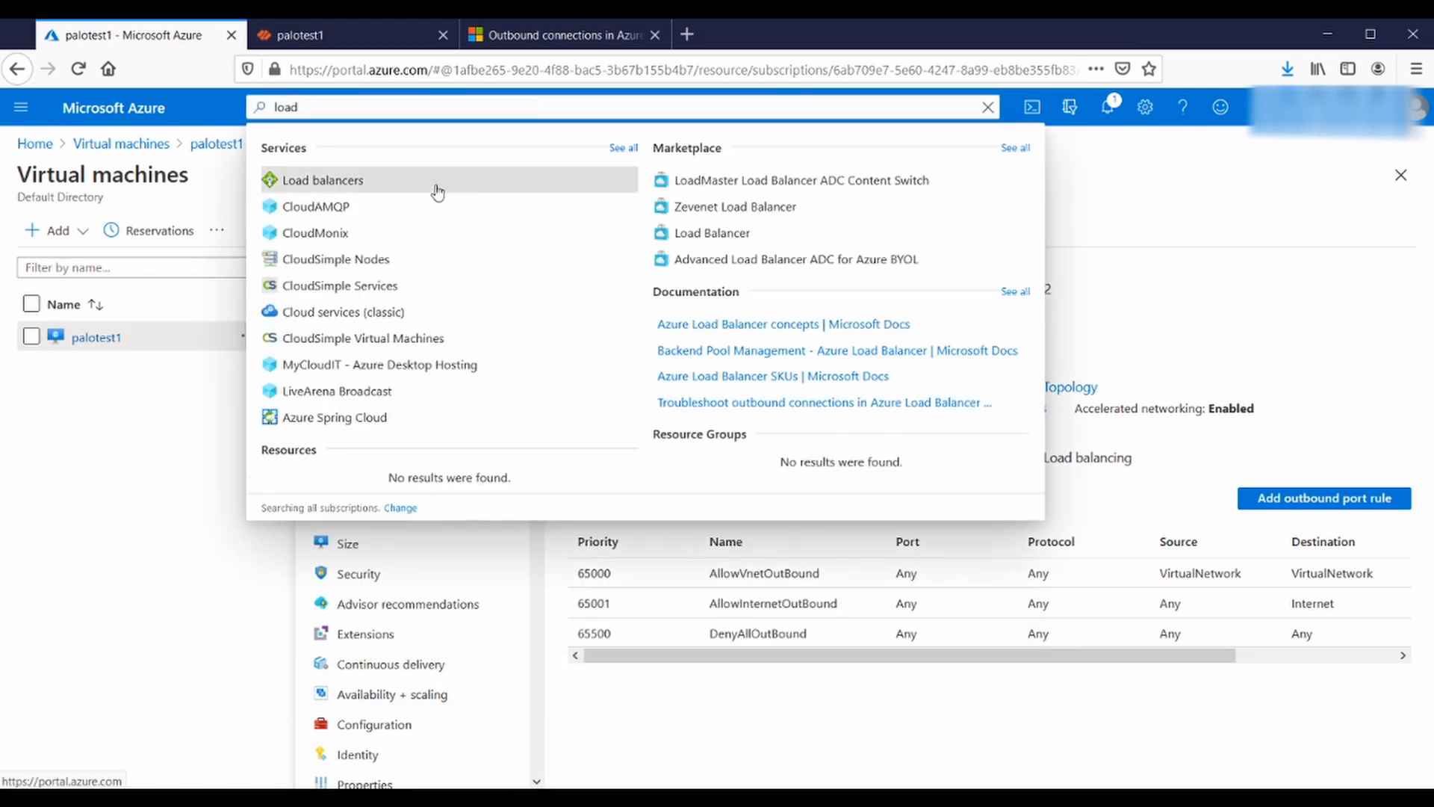
left_click(321, 179)
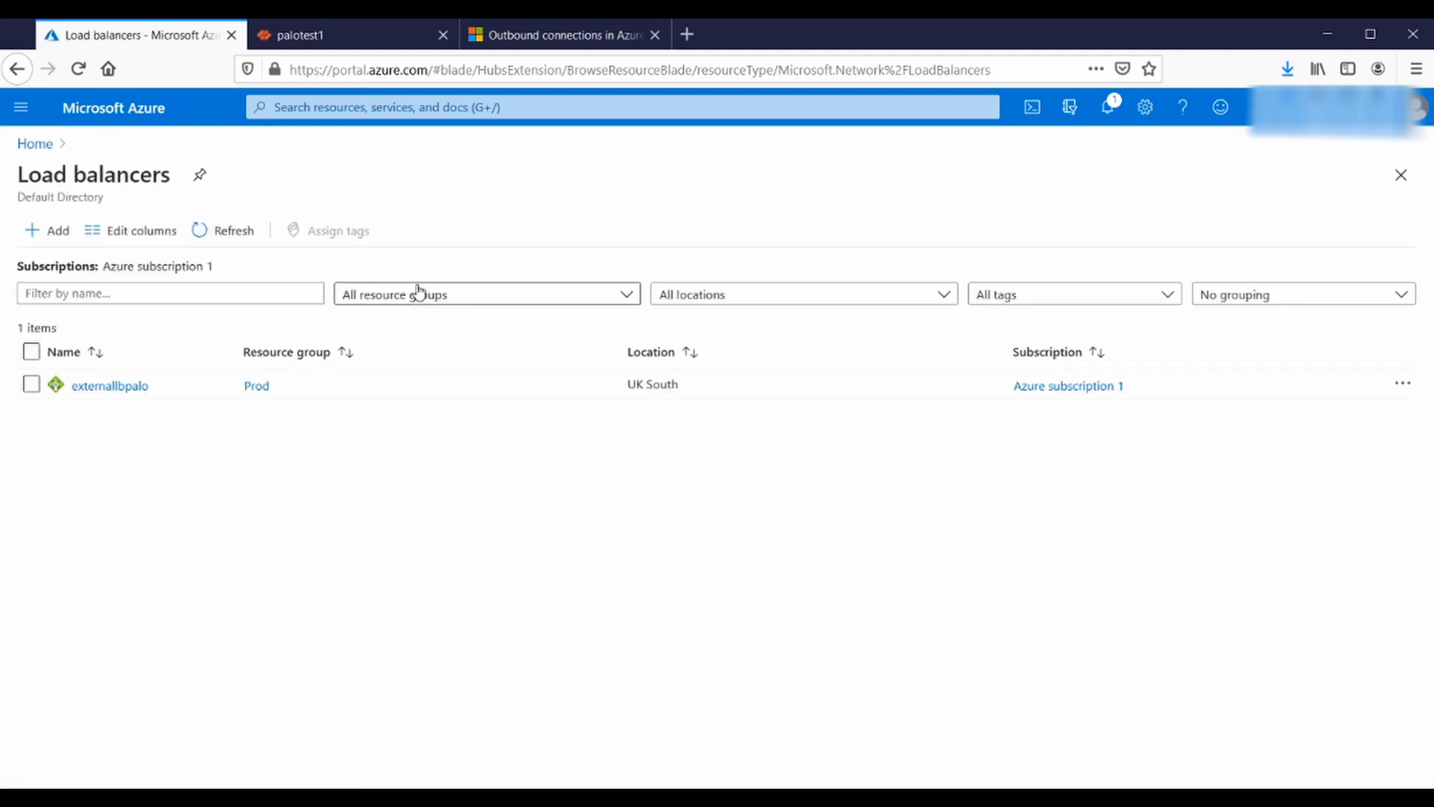
left_click(109, 386)
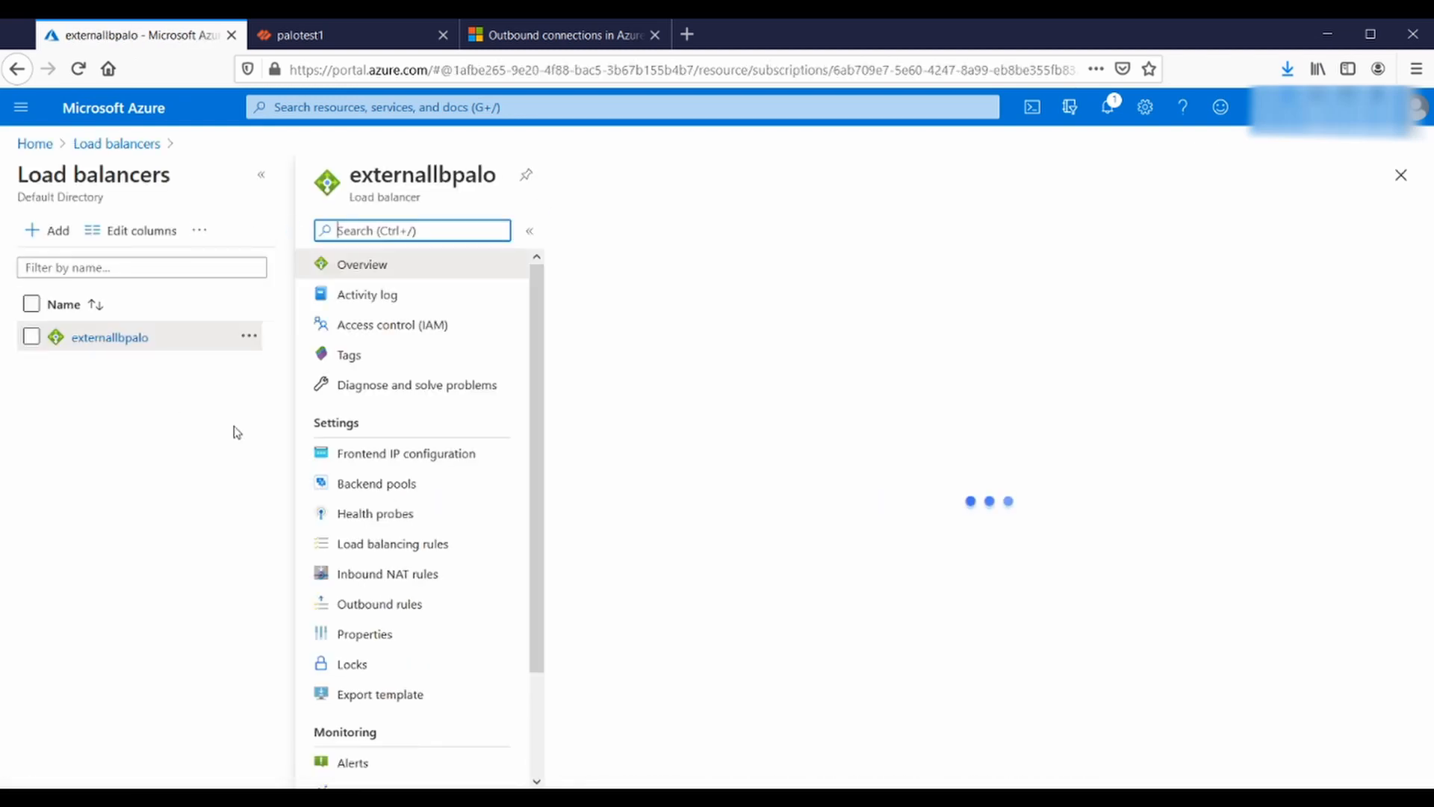
left_click(406, 453)
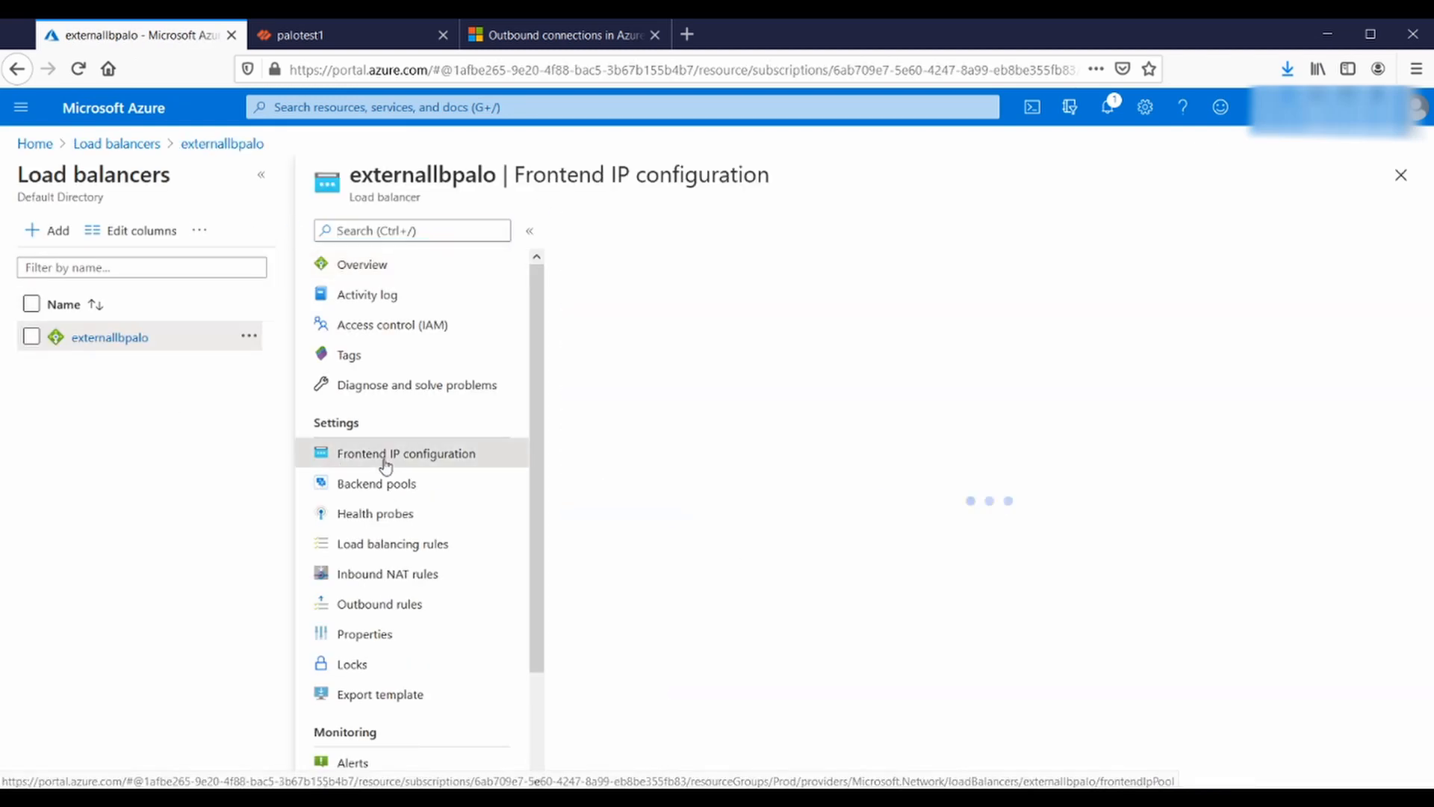
left_click(406, 453)
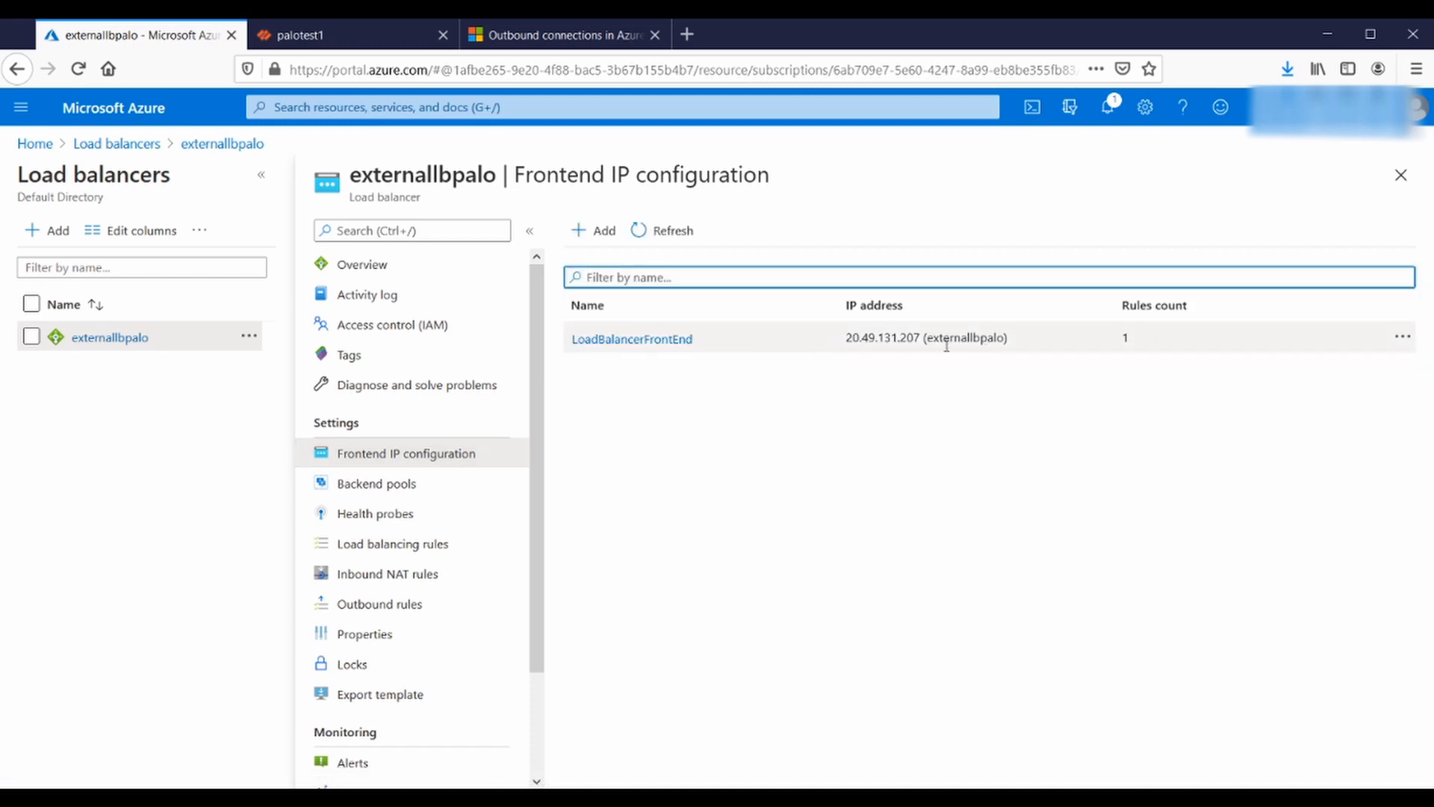
double_click(884, 338)
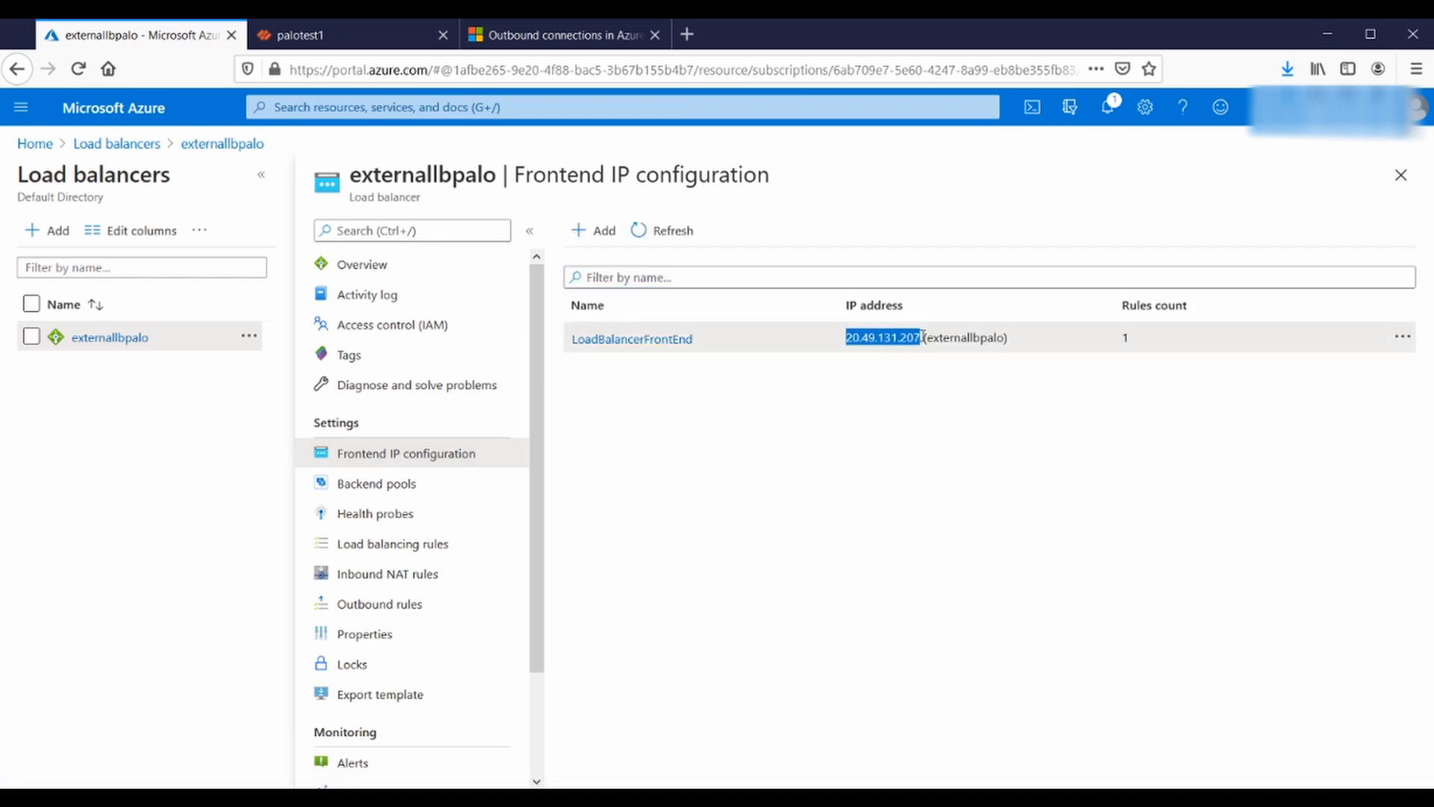
mouse_move(916, 378)
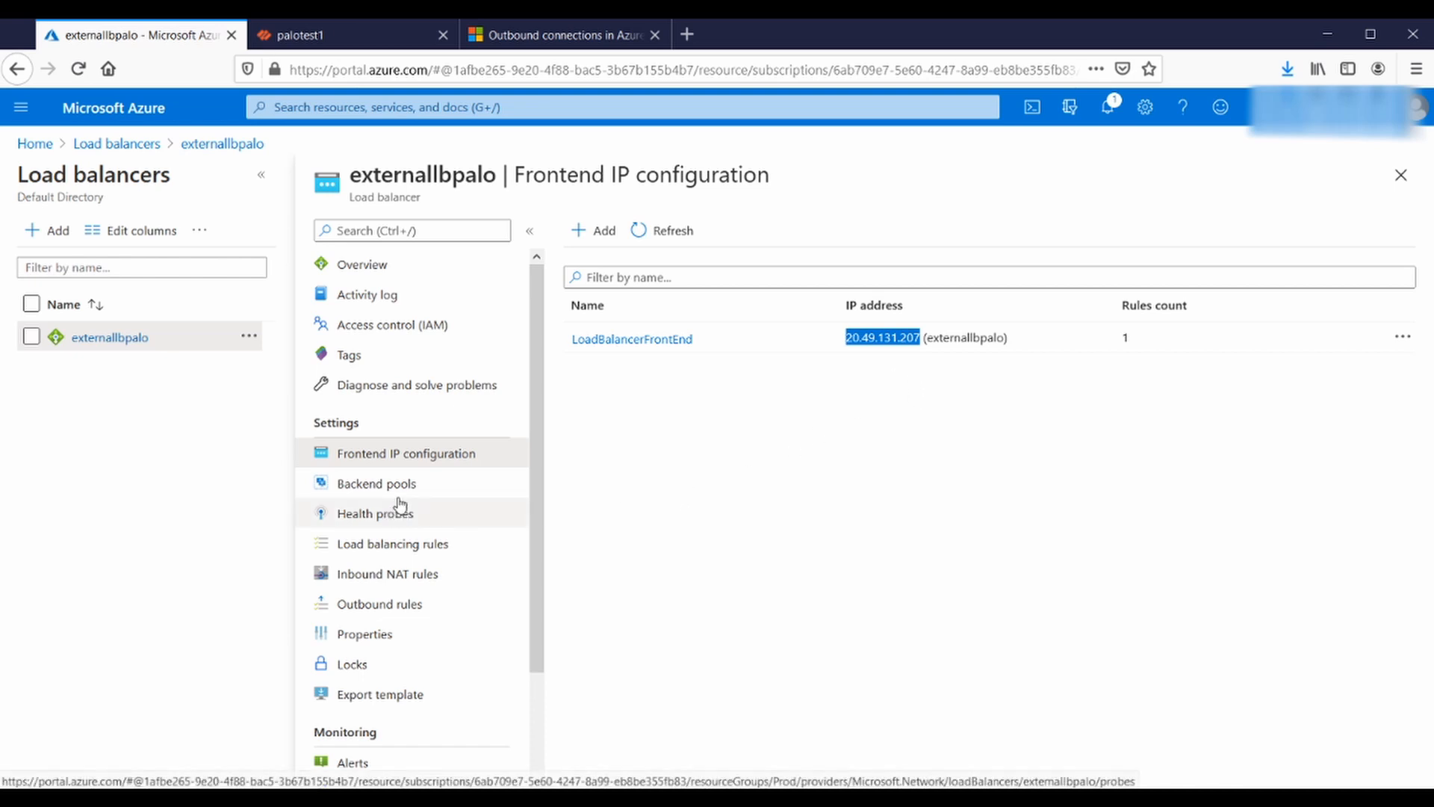
Check the paloFW backend pool for palotest1, then view the fw-check probe on TCP 22.
left_click(376, 484)
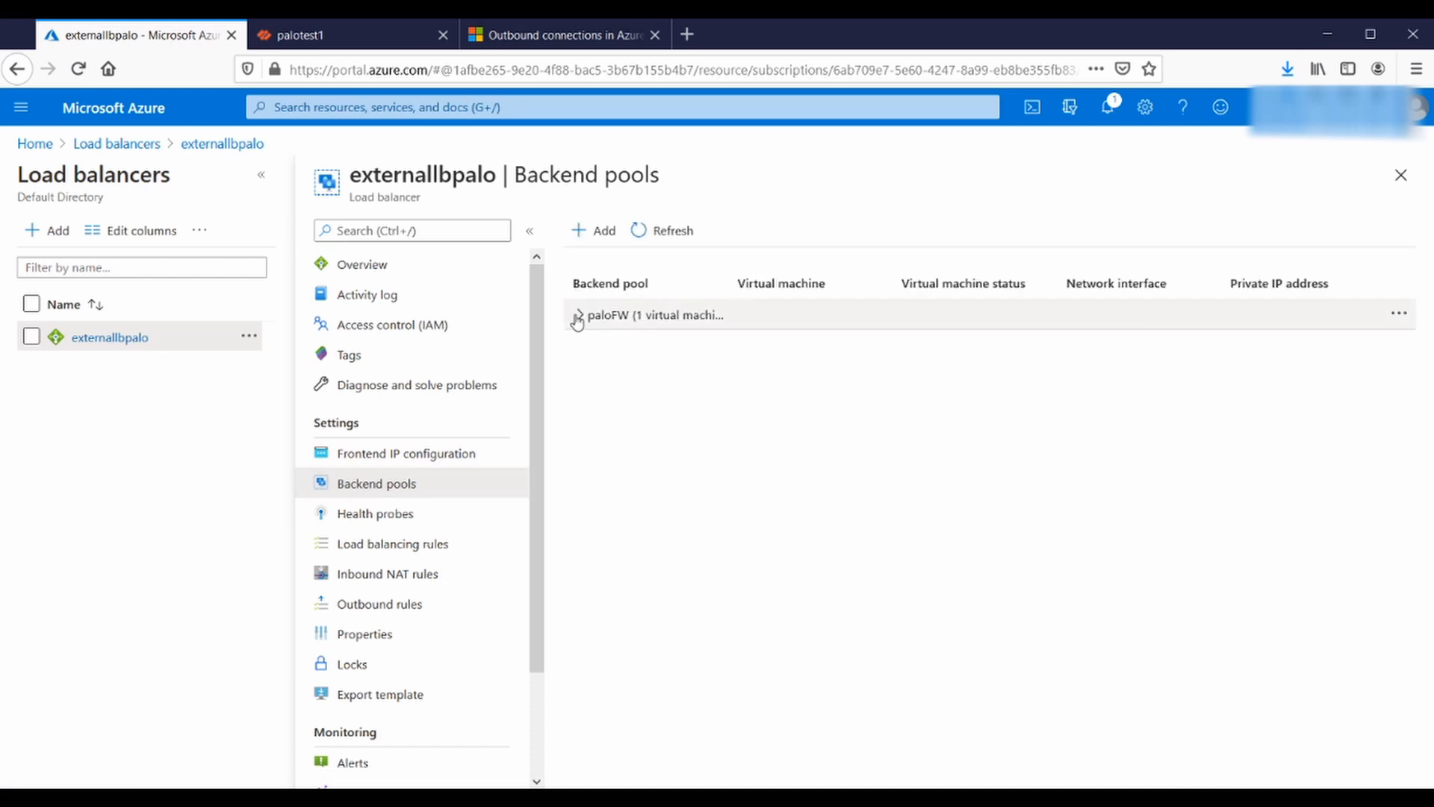
left_click(577, 314)
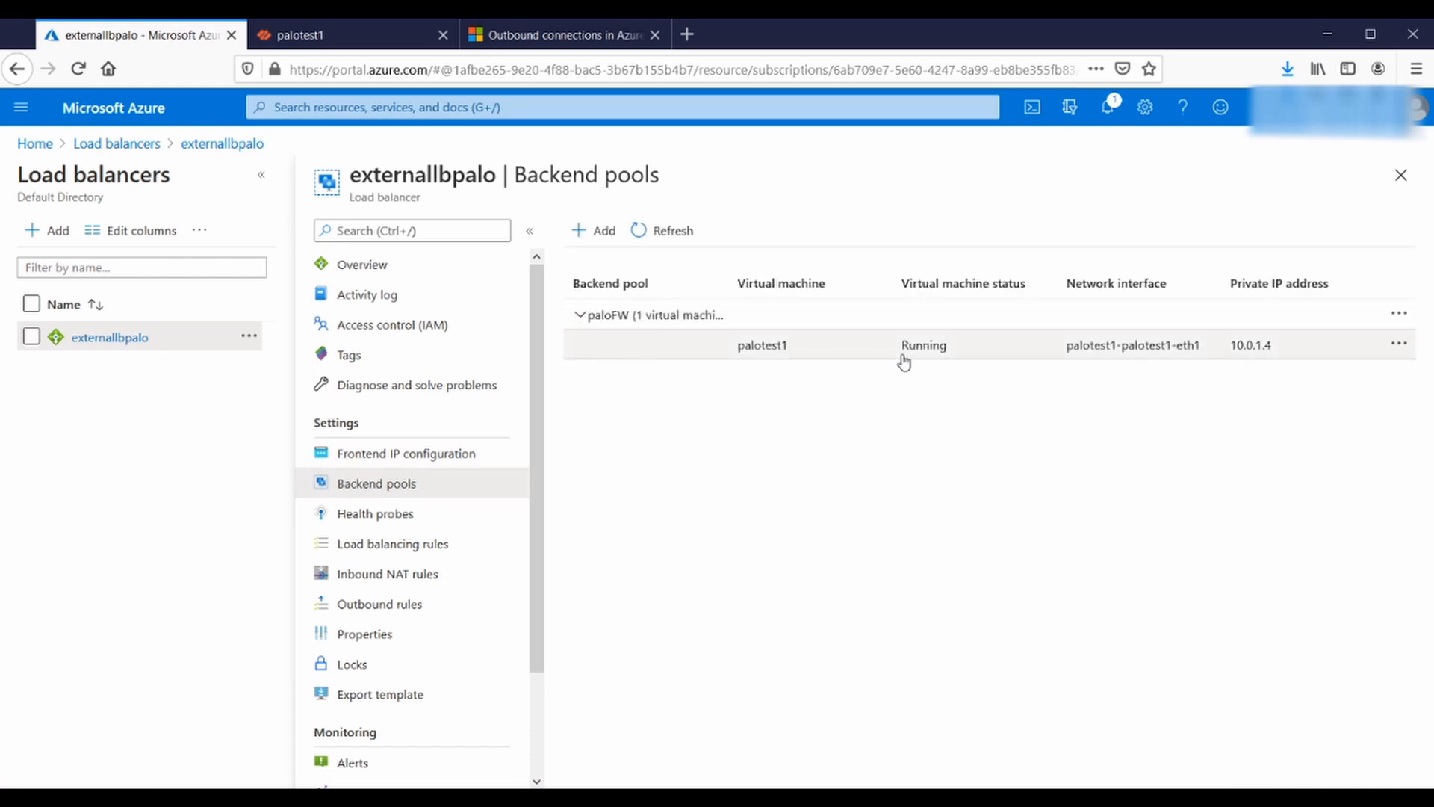
mouse_move(1183, 357)
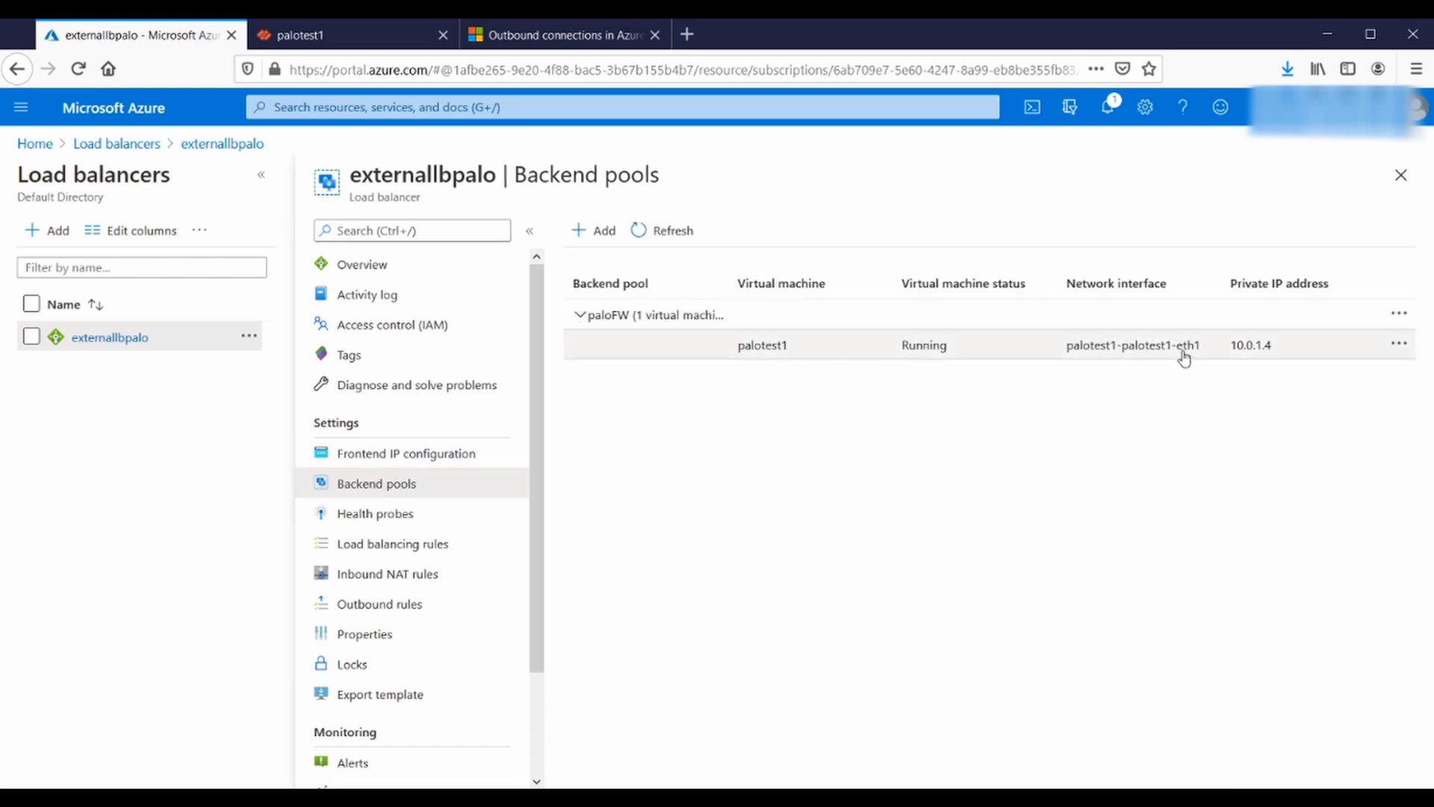
mouse_move(263, 504)
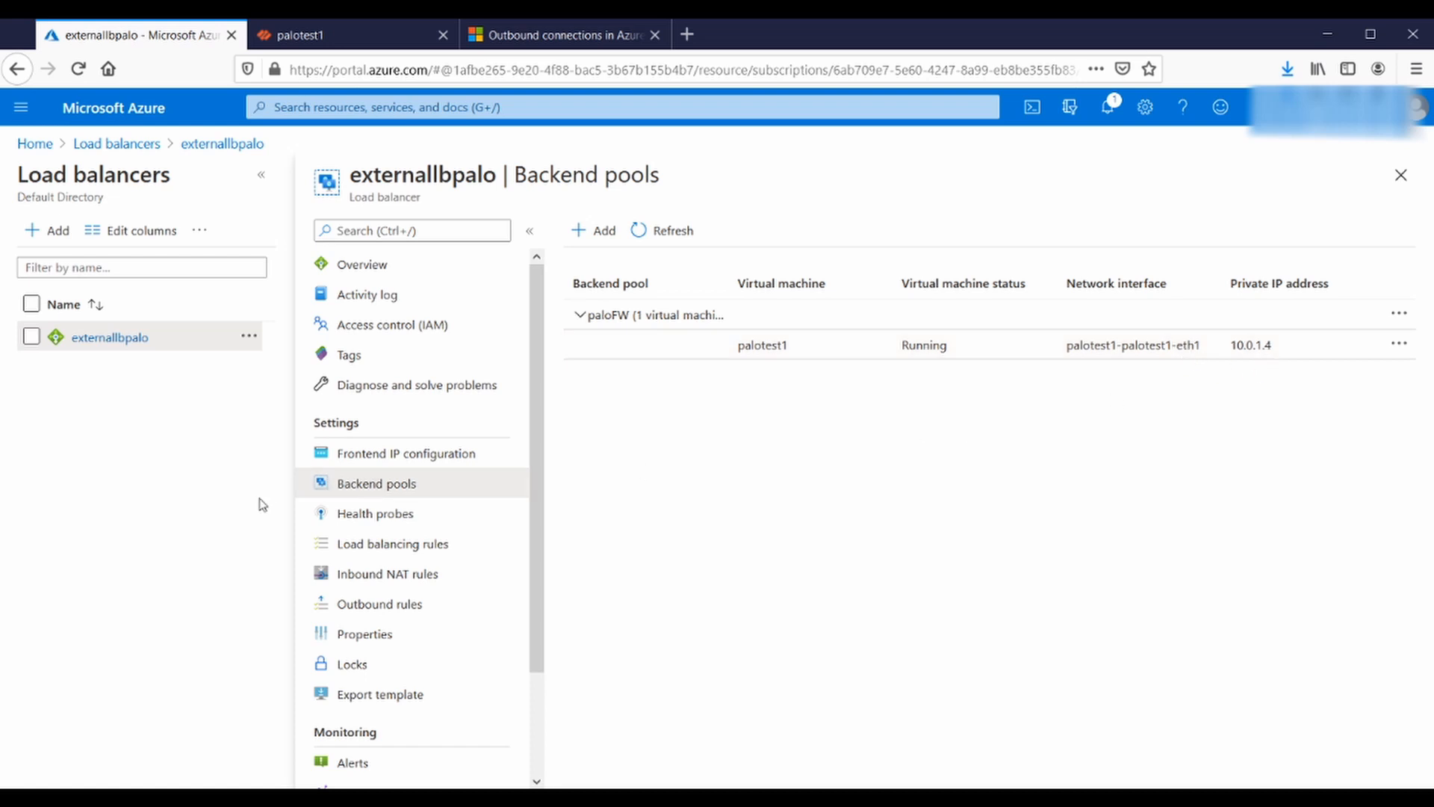
left_click(375, 513)
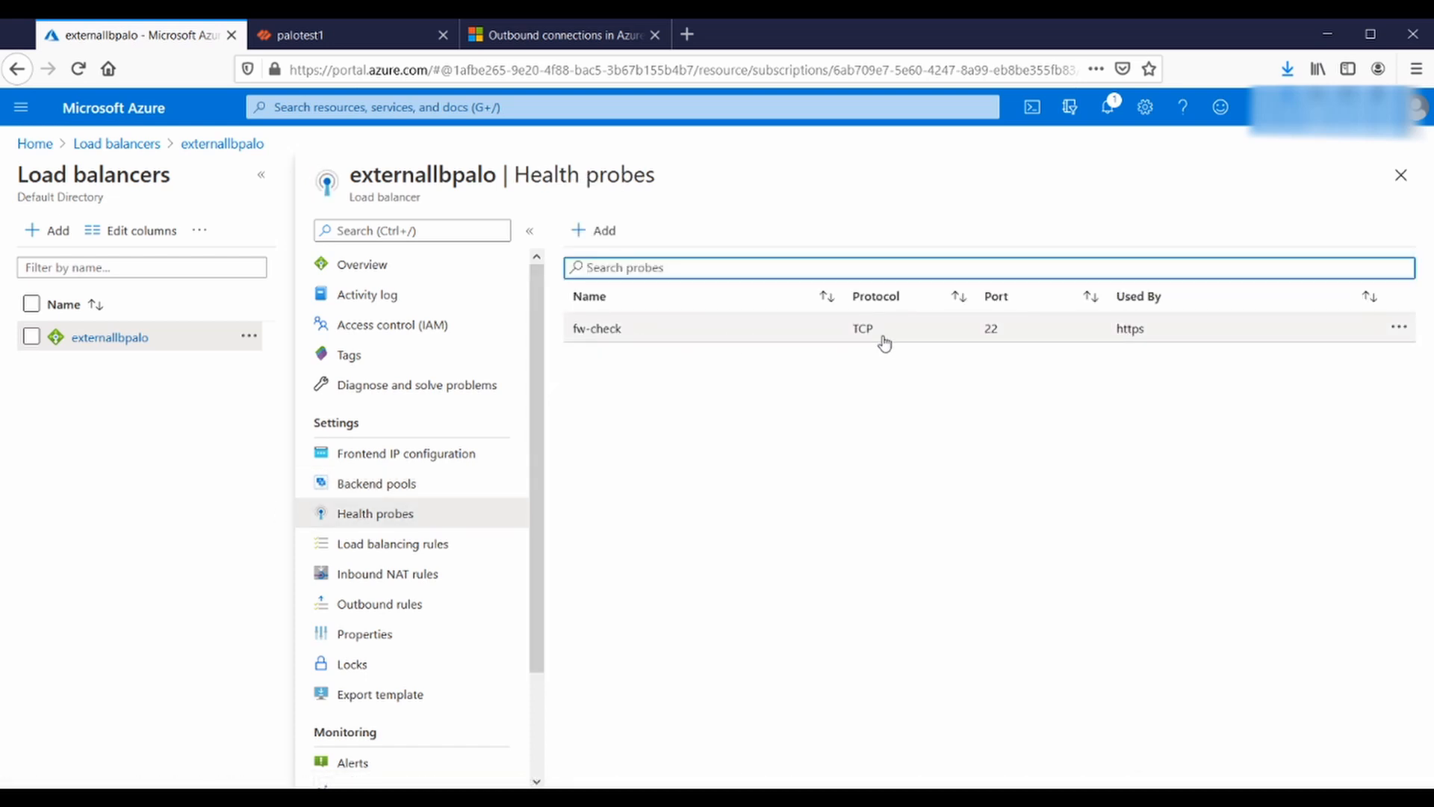
mouse_move(986, 339)
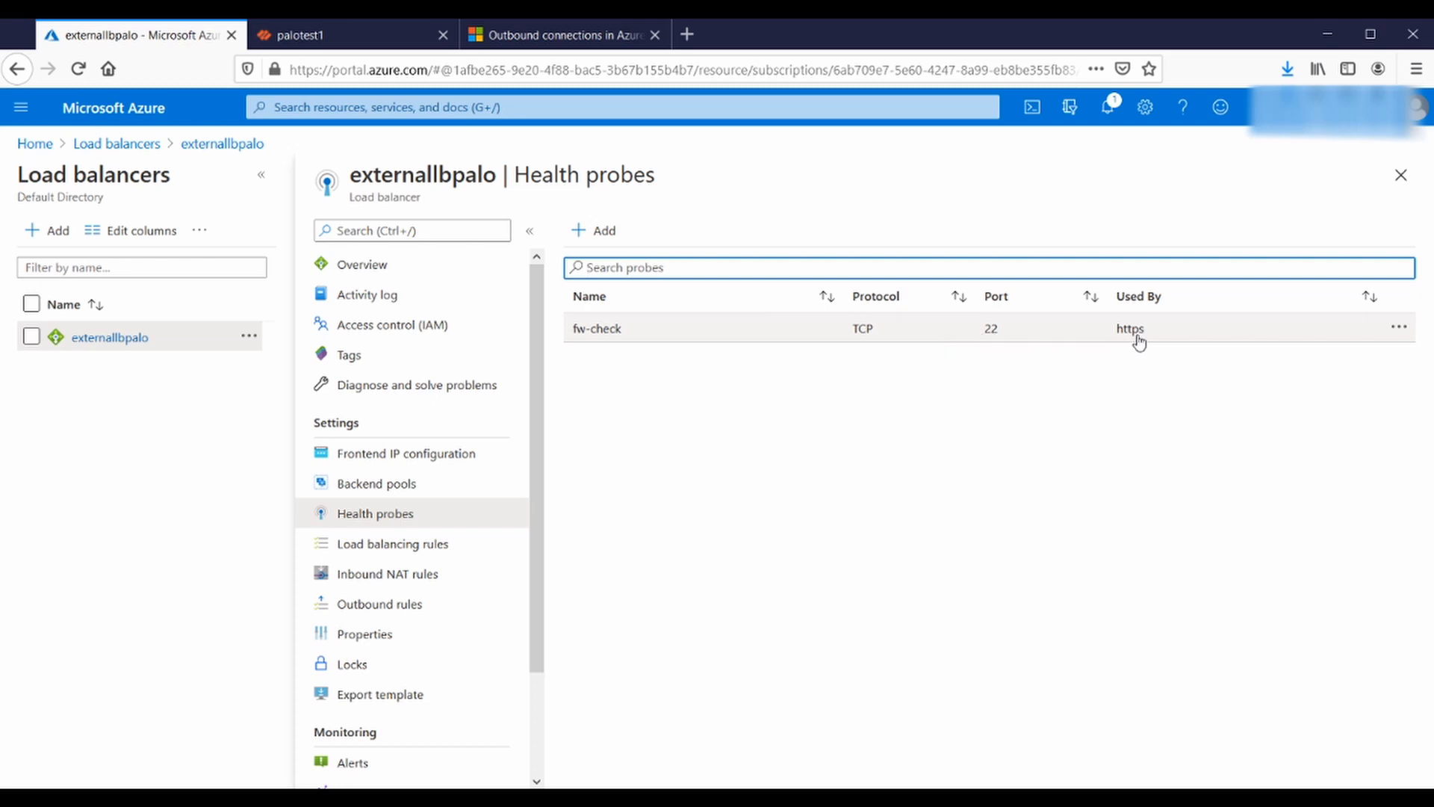
Review the https rule's frontend, port 443 and paloFW pool, then return to Load balancers.
left_click(392, 543)
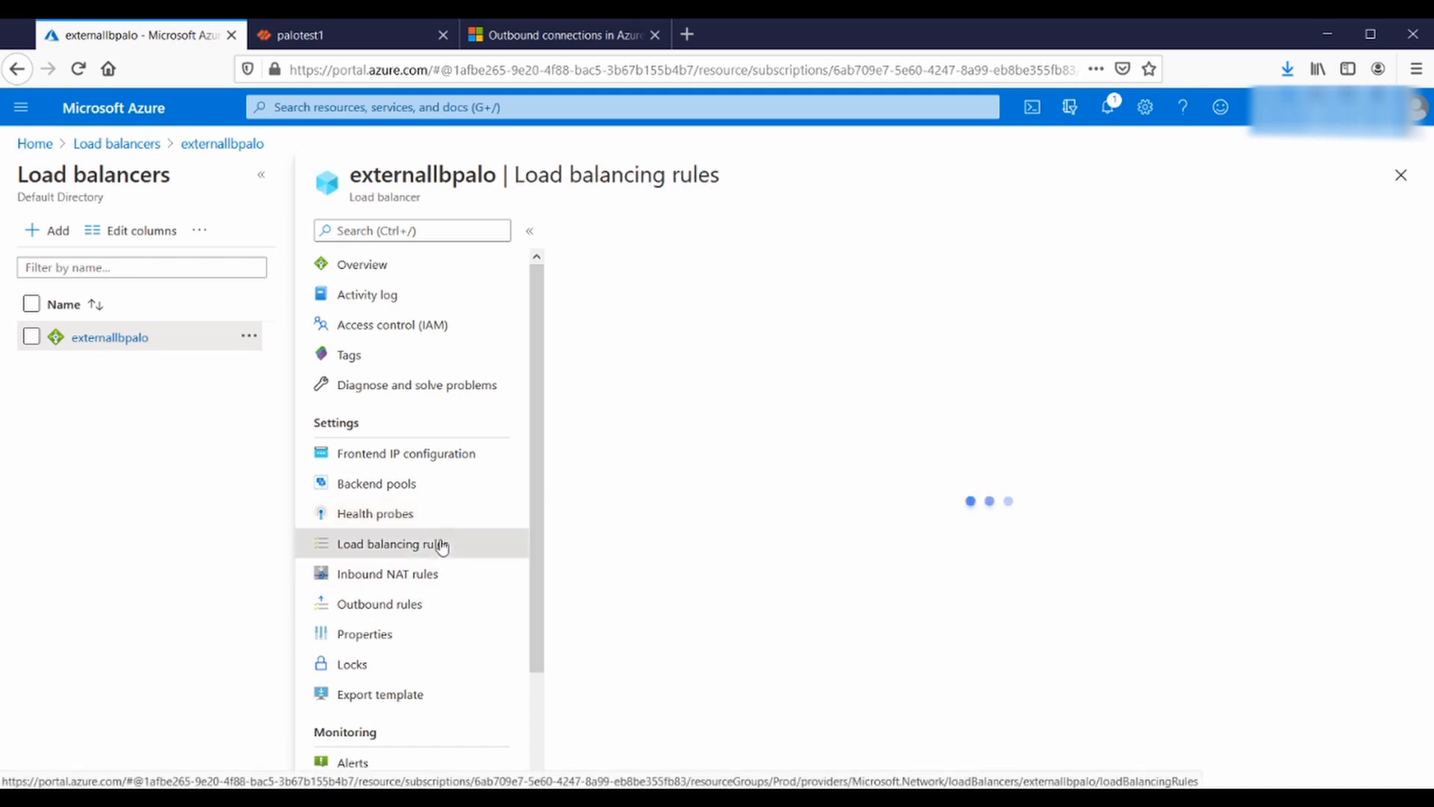
left_click(392, 543)
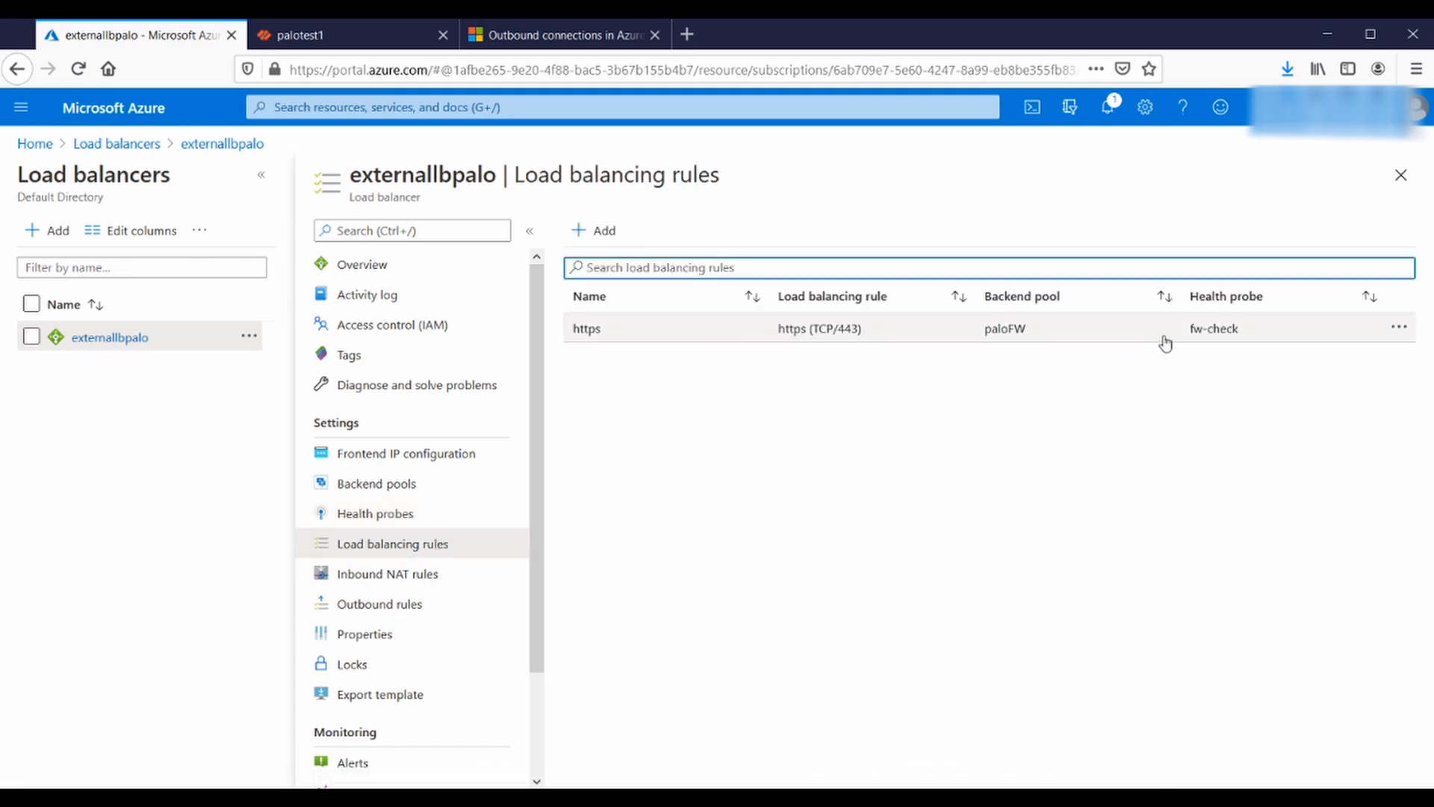
left_click(586, 329)
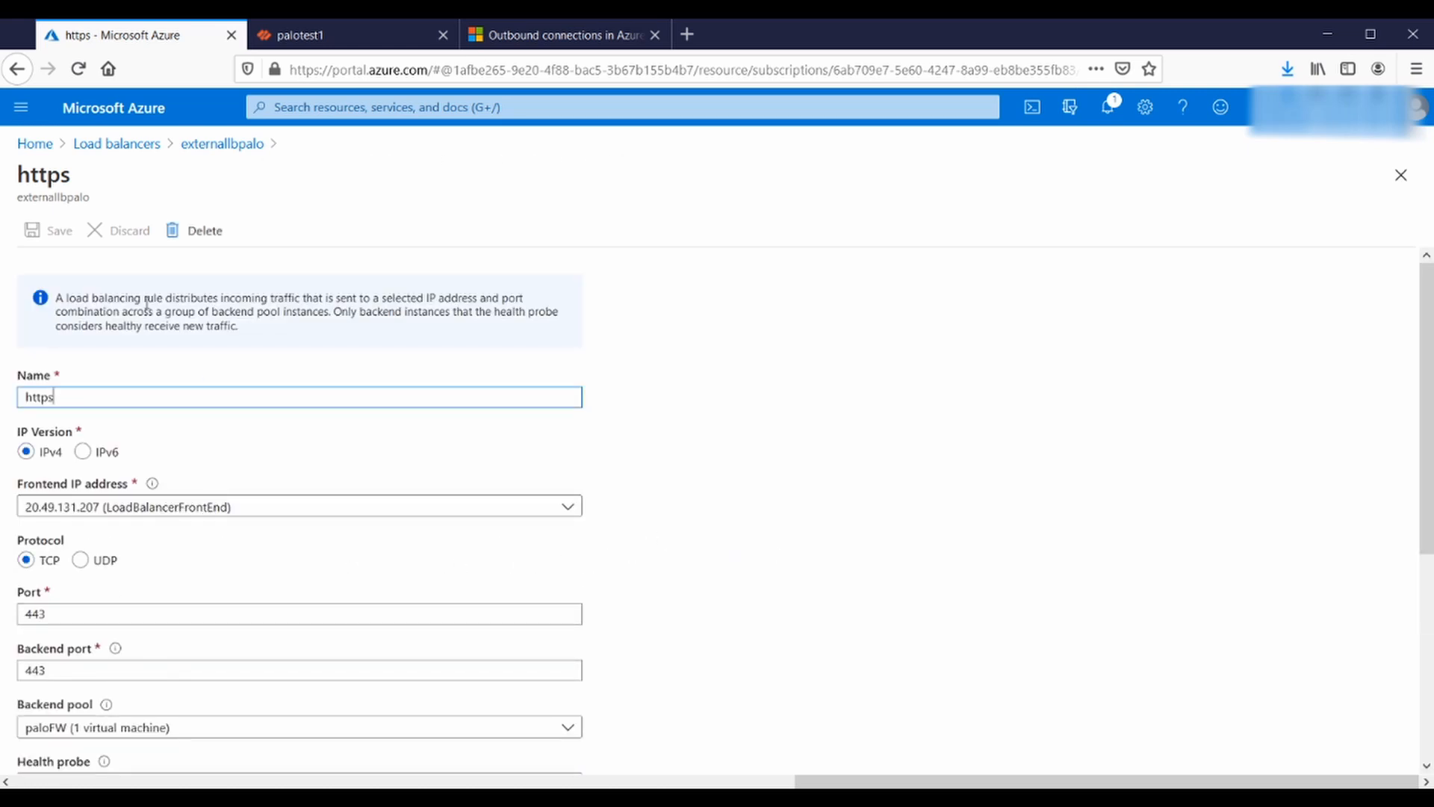
mouse_move(221, 143)
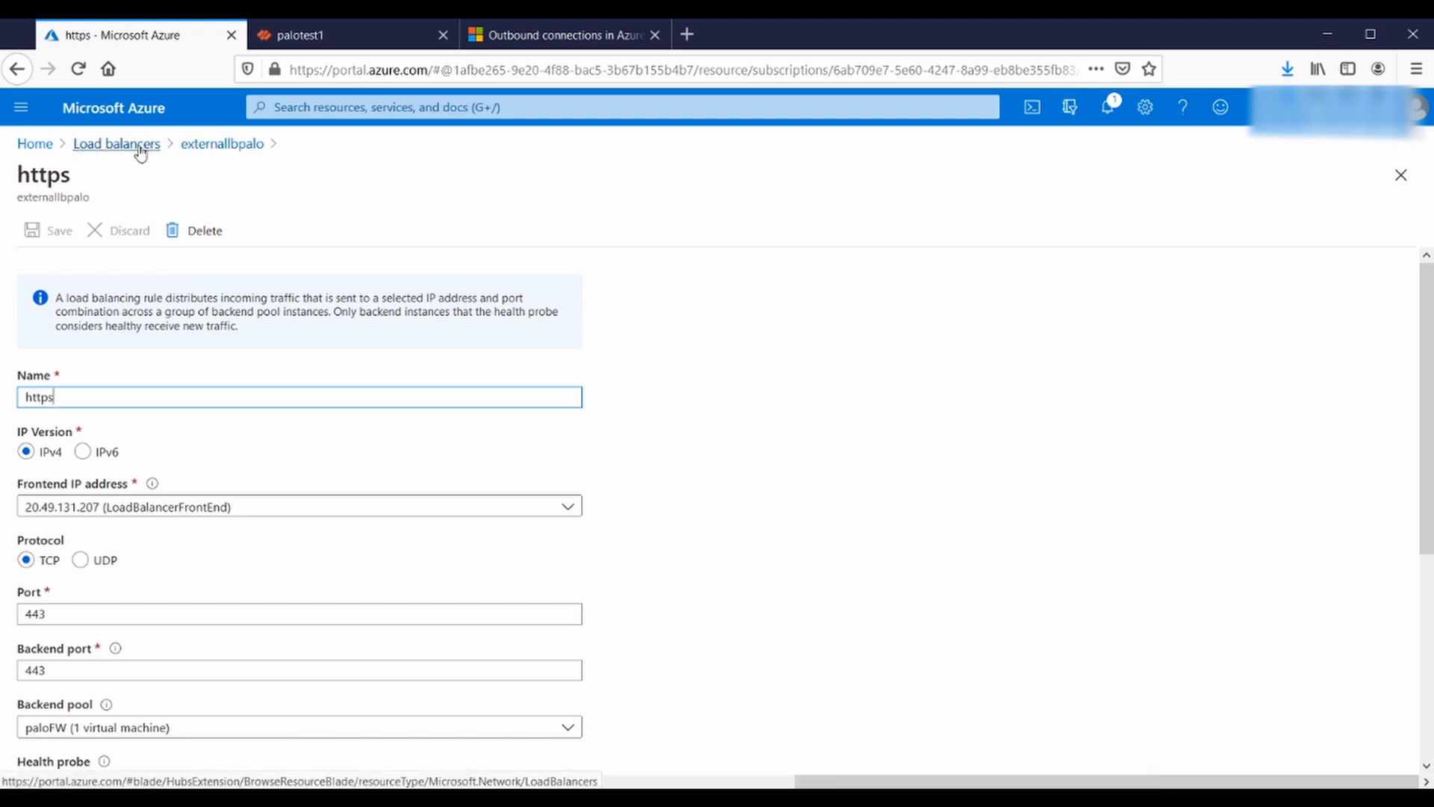
left_click(116, 143)
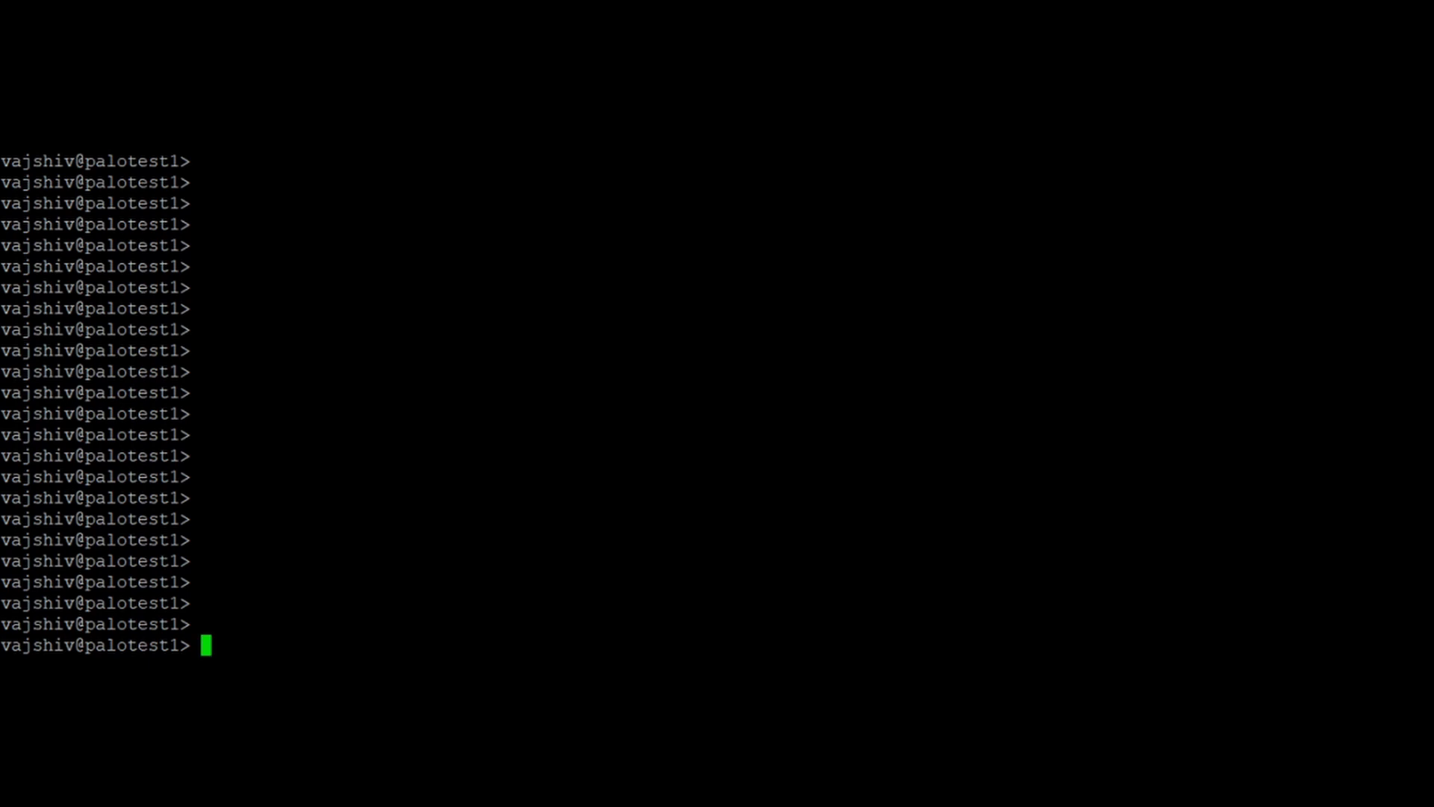
Run 'show interface all' to confirm ethernet1/1 is up in untrust at 10.0.1.4/24.
type("ping")
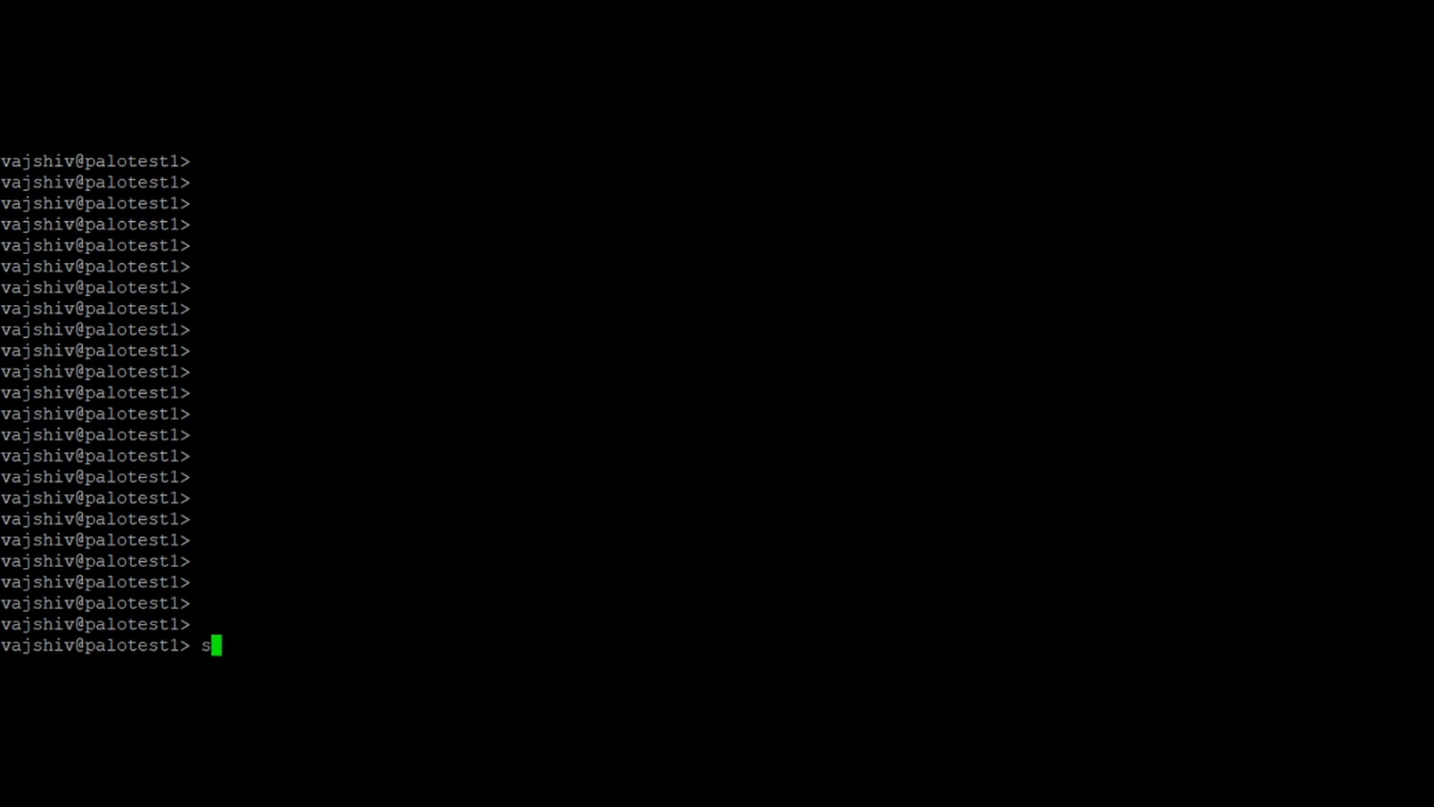
type("how interface all")
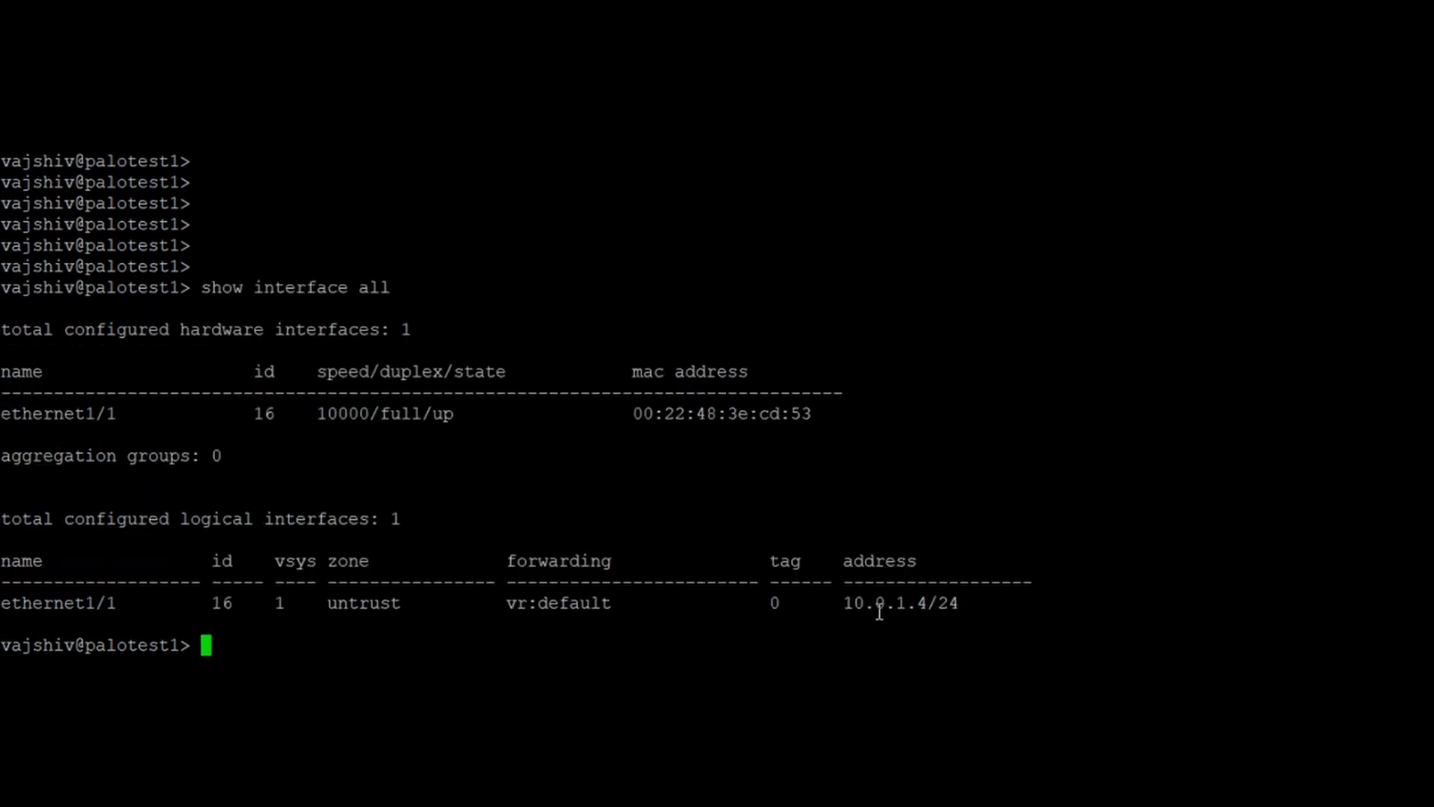
Ping 8.8.8.8 with source 10.0.1.4, stopping with Ctrl+C after 100% packet loss.
double_click(883, 603)
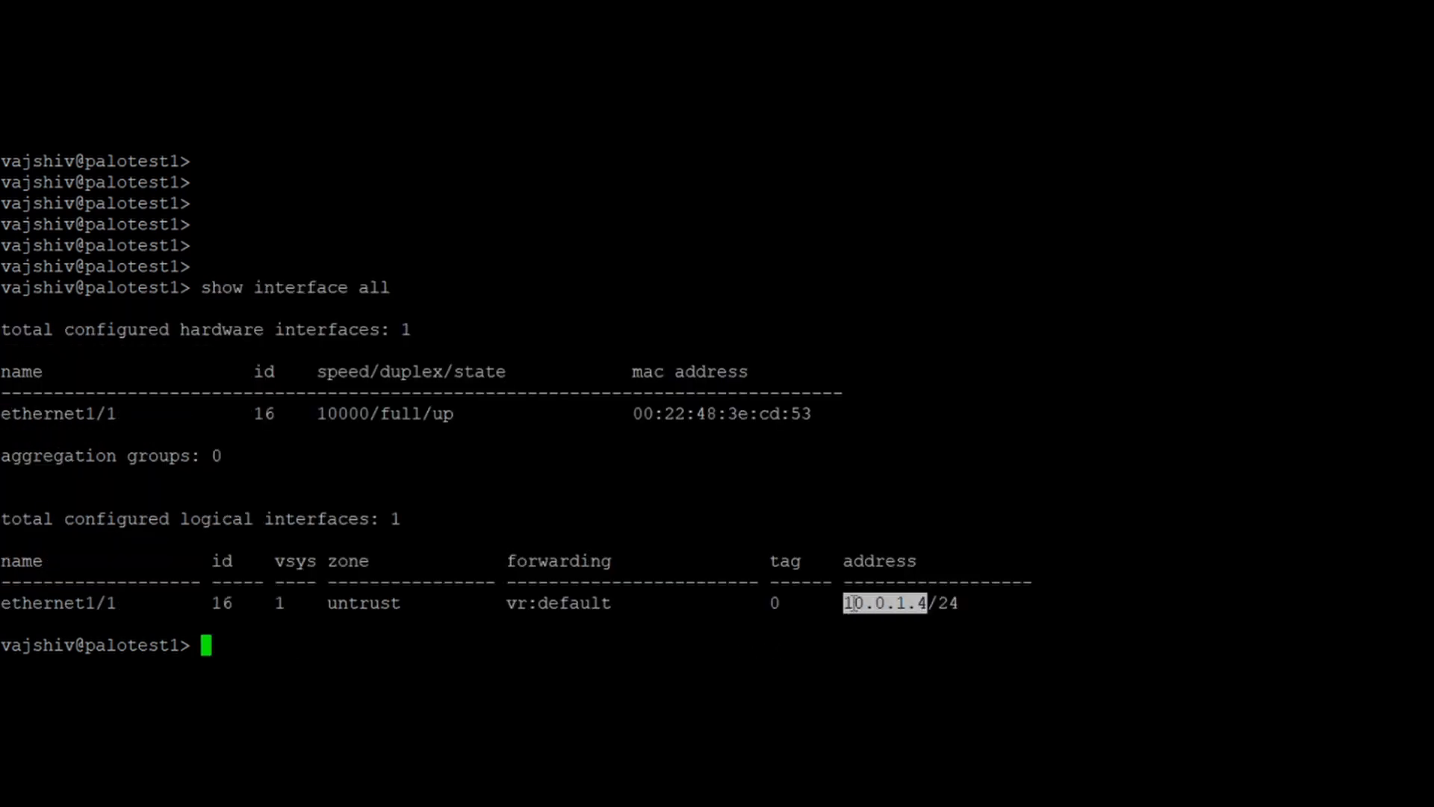
type("ping")
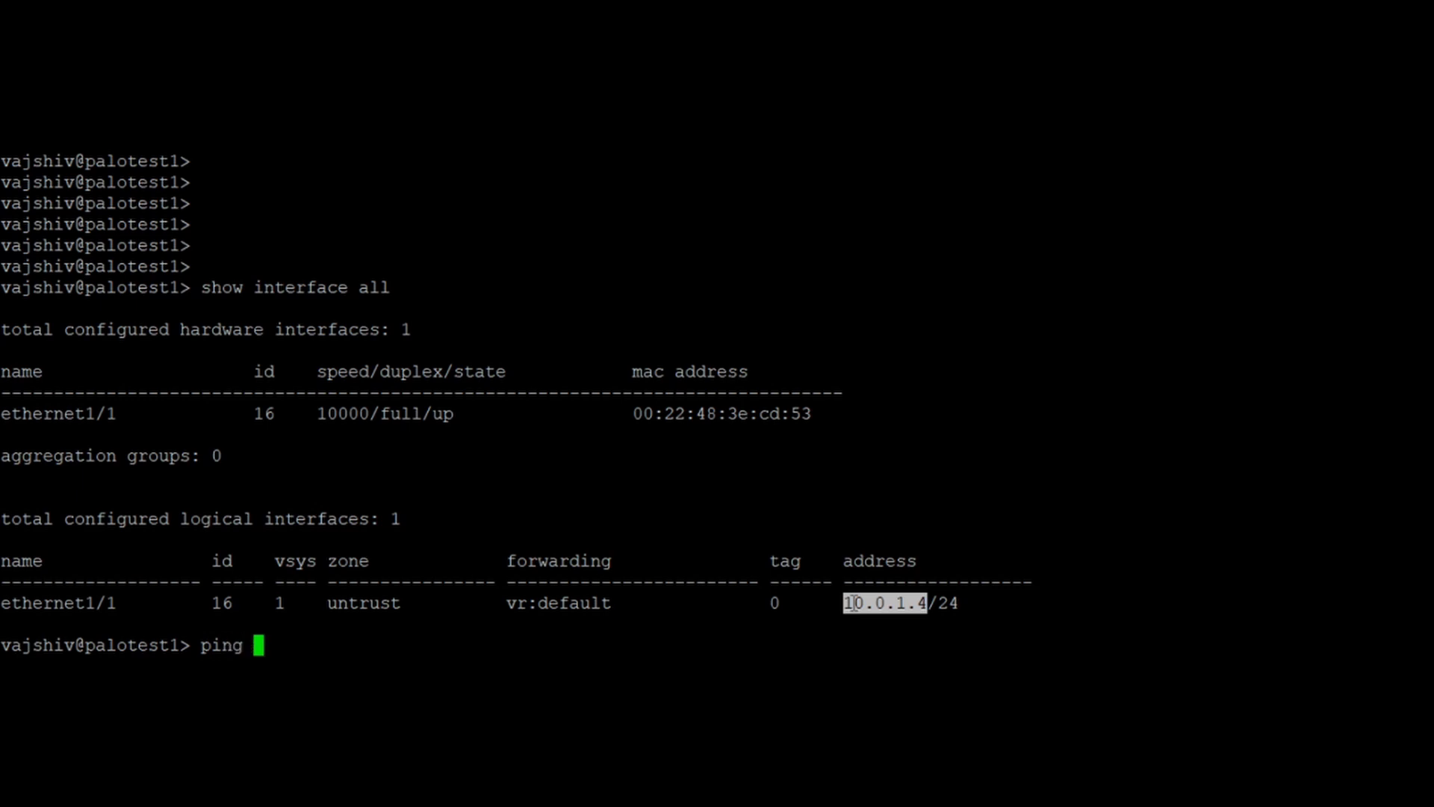
type("source 10.0.1.4")
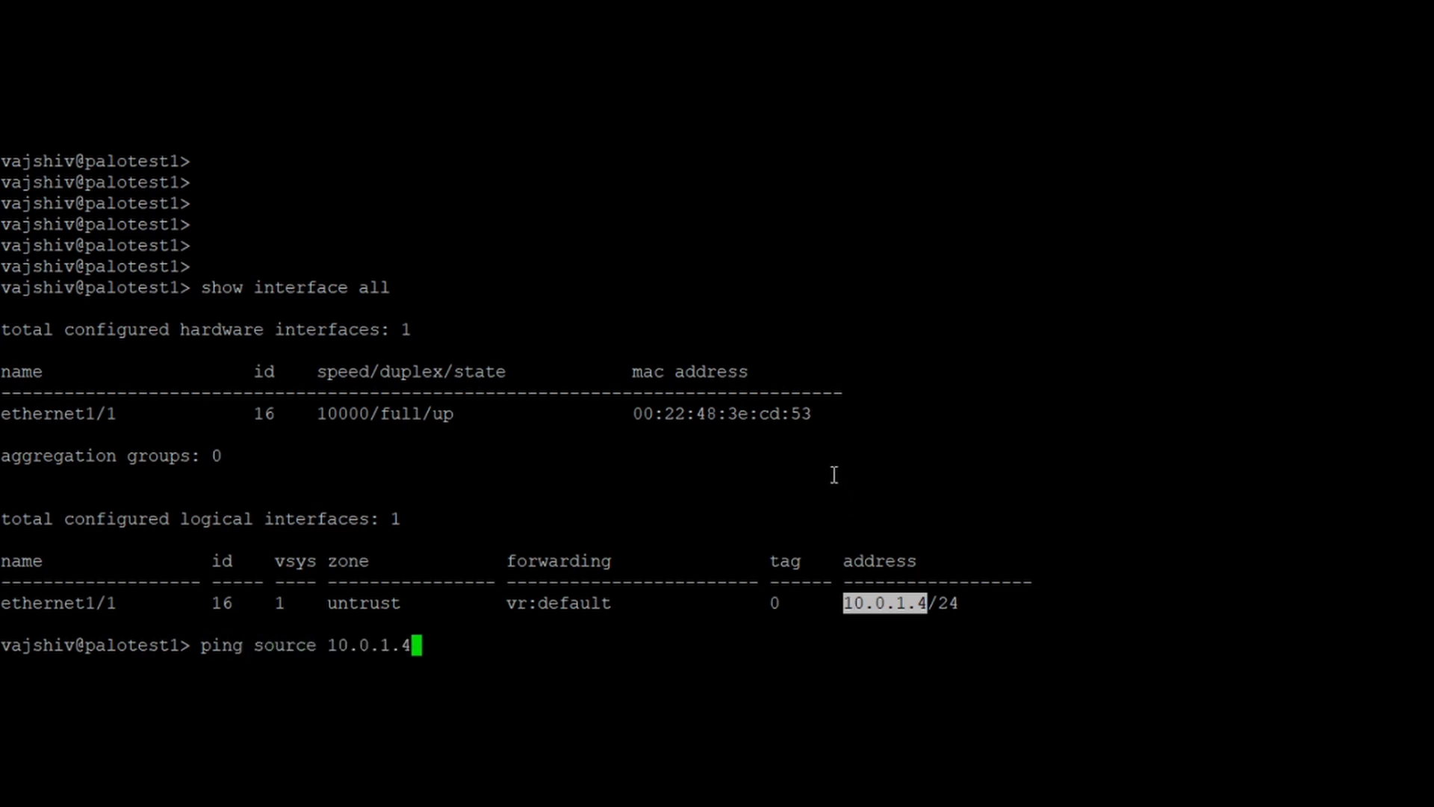
type("host")
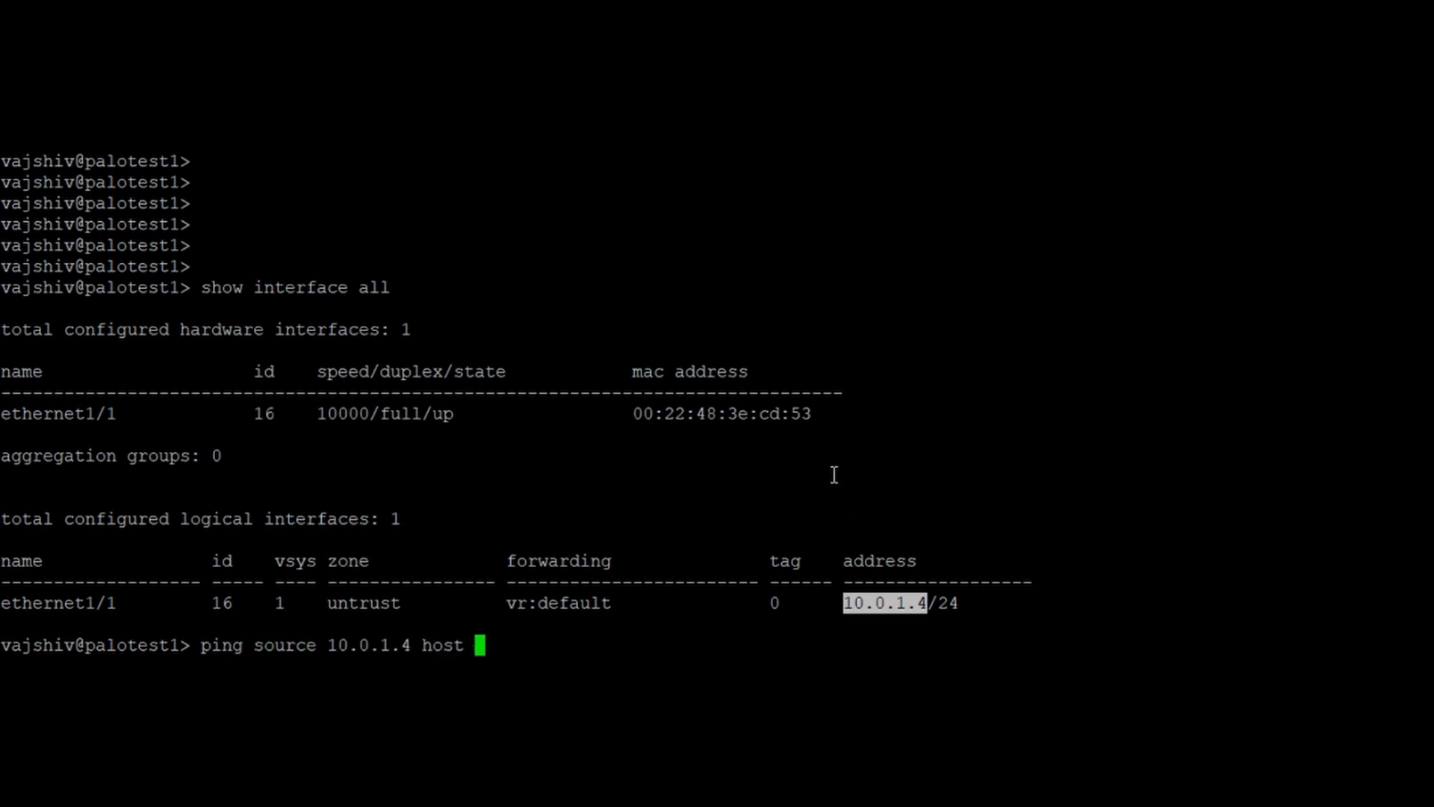
type("8.8.8.8")
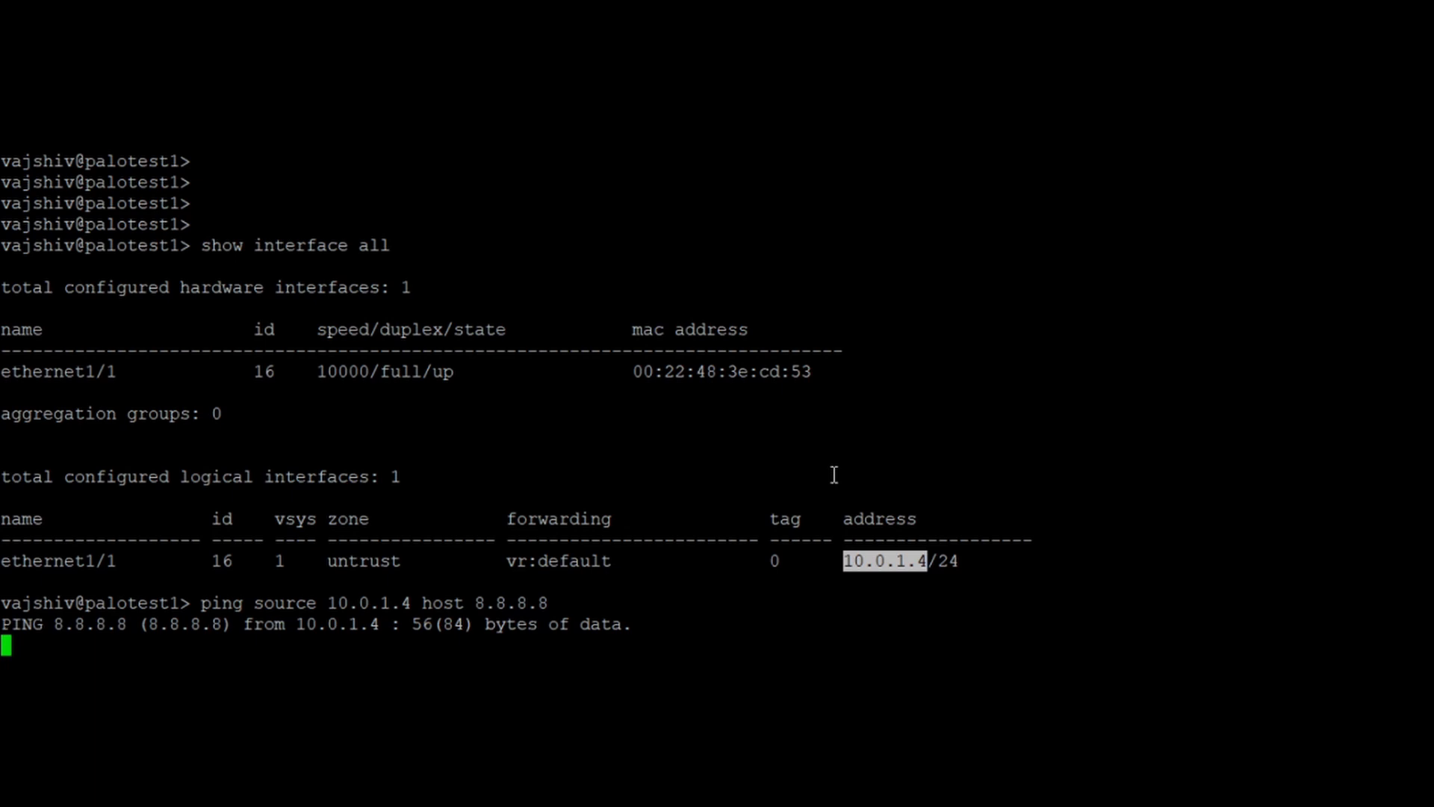
key("ctrl+c")
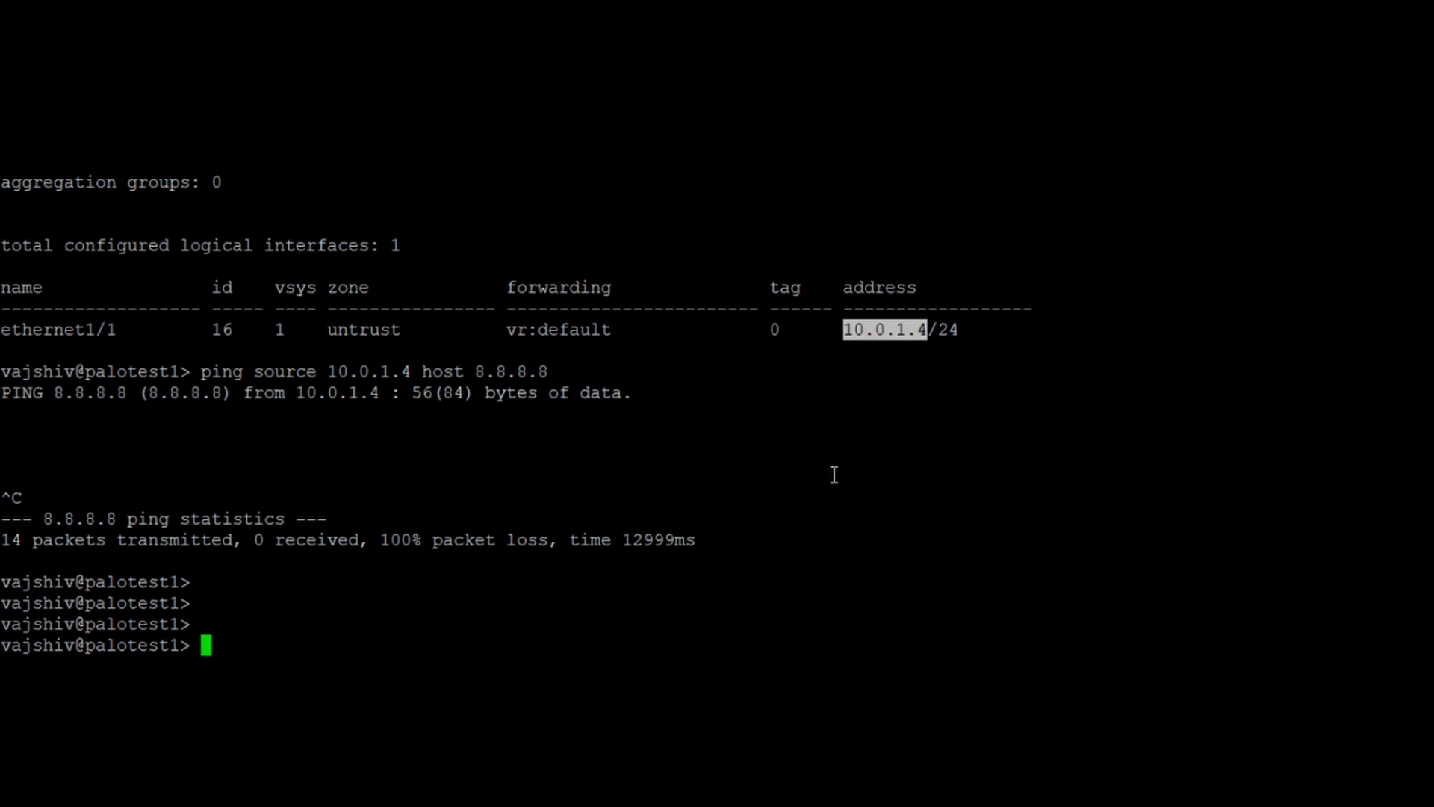
type("ss")
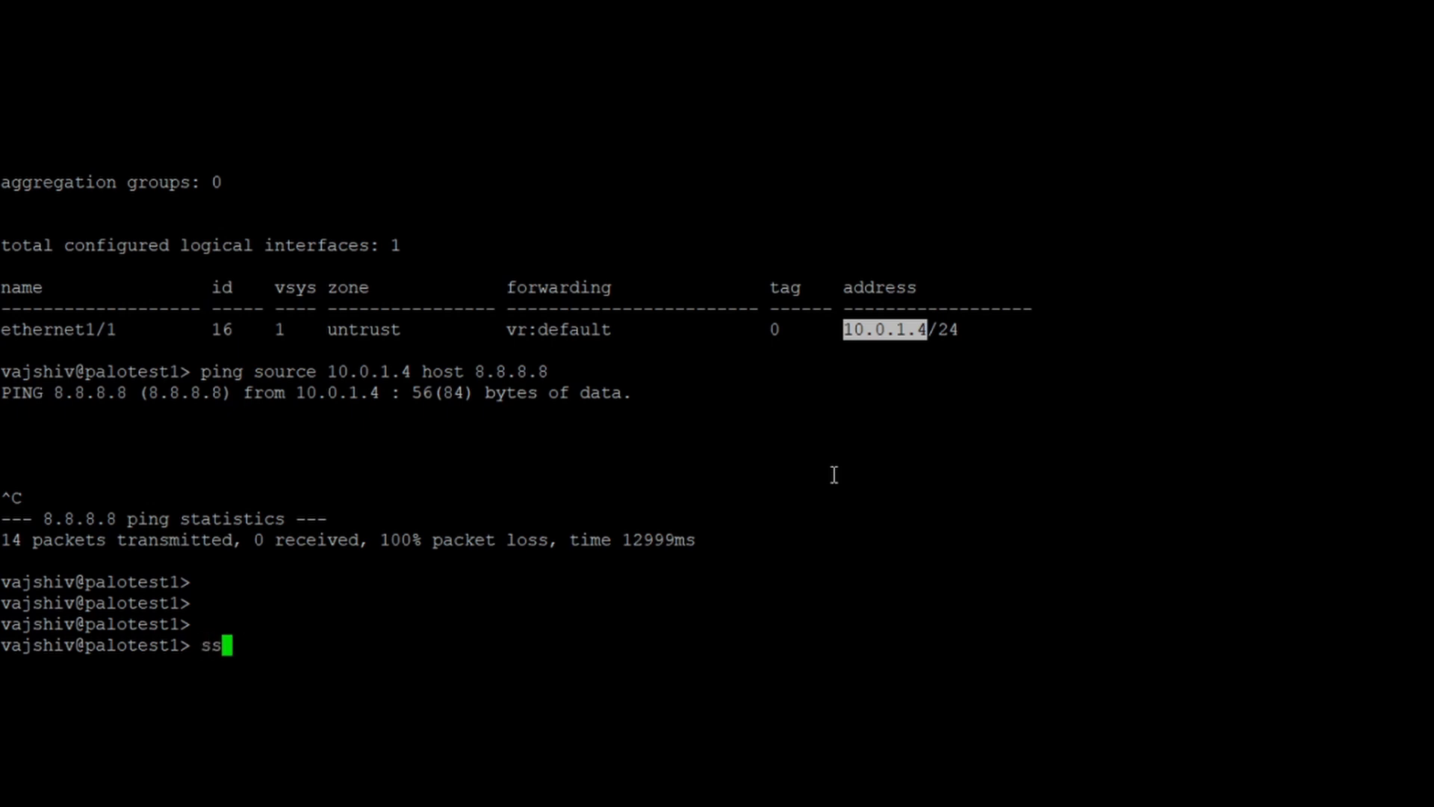
type("h")
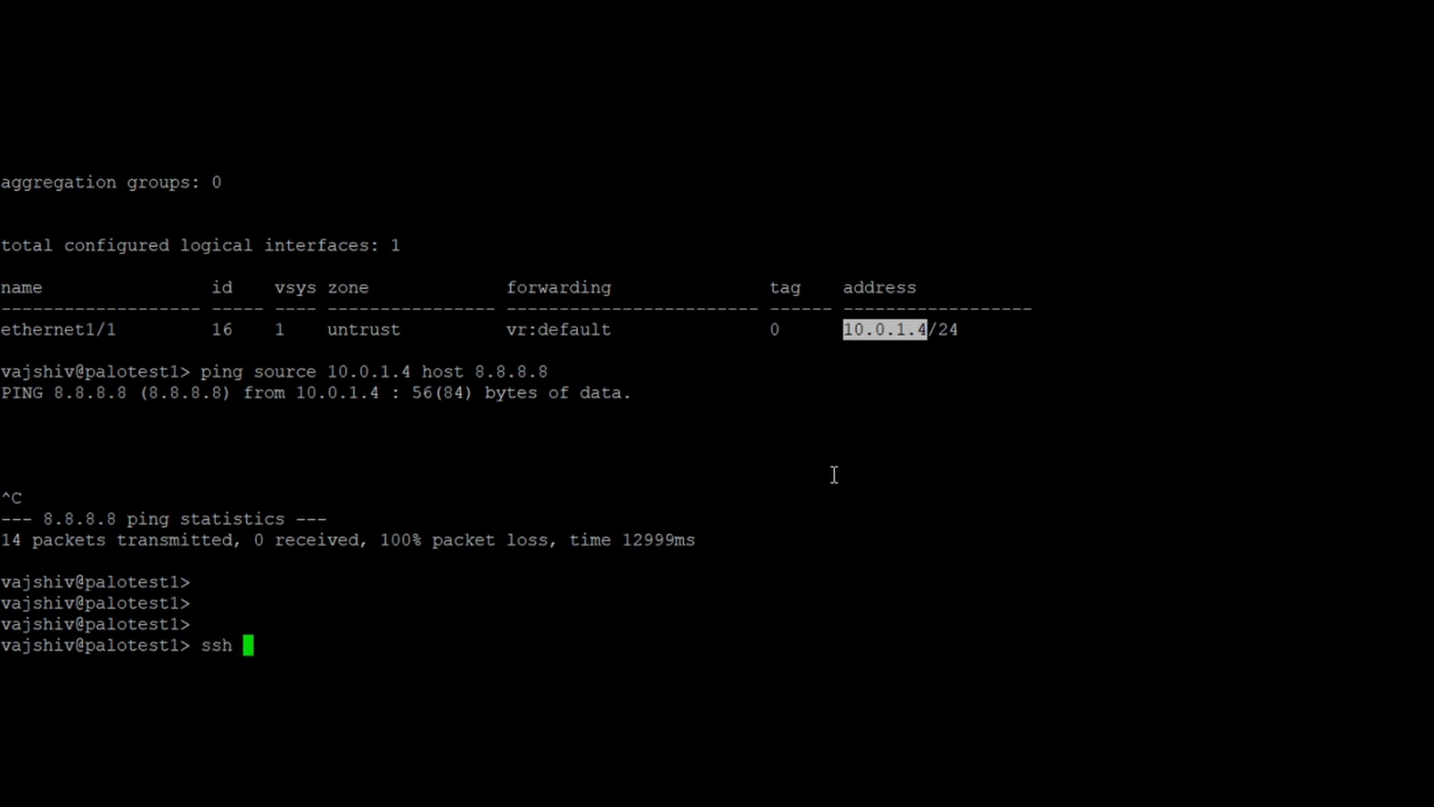
type("source")
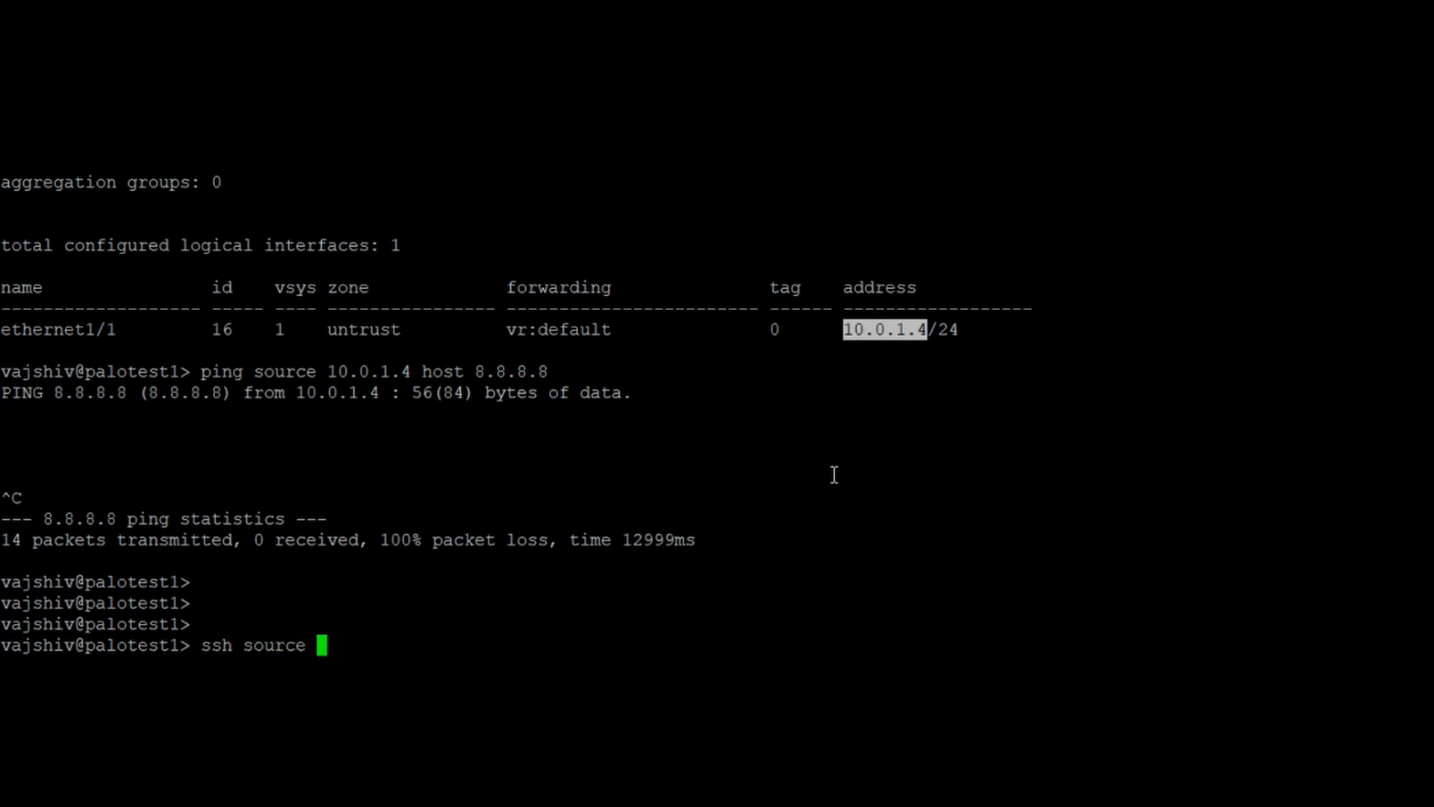
type("10.0.1.4")
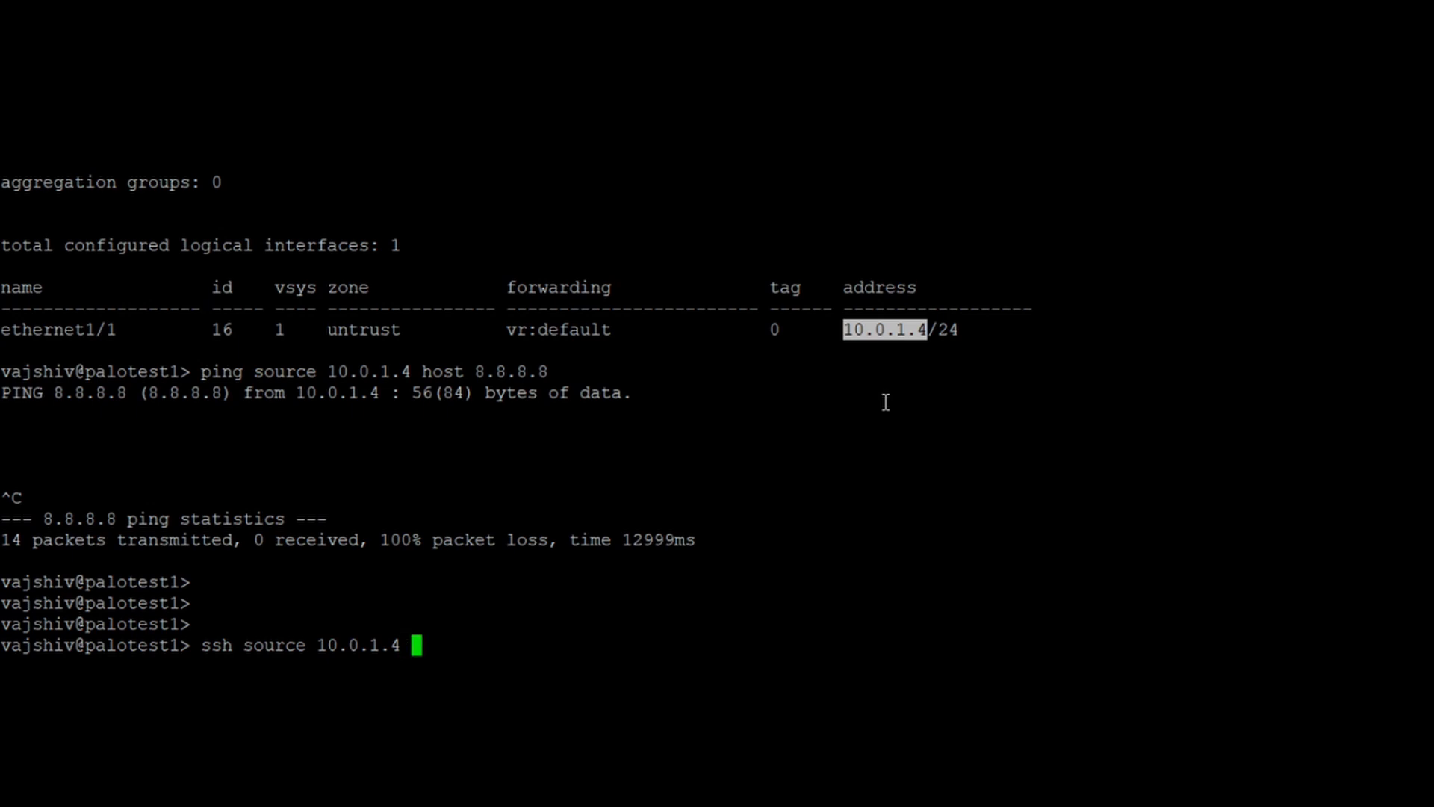
type("host")
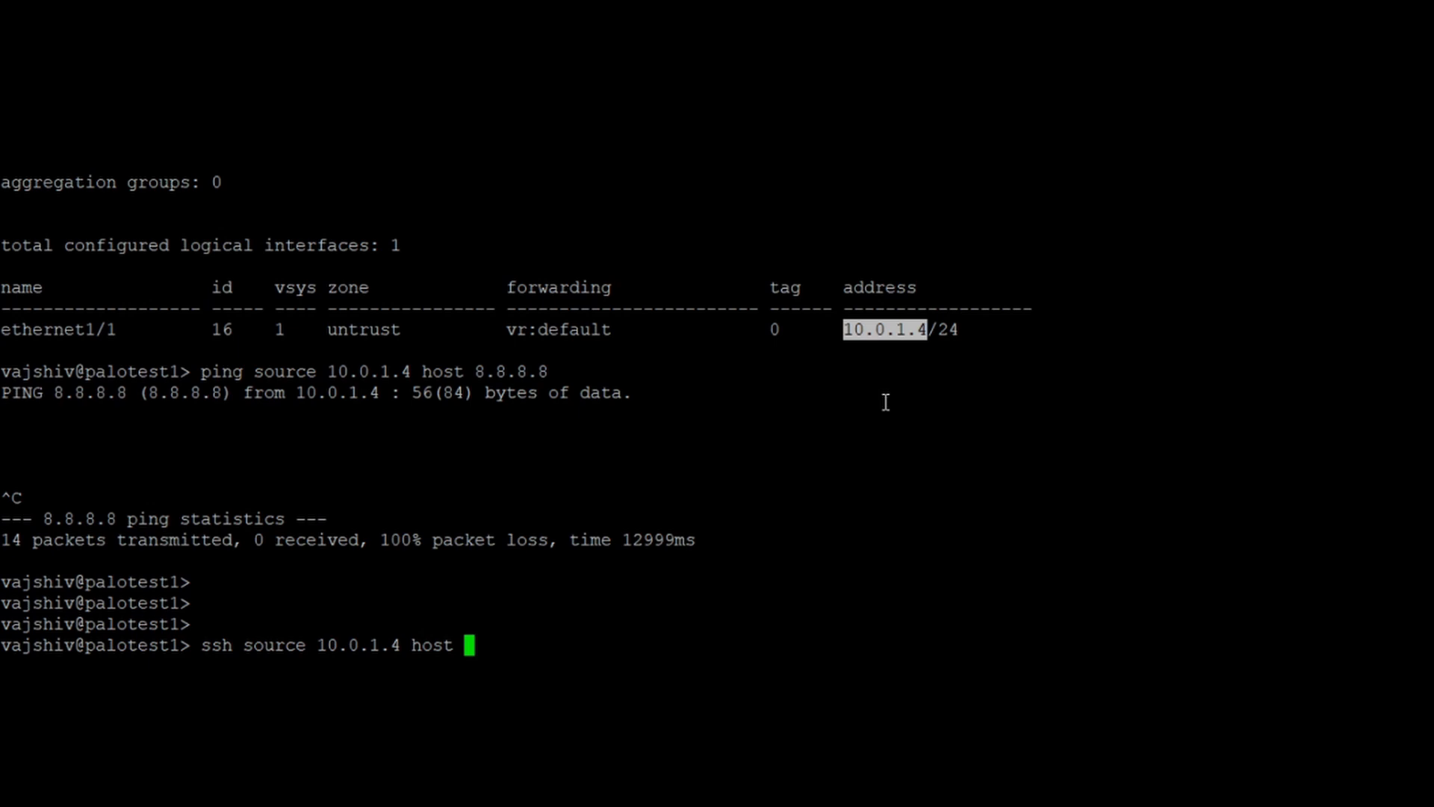
type("demo@")
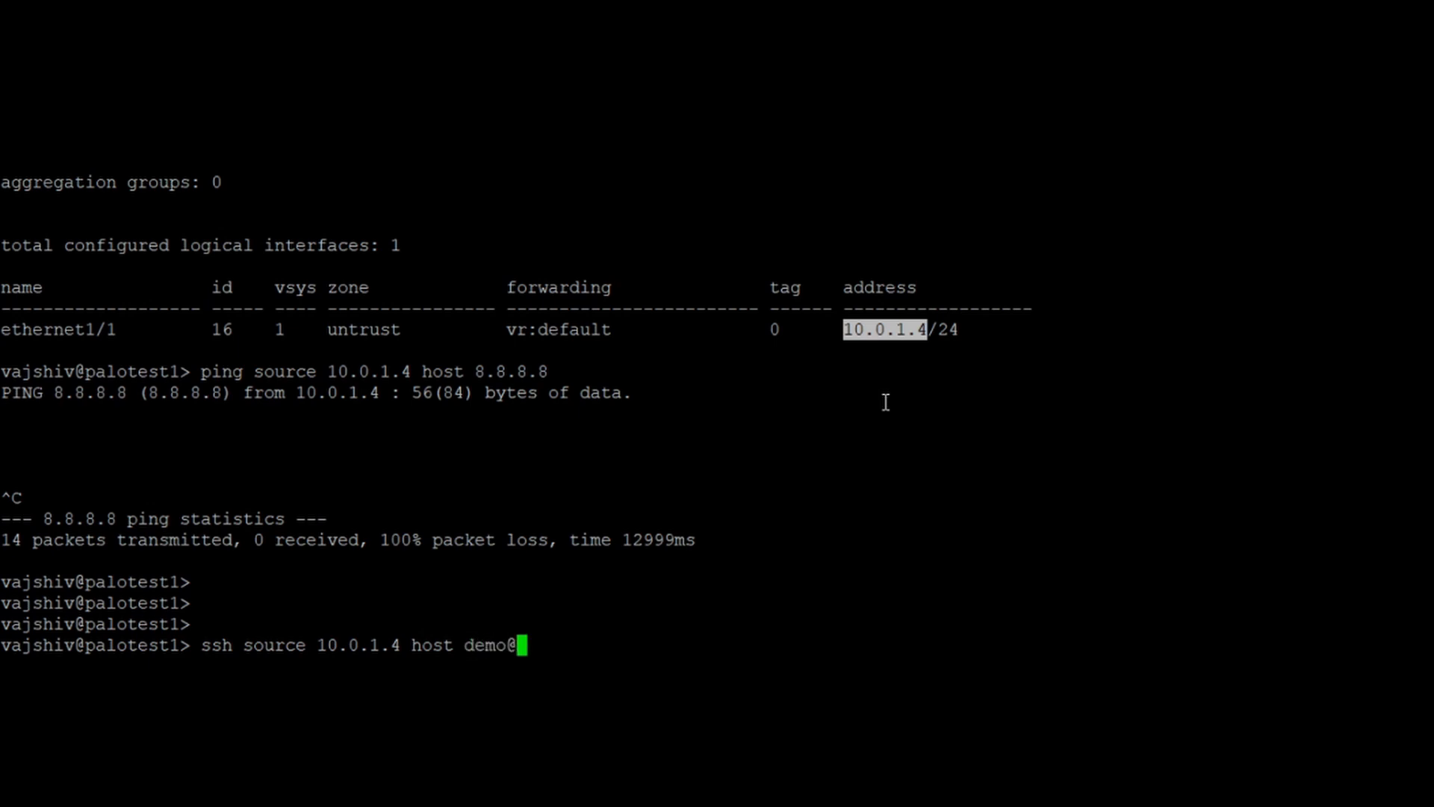
type("19")
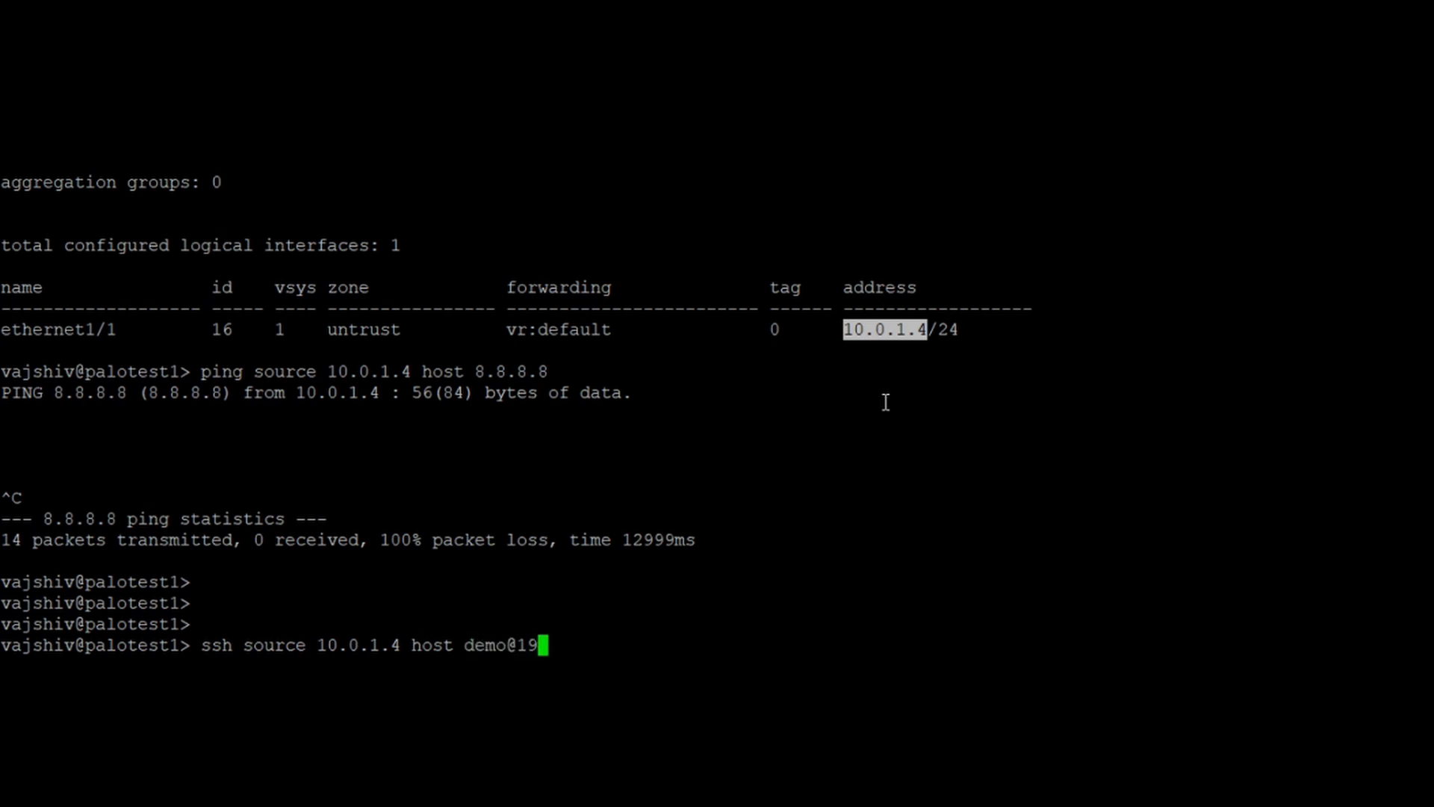
type("5")
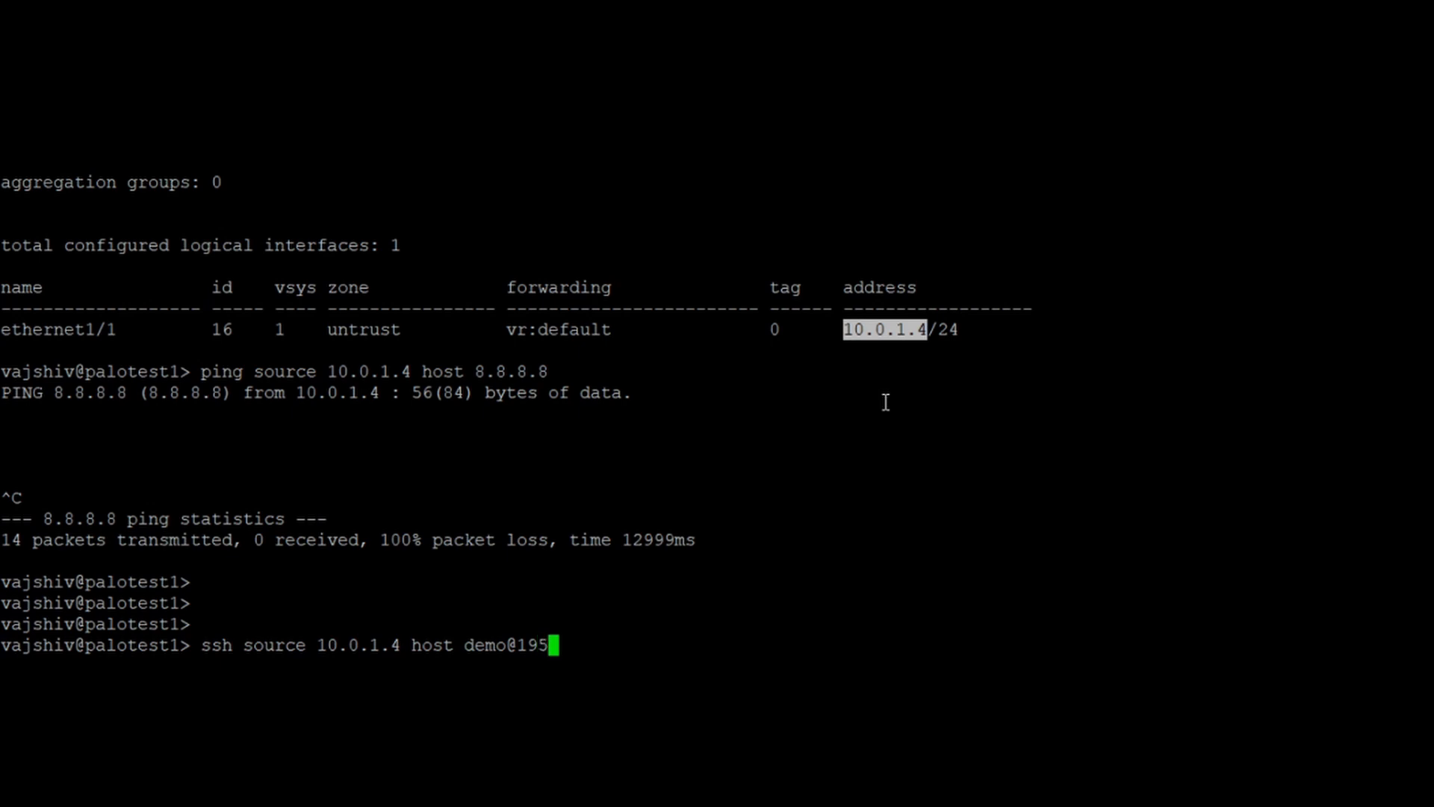
type(".144")
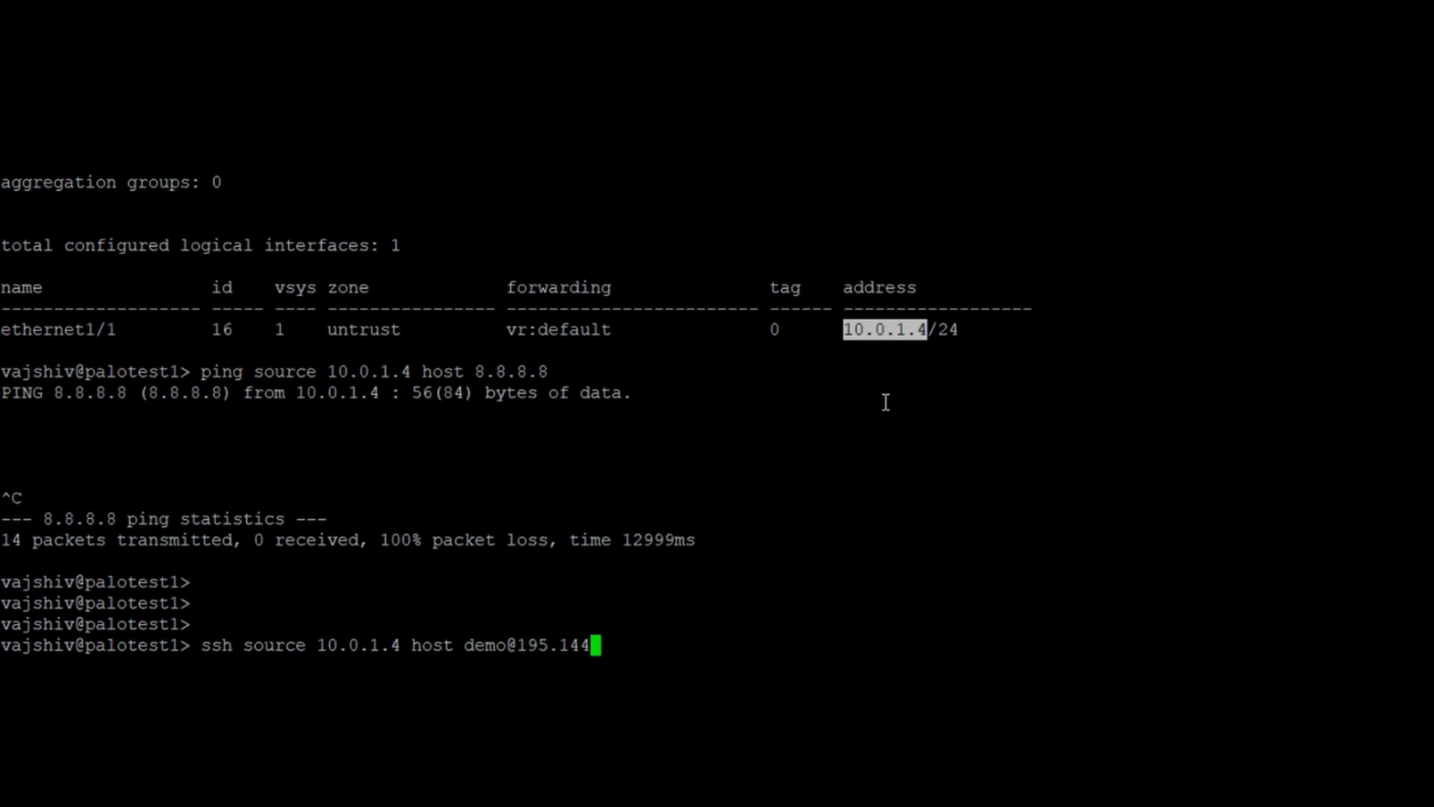
type(".107.1")
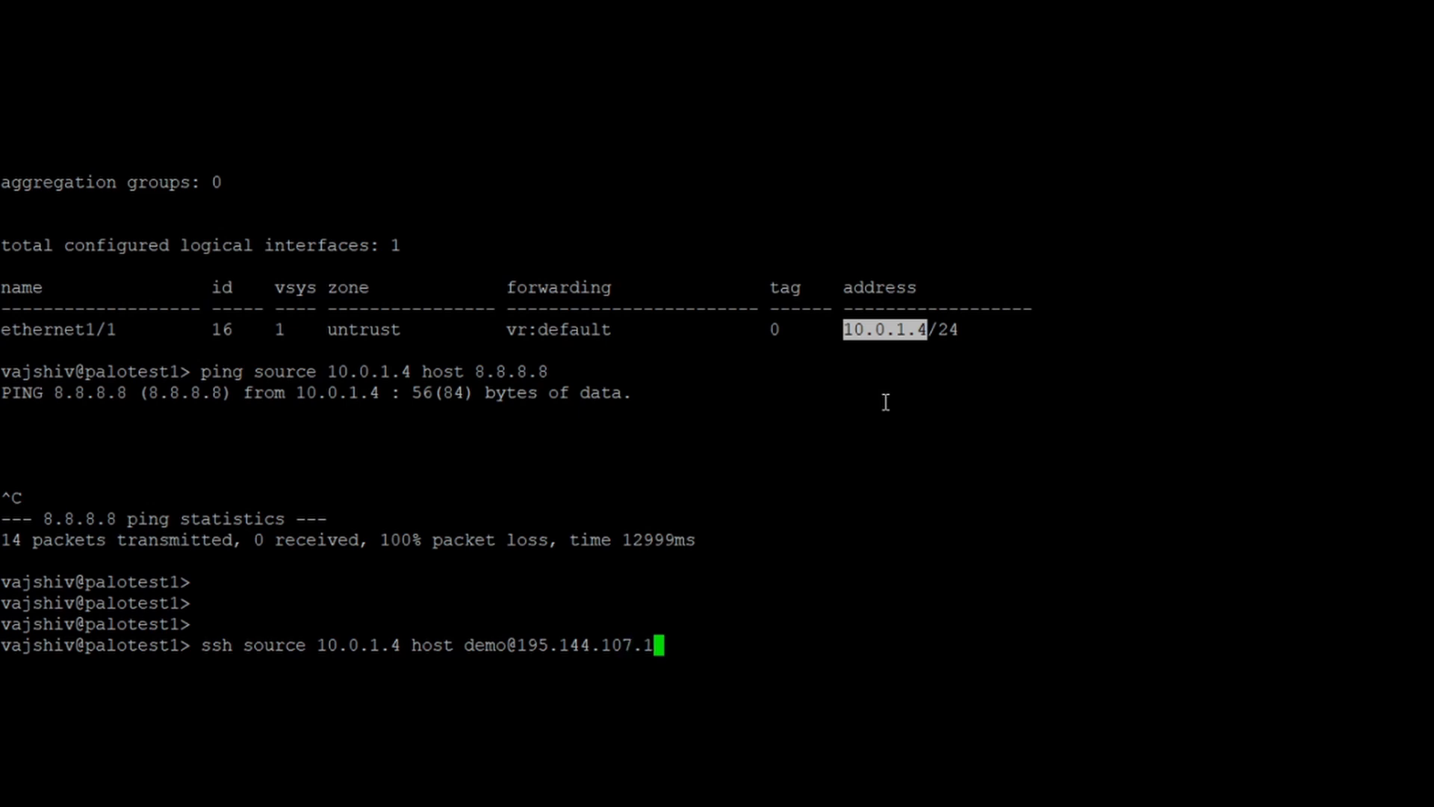